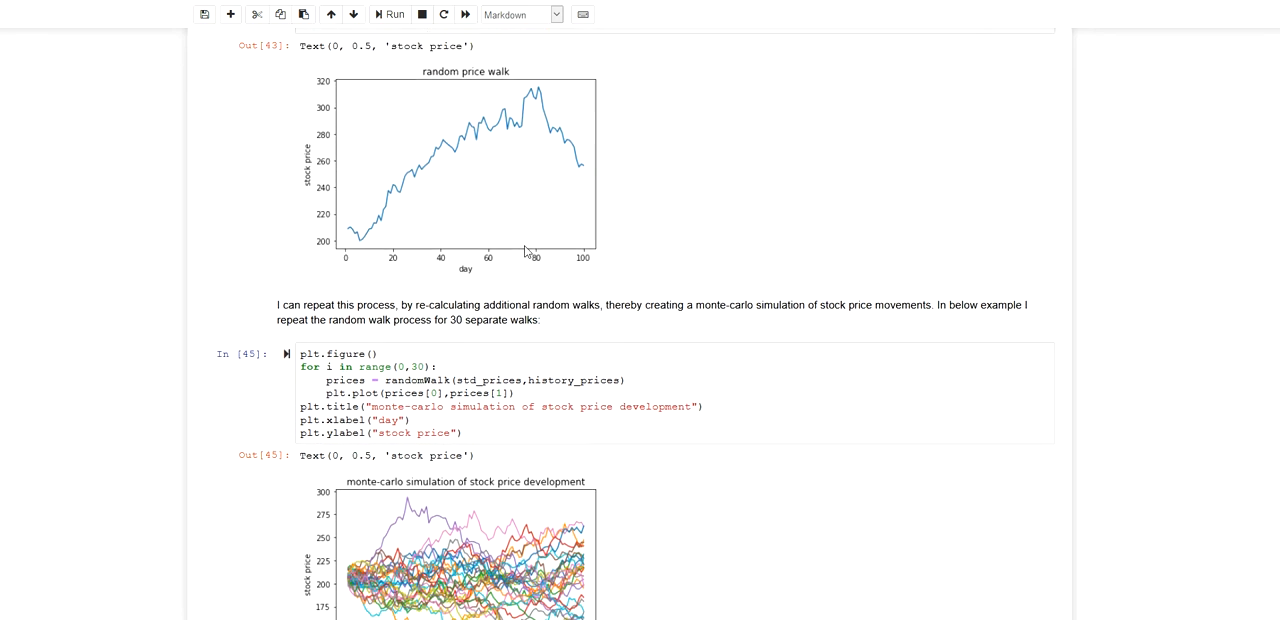
pyautogui.scroll(-3)
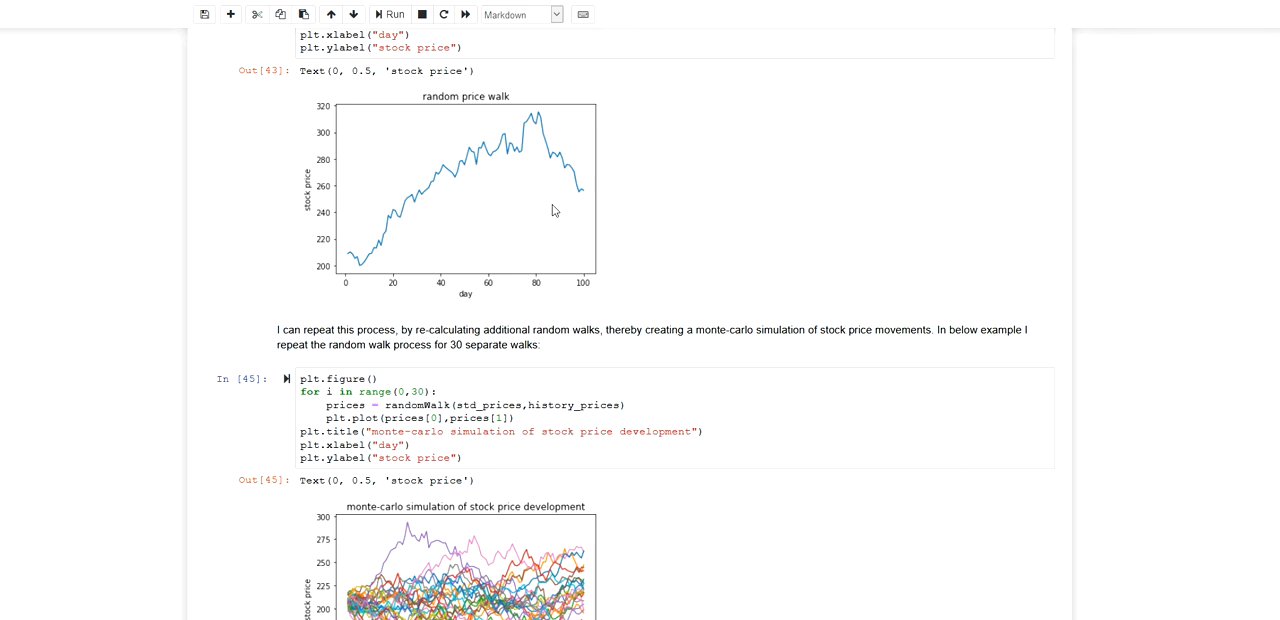
pyautogui.moveTo(580, 190)
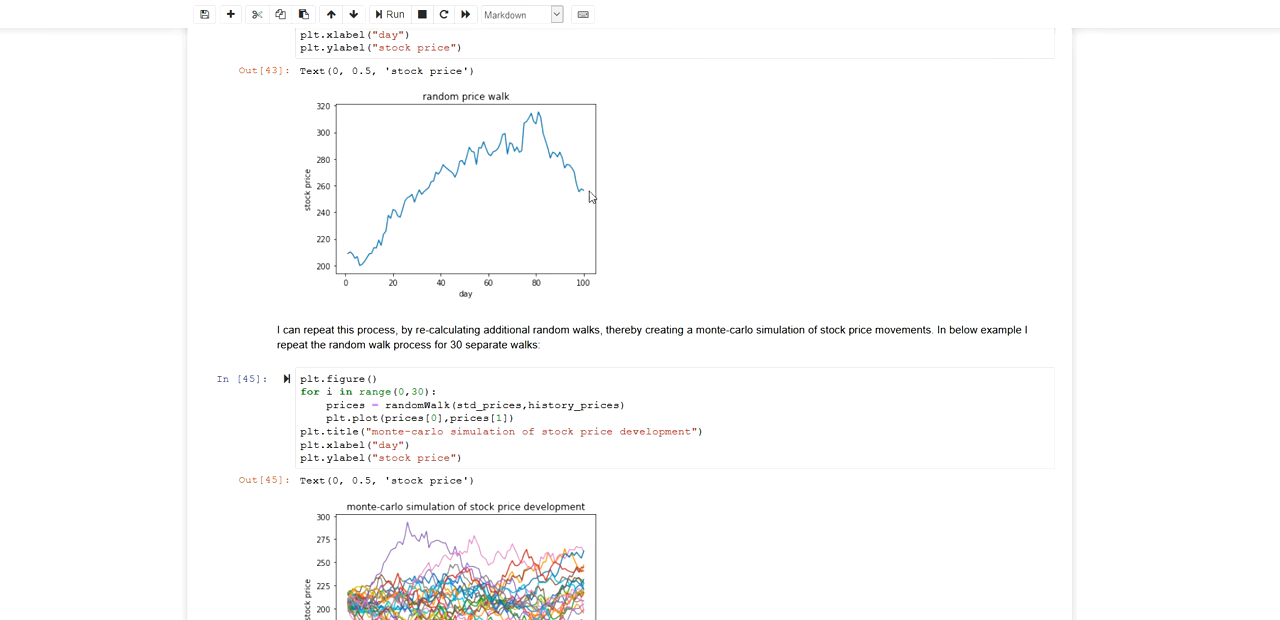
pyautogui.moveTo(380, 218)
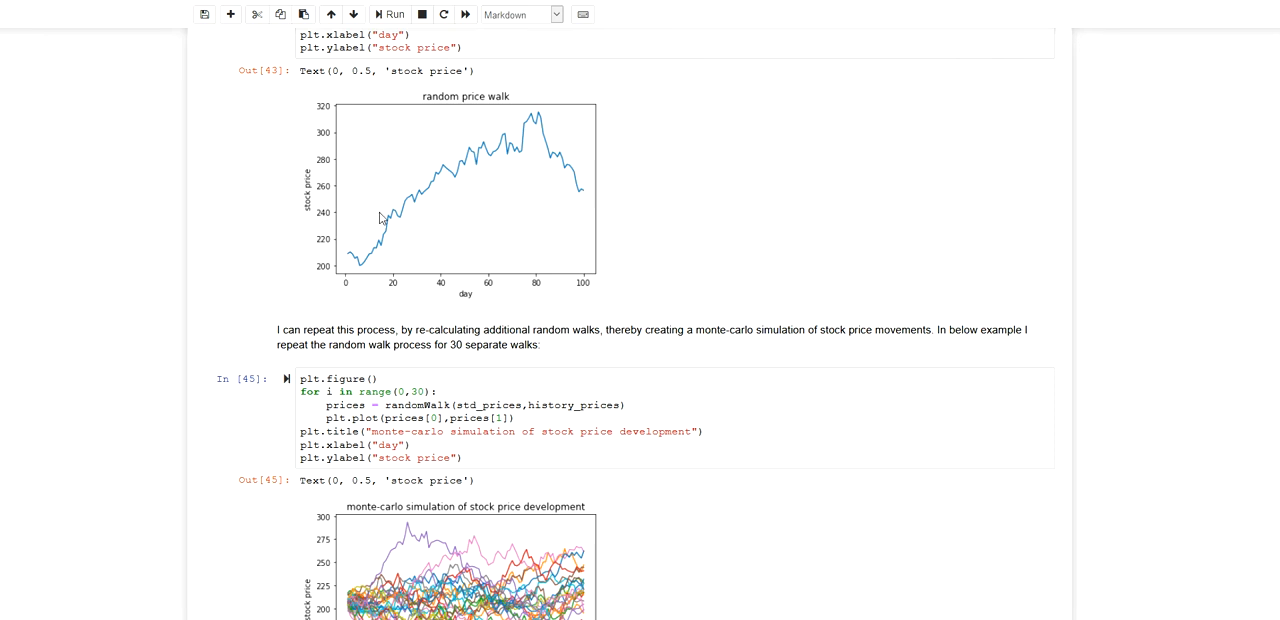
pyautogui.moveTo(368, 264)
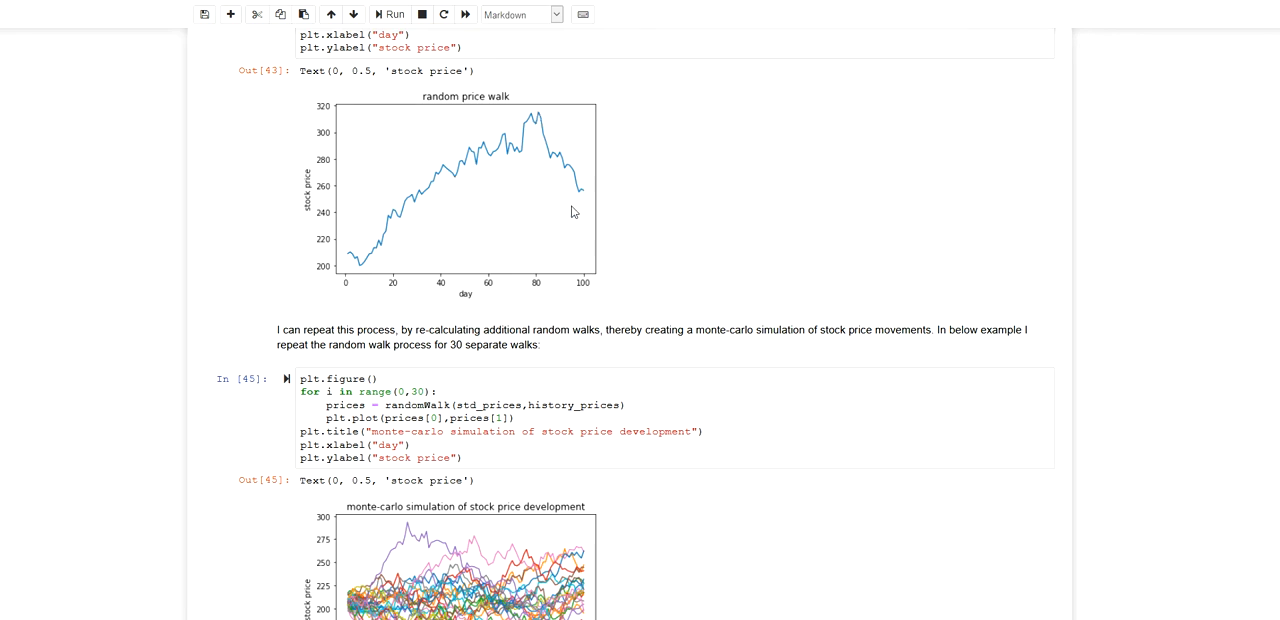
pyautogui.moveTo(348, 250)
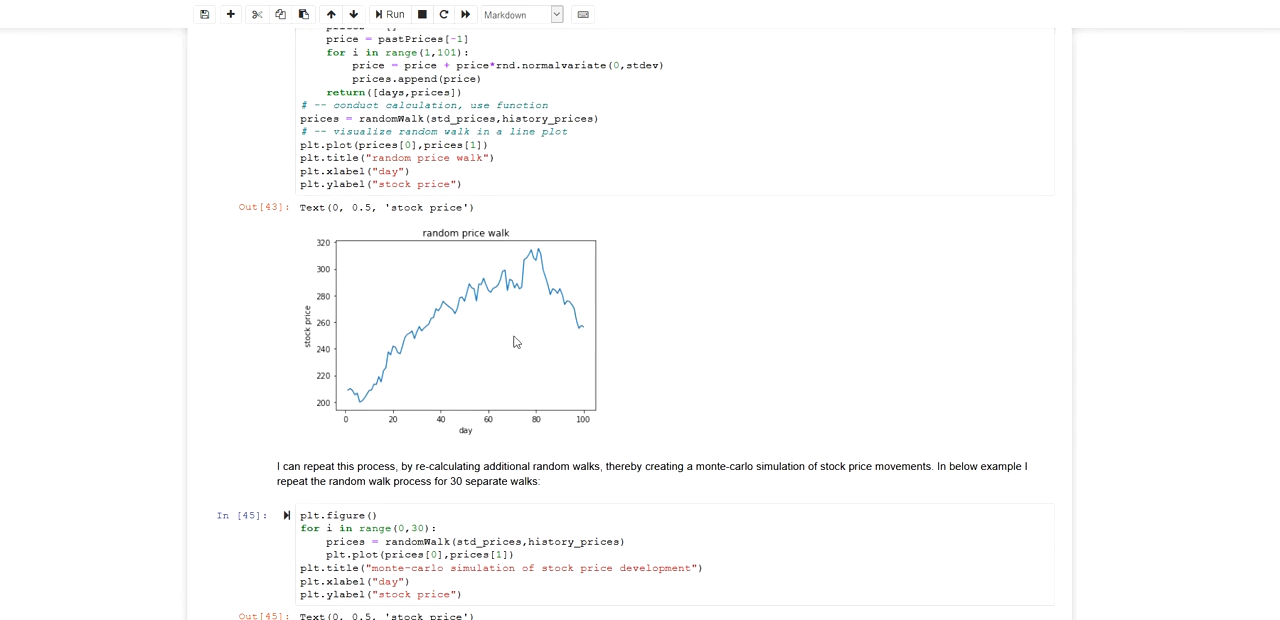
pyautogui.moveTo(476, 376)
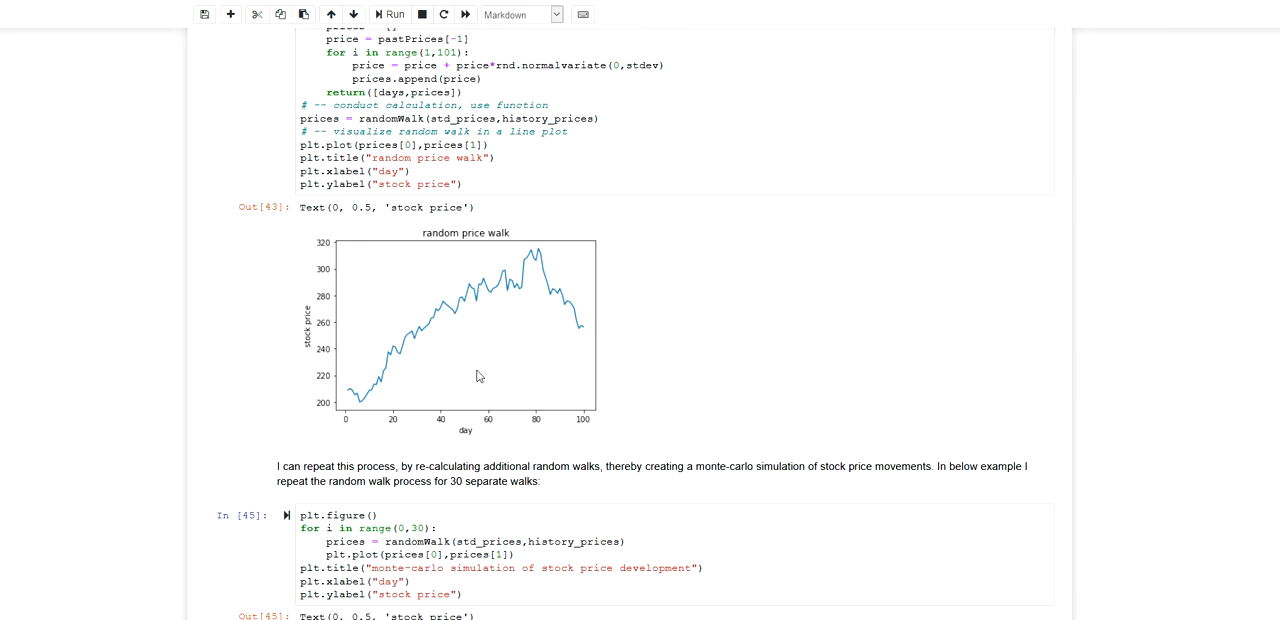
pyautogui.moveTo(564, 322)
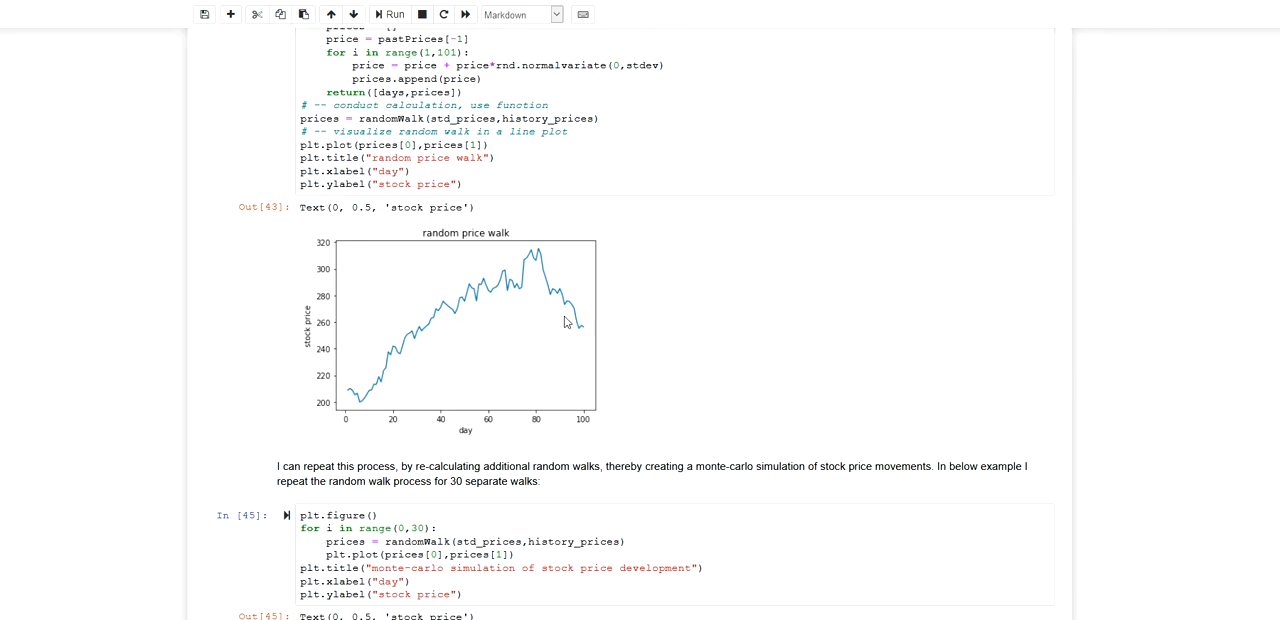
pyautogui.moveTo(586, 336)
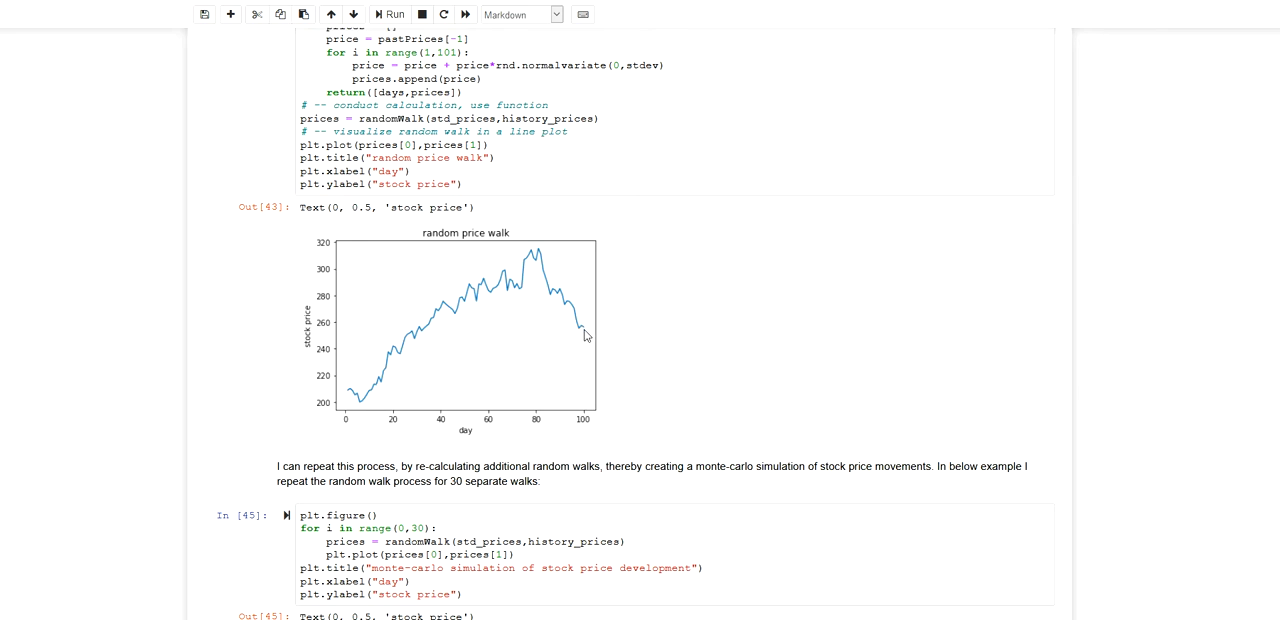
pyautogui.moveTo(596, 328)
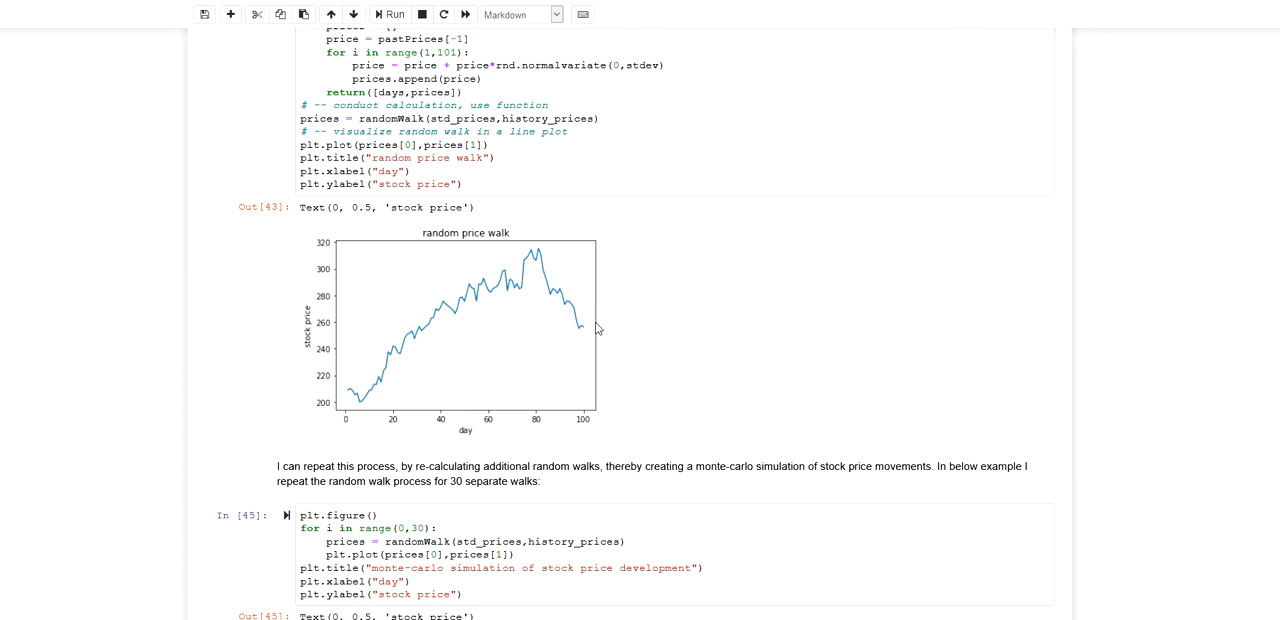
pyautogui.moveTo(644, 320)
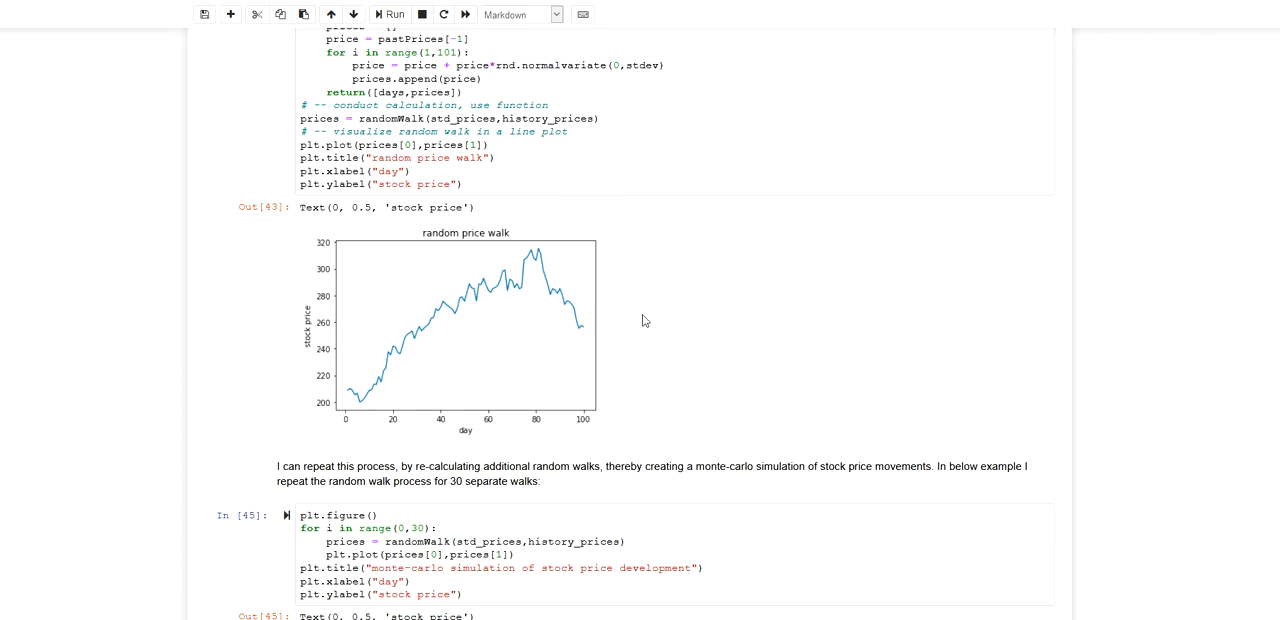
pyautogui.moveTo(756, 256)
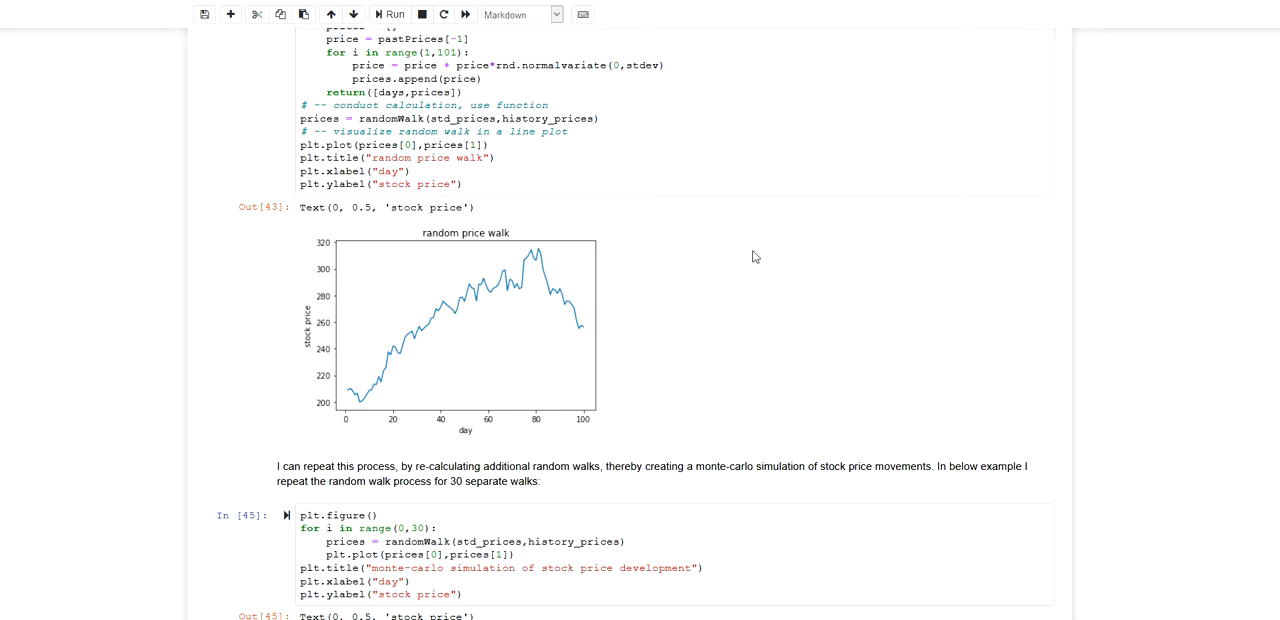
pyautogui.moveTo(792, 218)
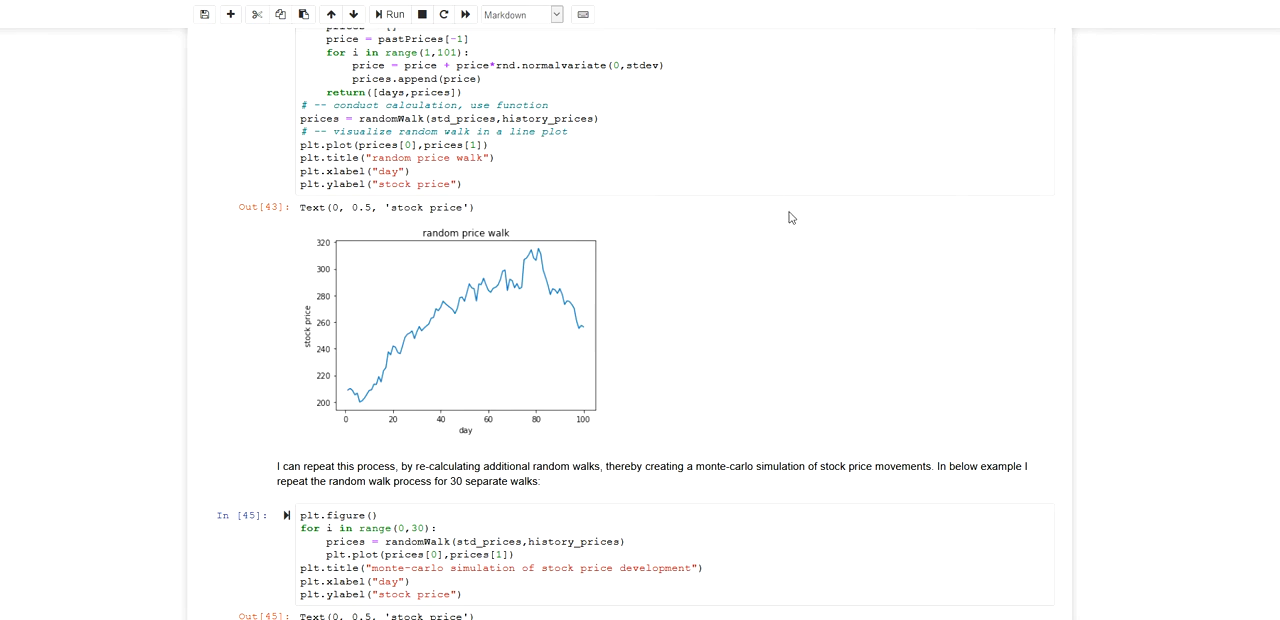
pyautogui.moveTo(704, 340)
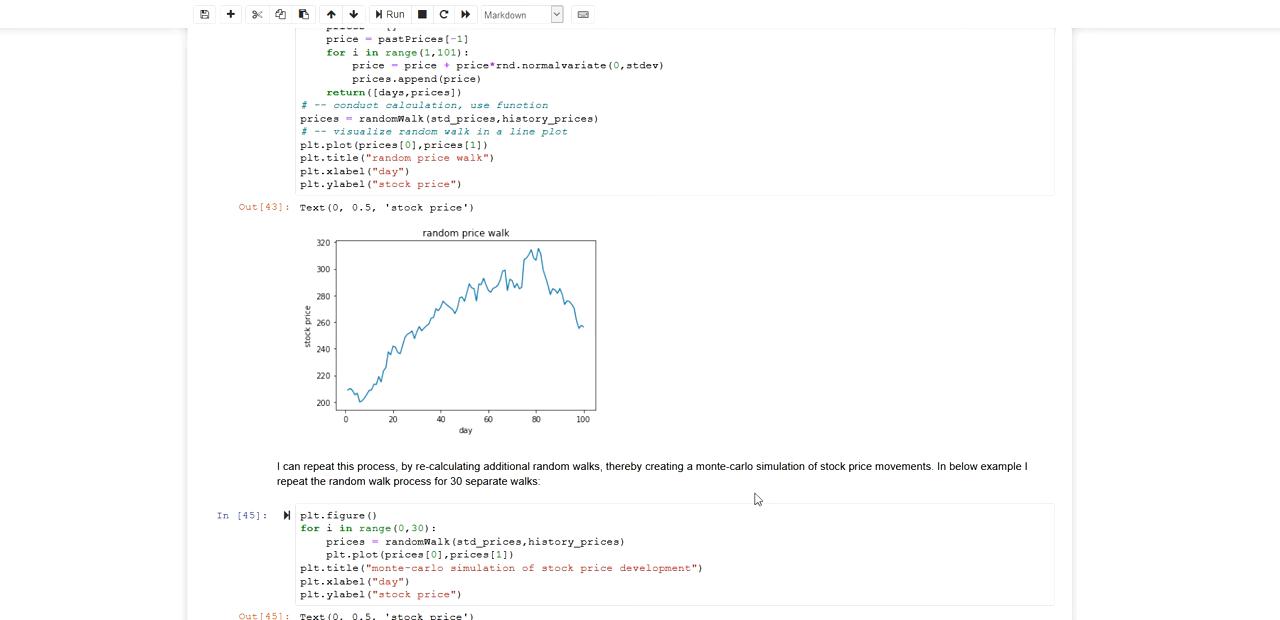
pyautogui.moveTo(780, 288)
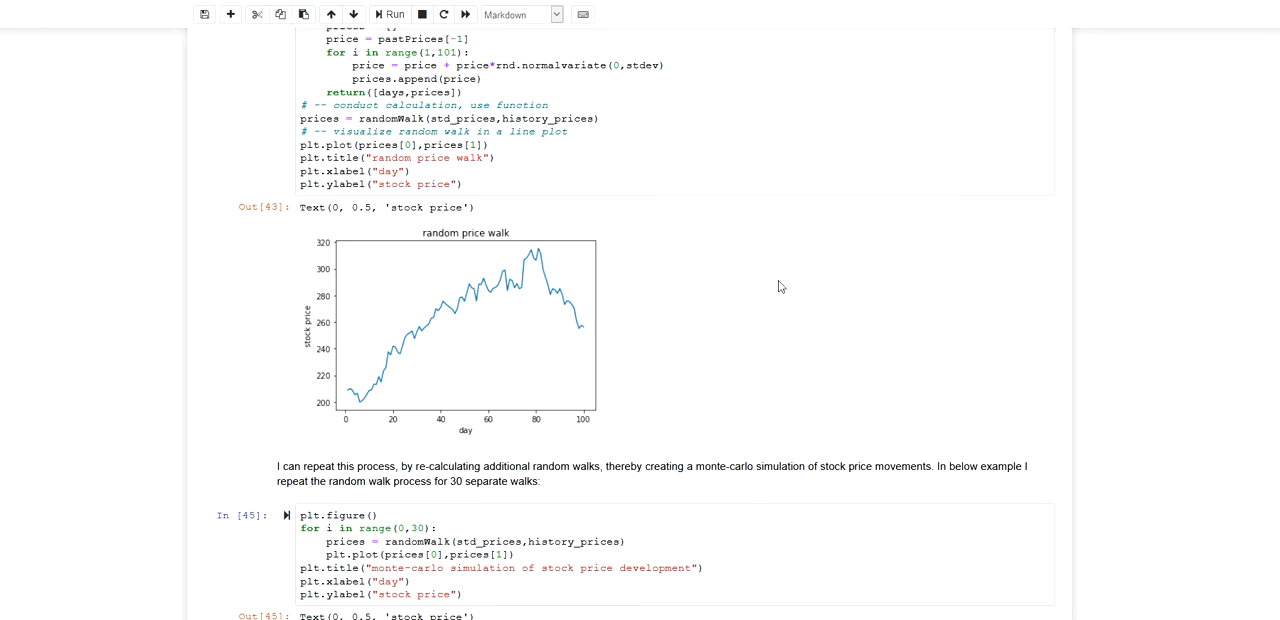
pyautogui.moveTo(780, 328)
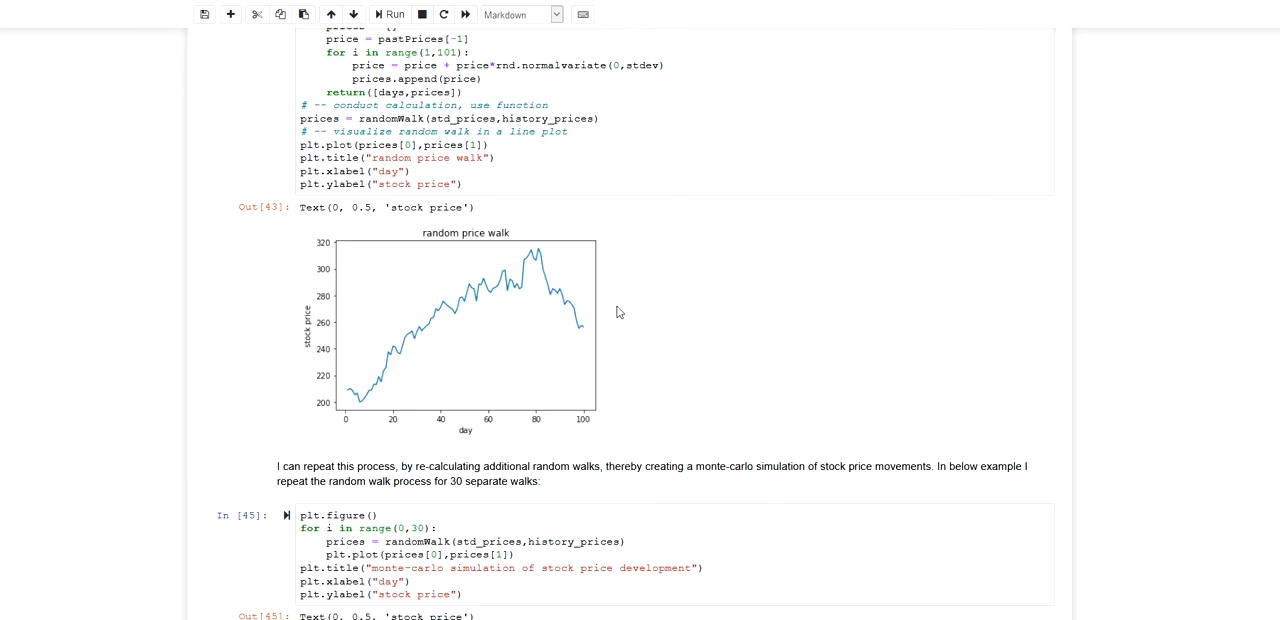
pyautogui.moveTo(592, 336)
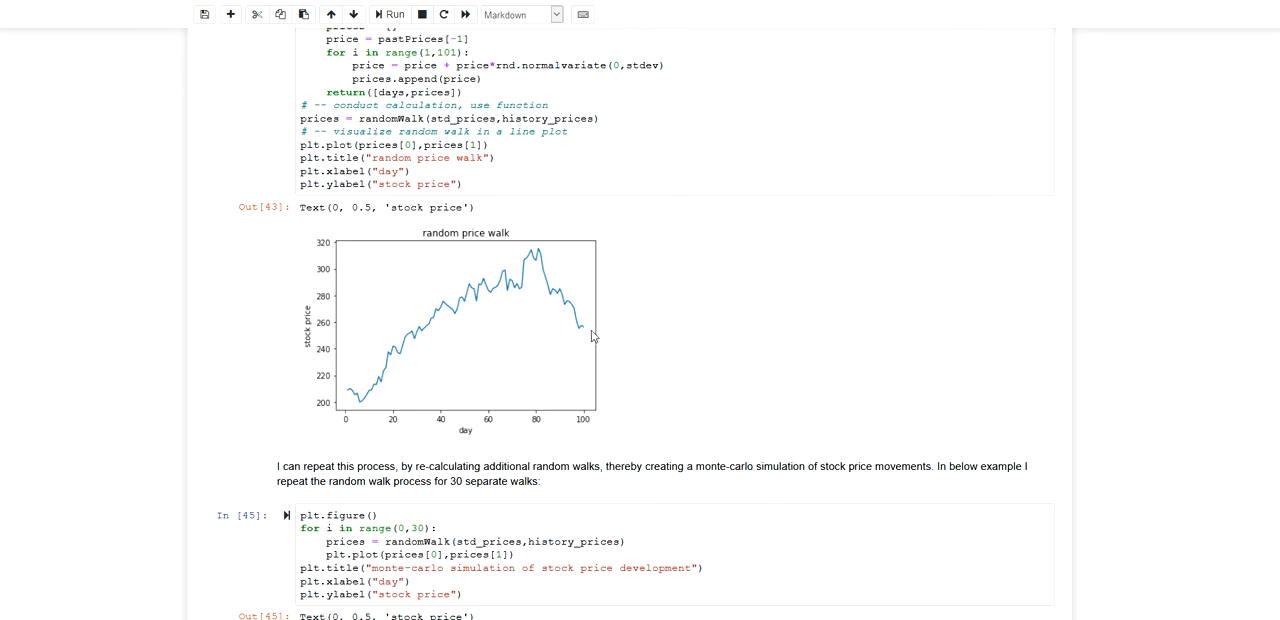
pyautogui.moveTo(602, 320)
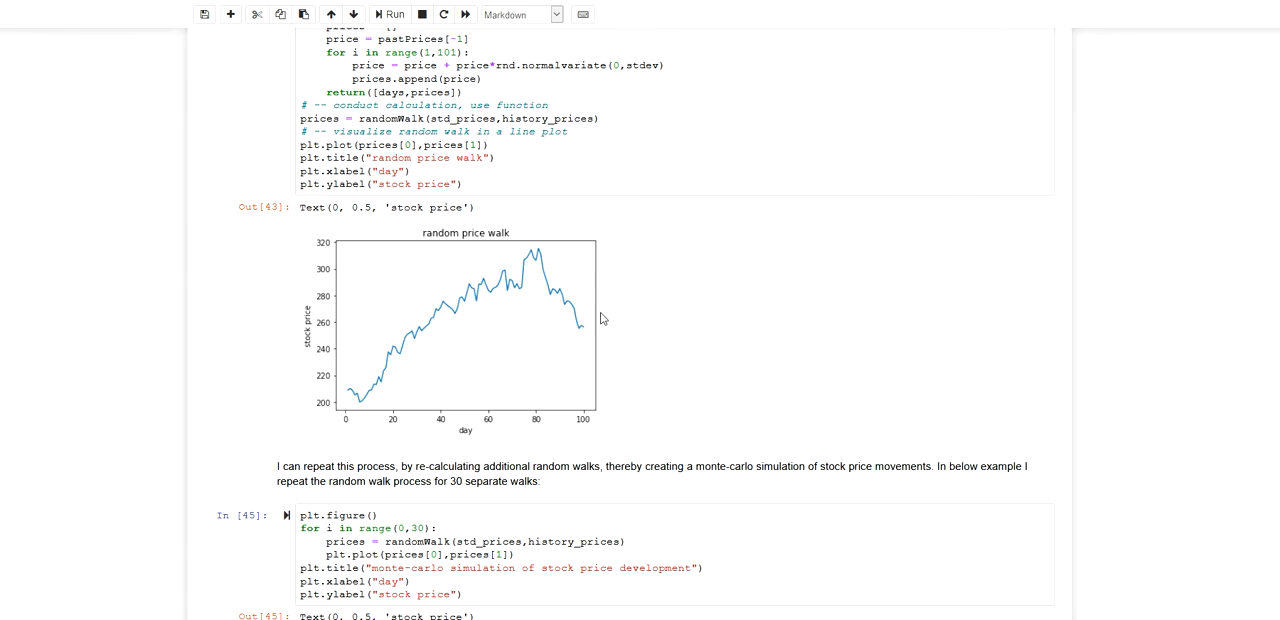
pyautogui.moveTo(632, 312)
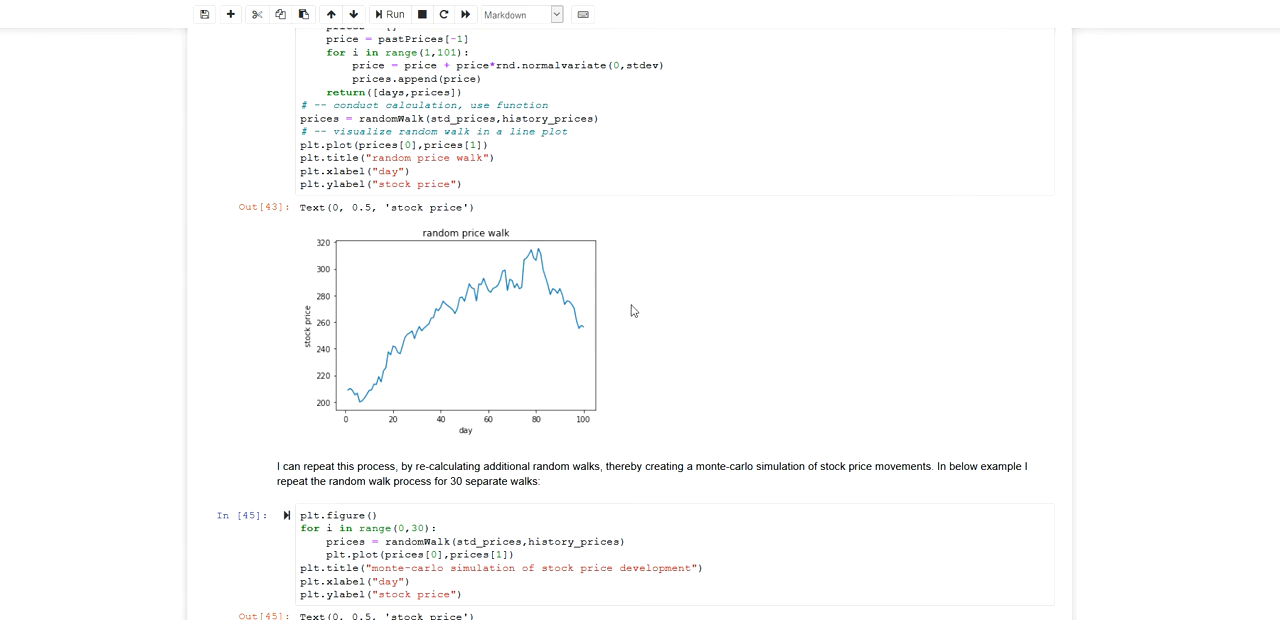
pyautogui.moveTo(734, 336)
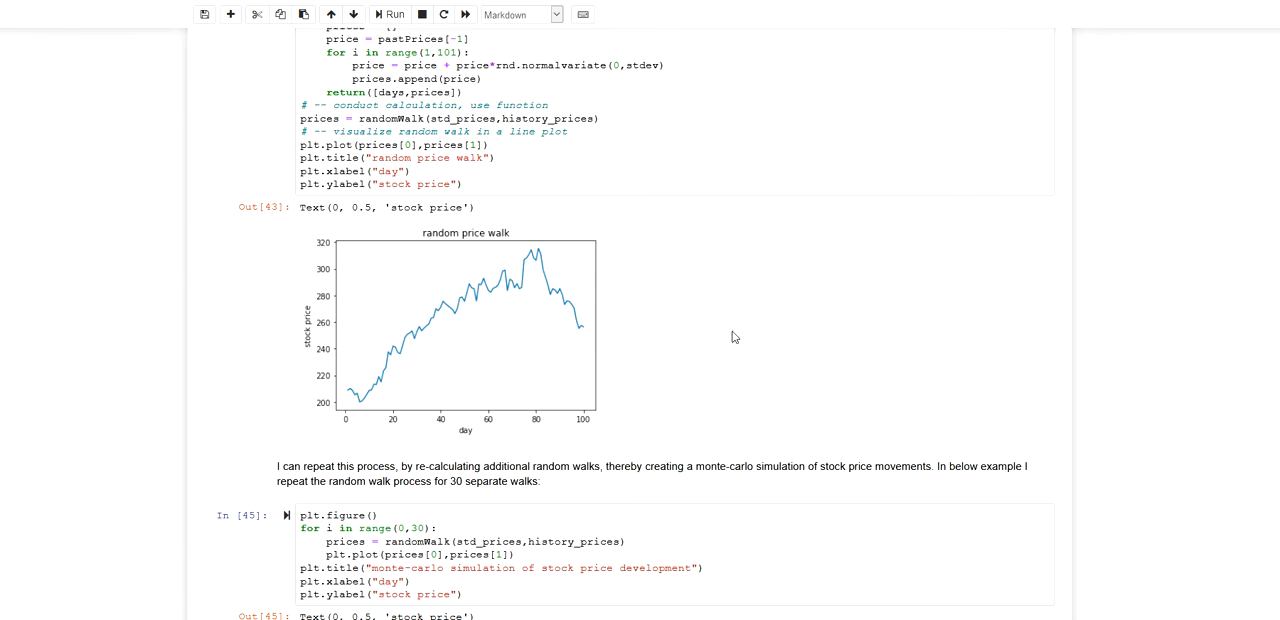
pyautogui.moveTo(584, 332)
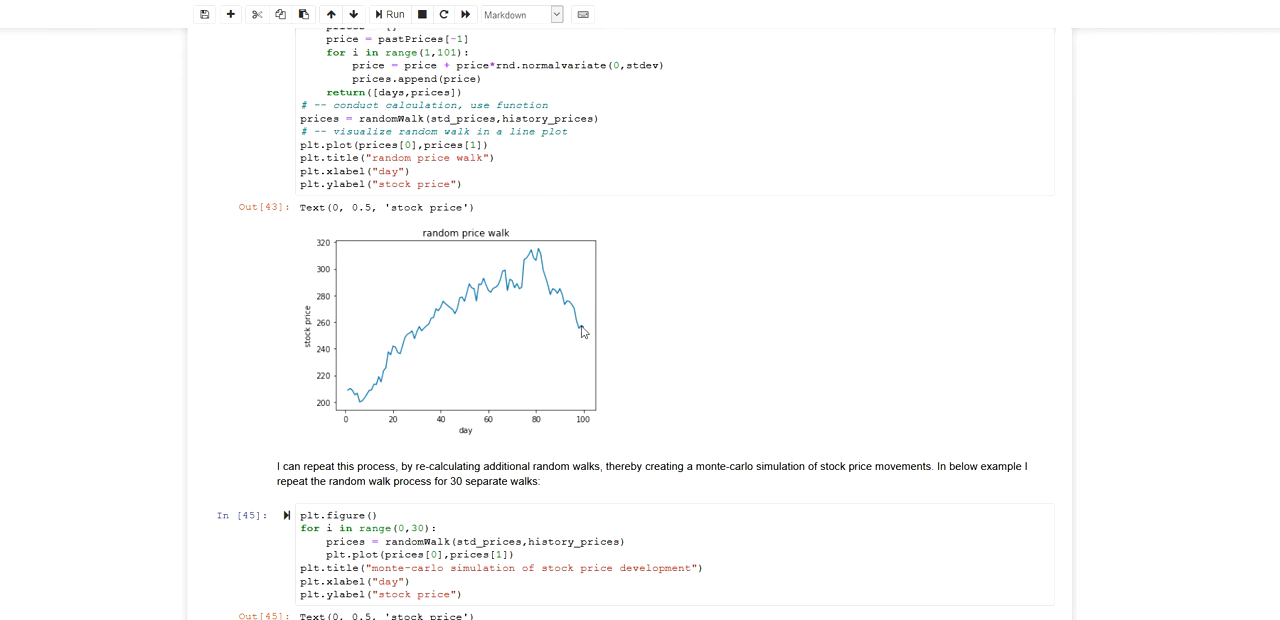
pyautogui.moveTo(612, 336)
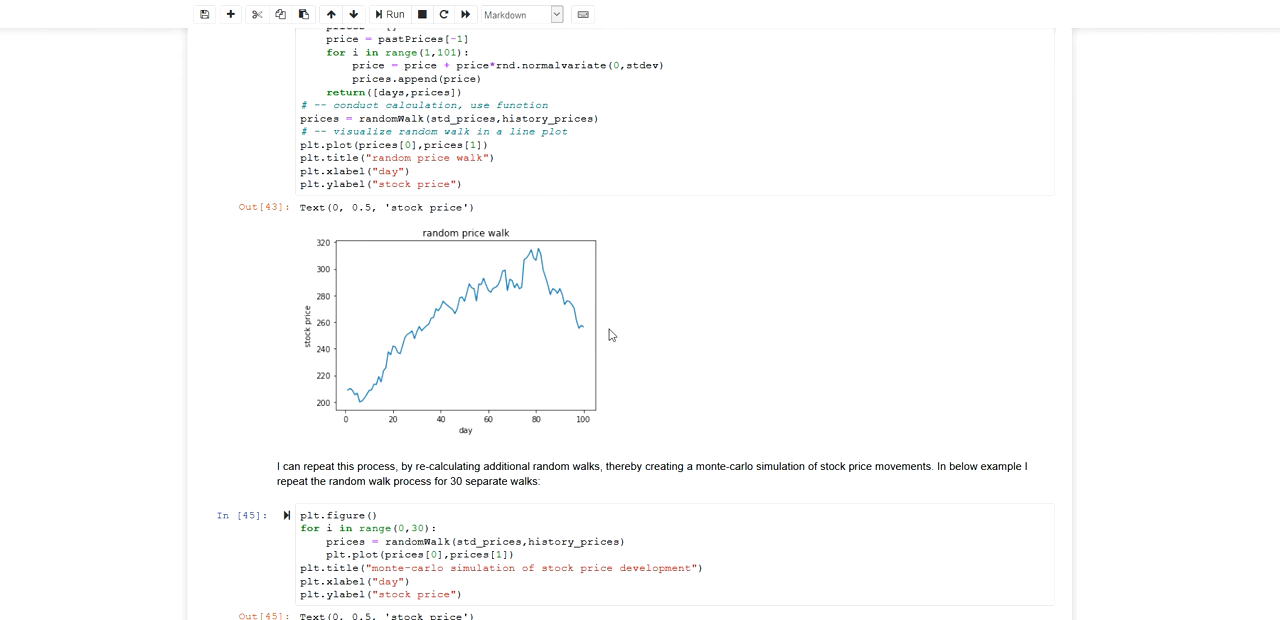
pyautogui.moveTo(624, 348)
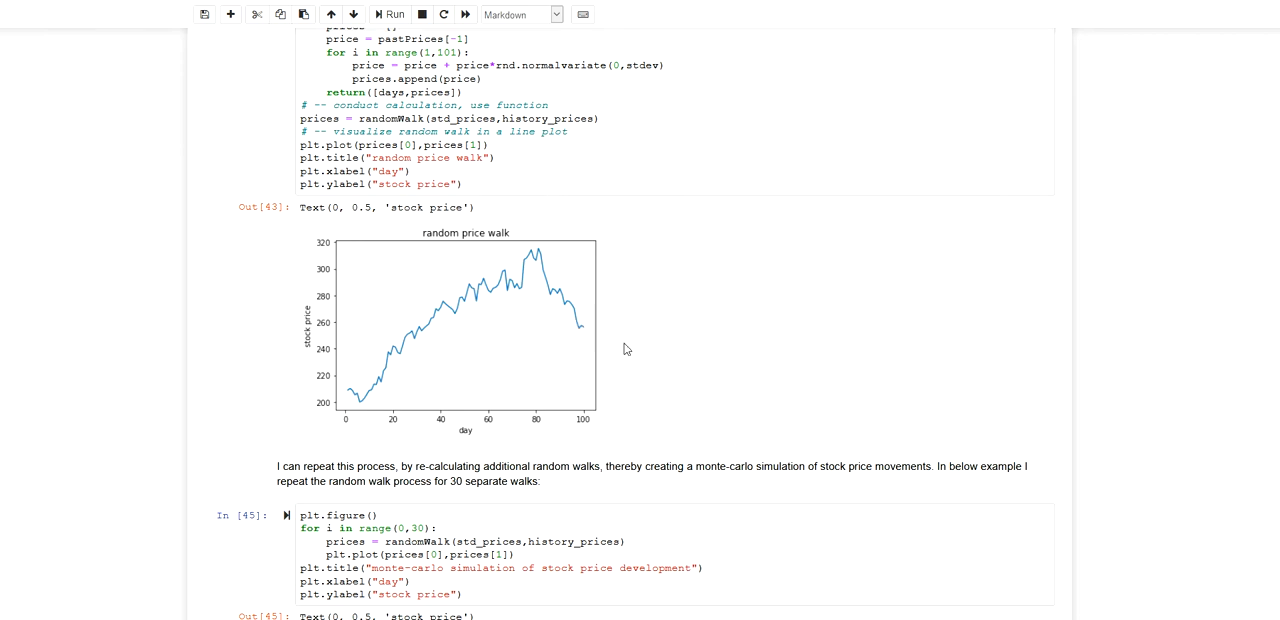
pyautogui.moveTo(572, 348)
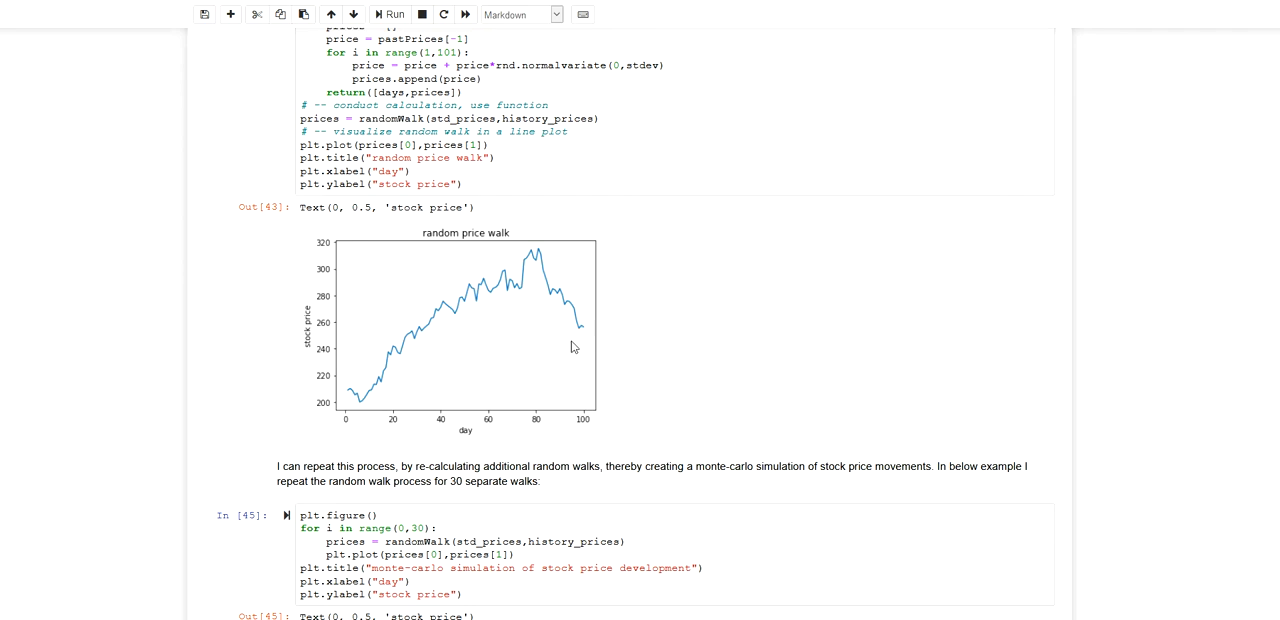
pyautogui.moveTo(892, 272)
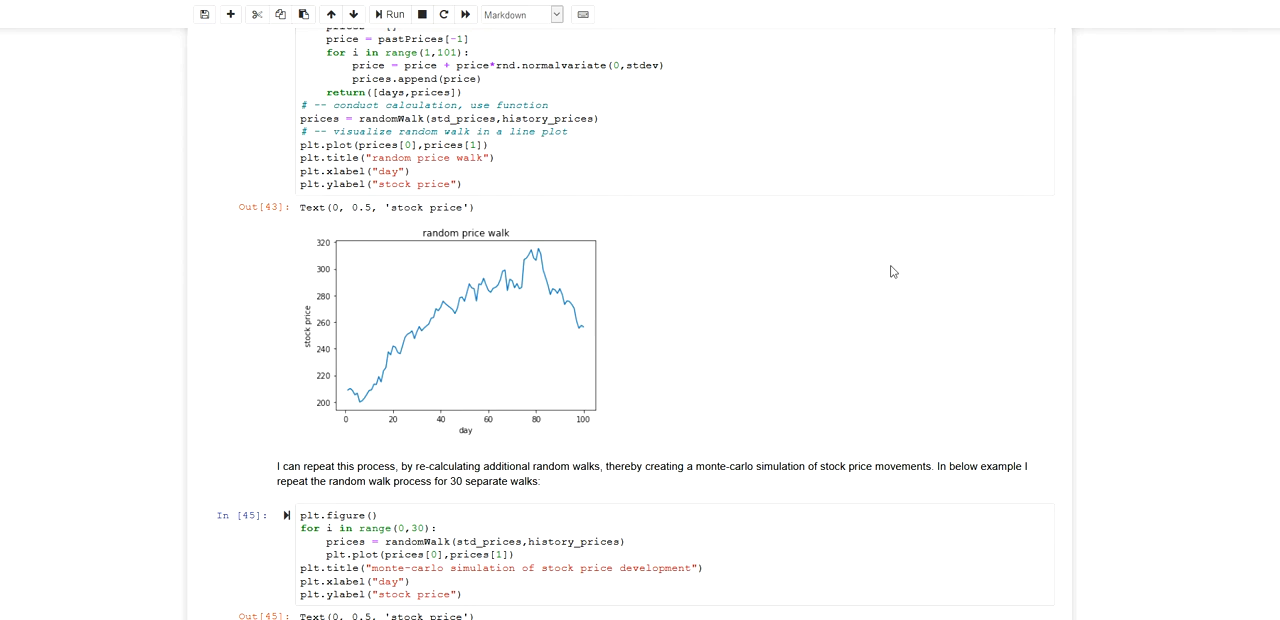
pyautogui.moveTo(632, 310)
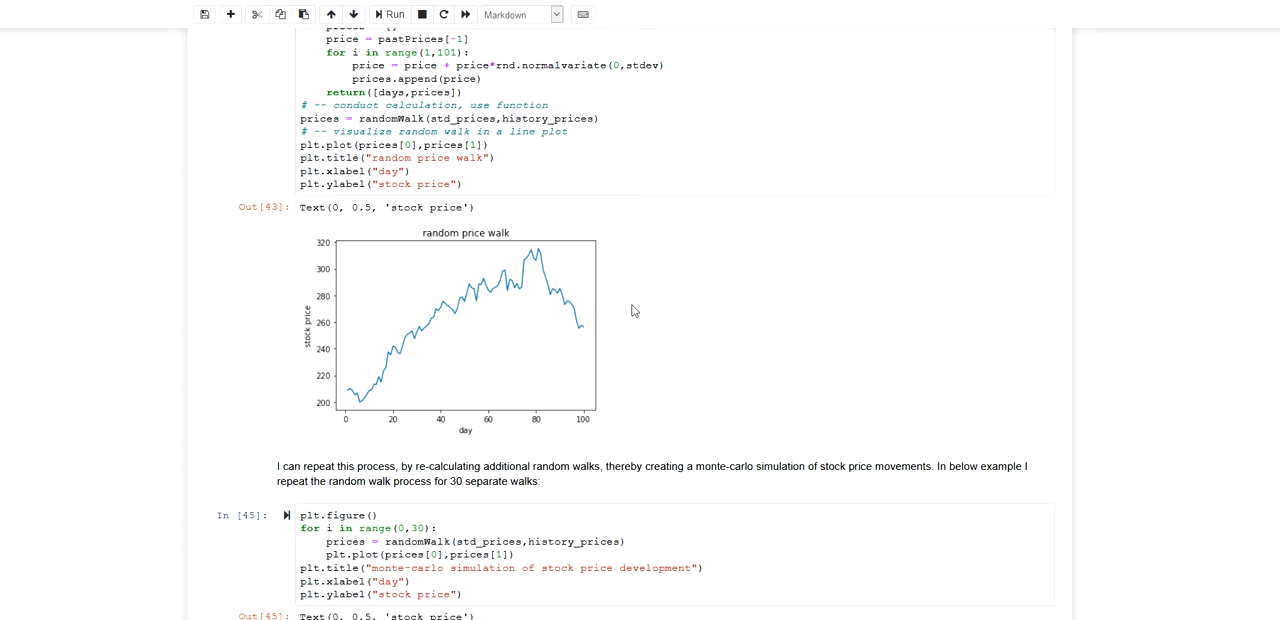
pyautogui.scroll(-3)
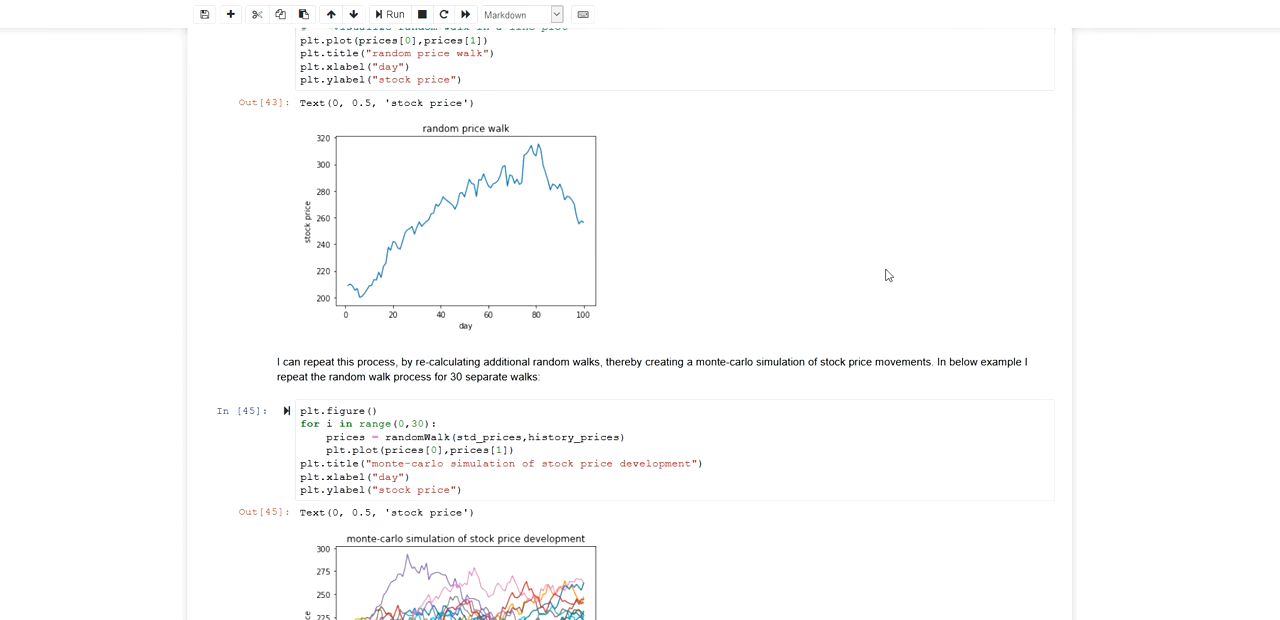
pyautogui.scroll(-3)
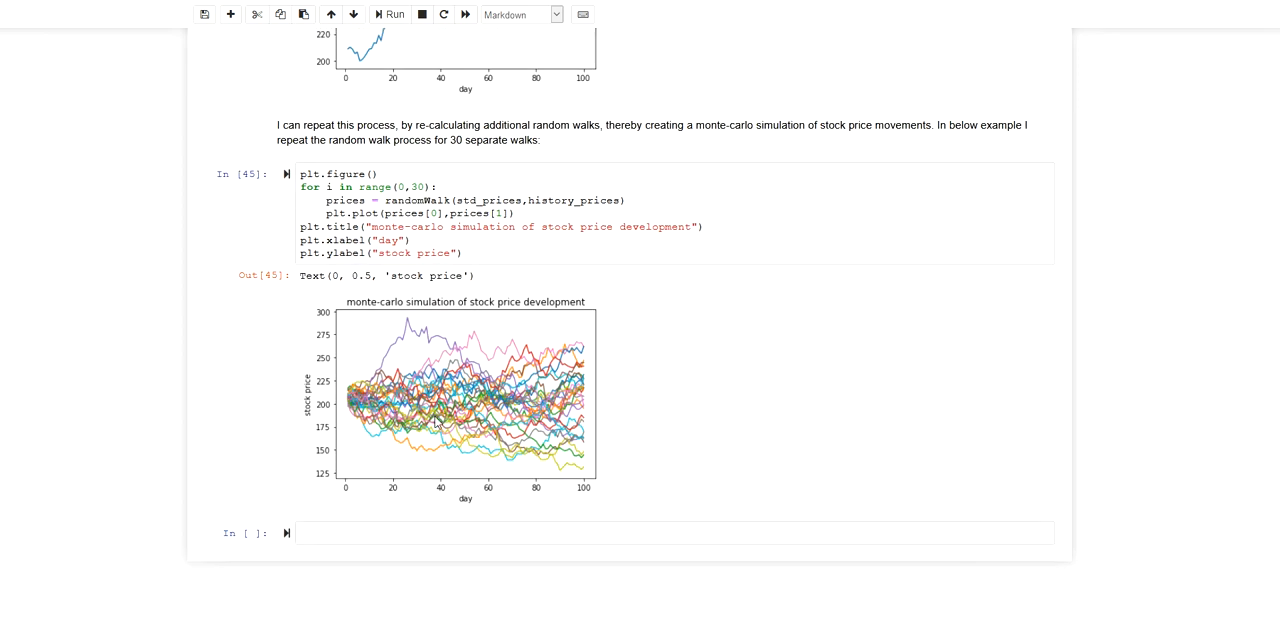
pyautogui.moveTo(452, 400)
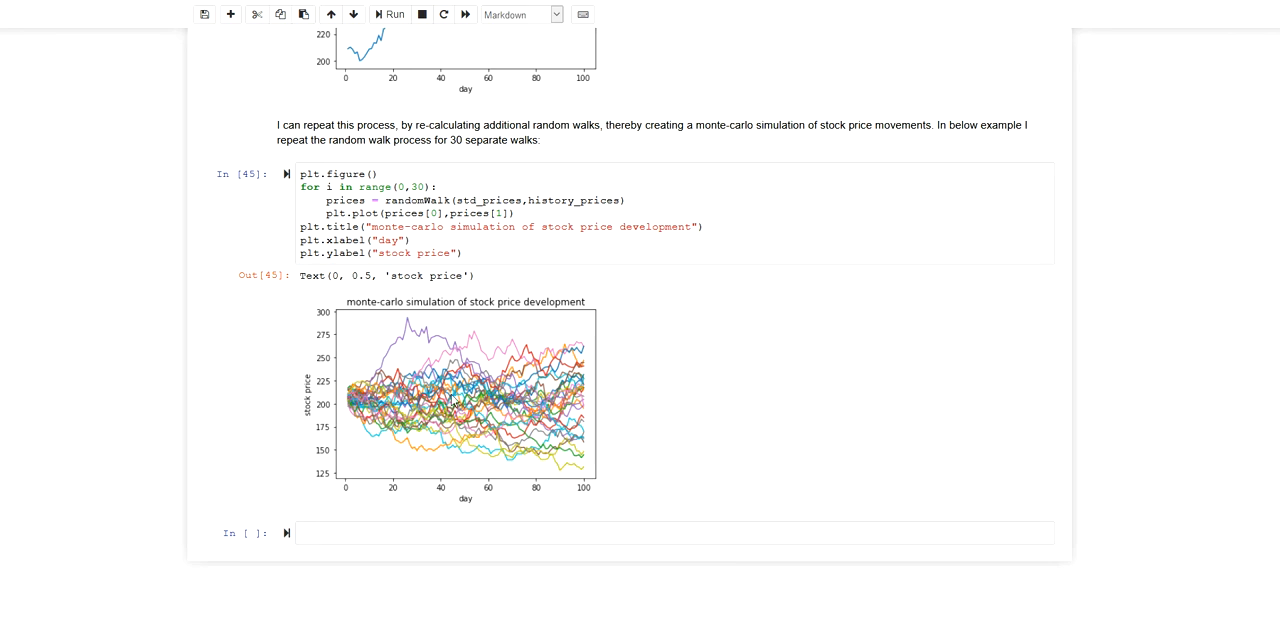
pyautogui.moveTo(536, 424)
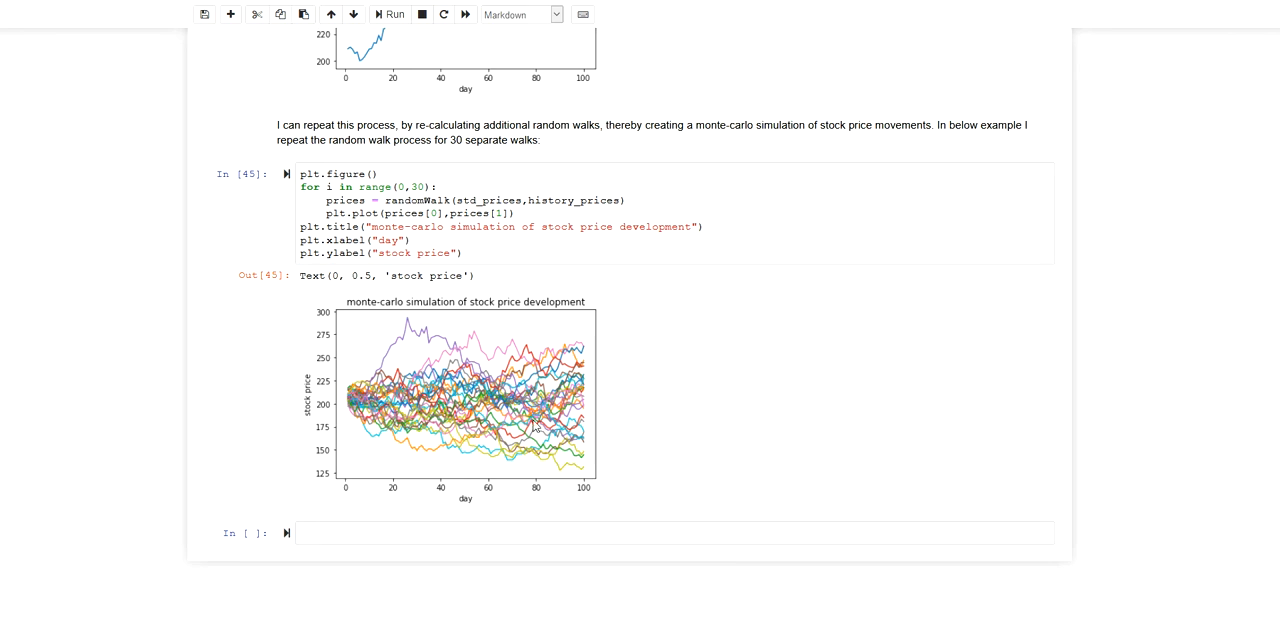
pyautogui.moveTo(544, 466)
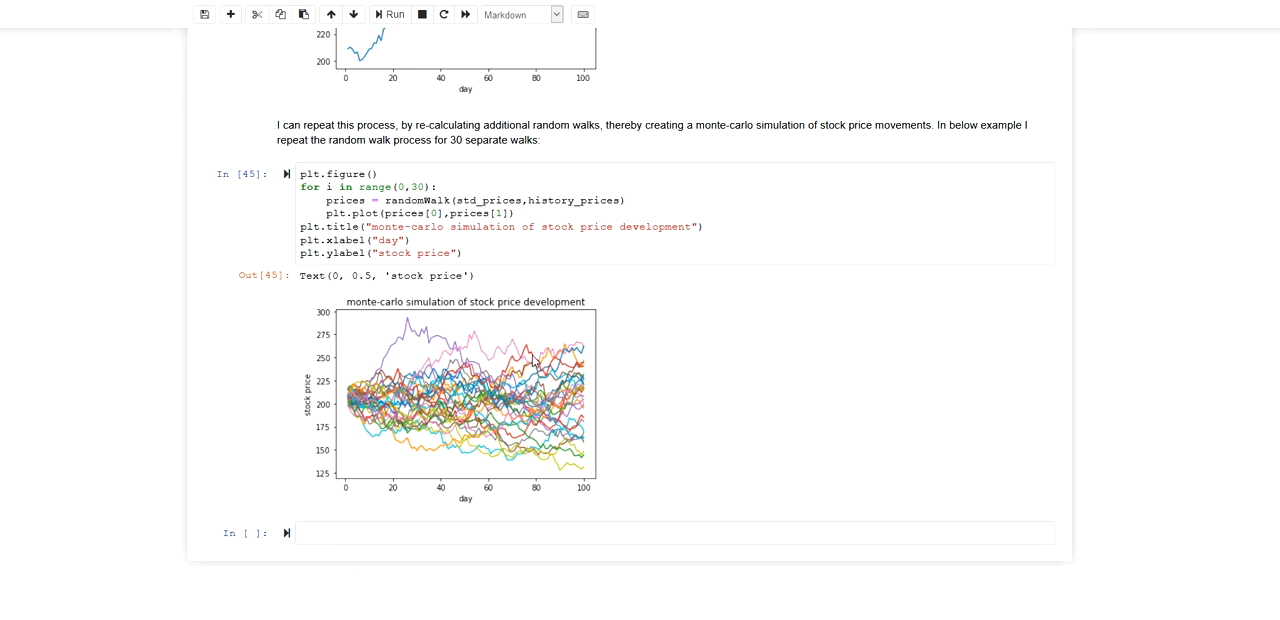
pyautogui.moveTo(528, 462)
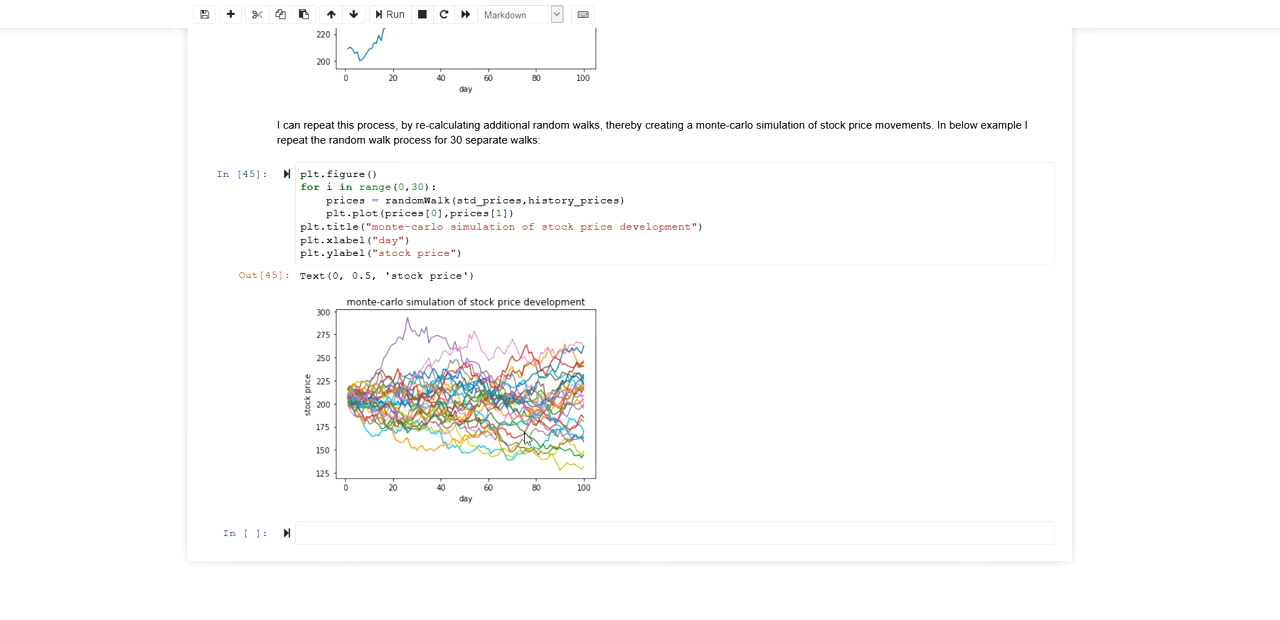
pyautogui.moveTo(504, 352)
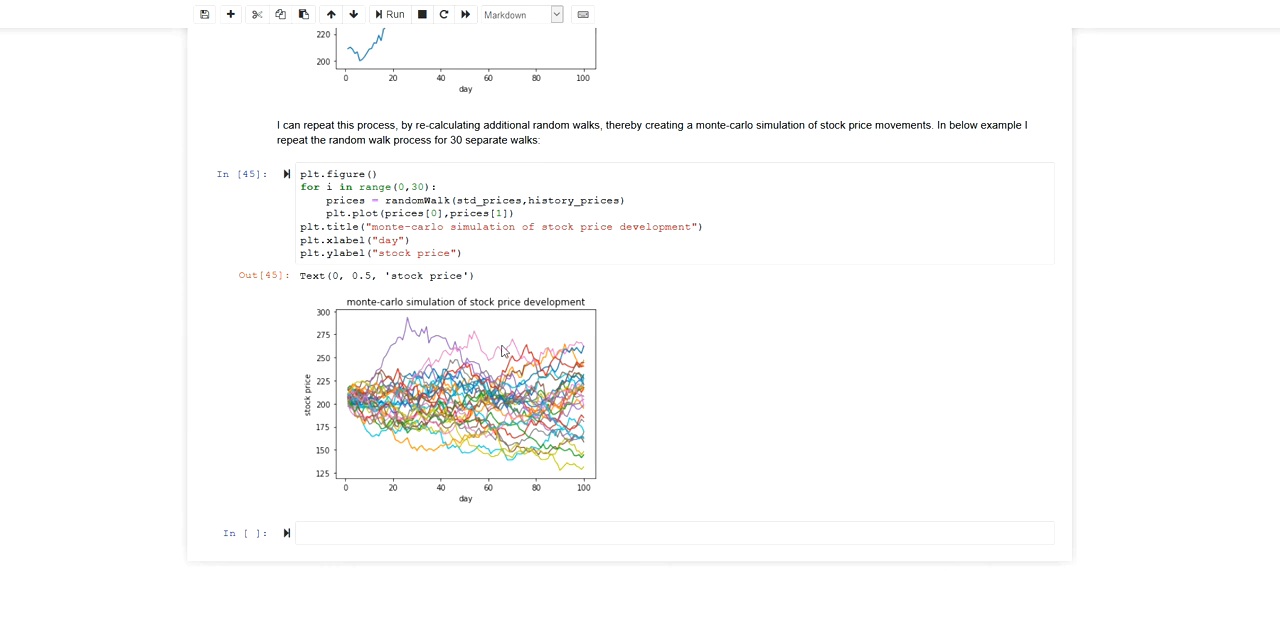
pyautogui.moveTo(516, 456)
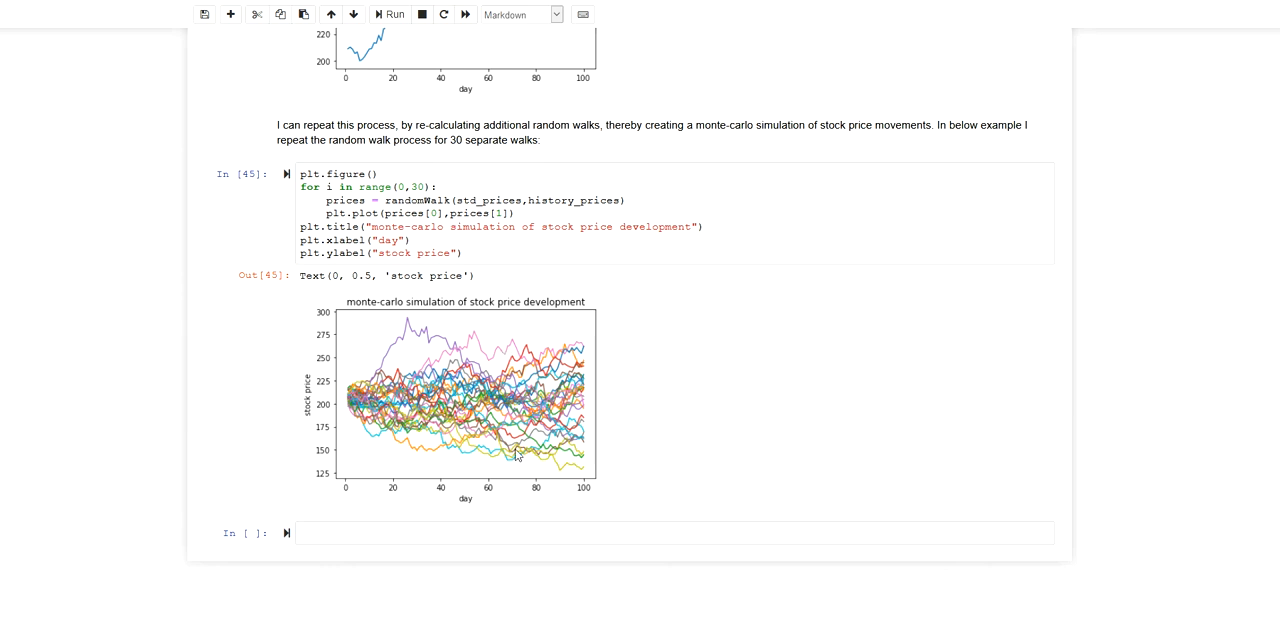
pyautogui.moveTo(564, 368)
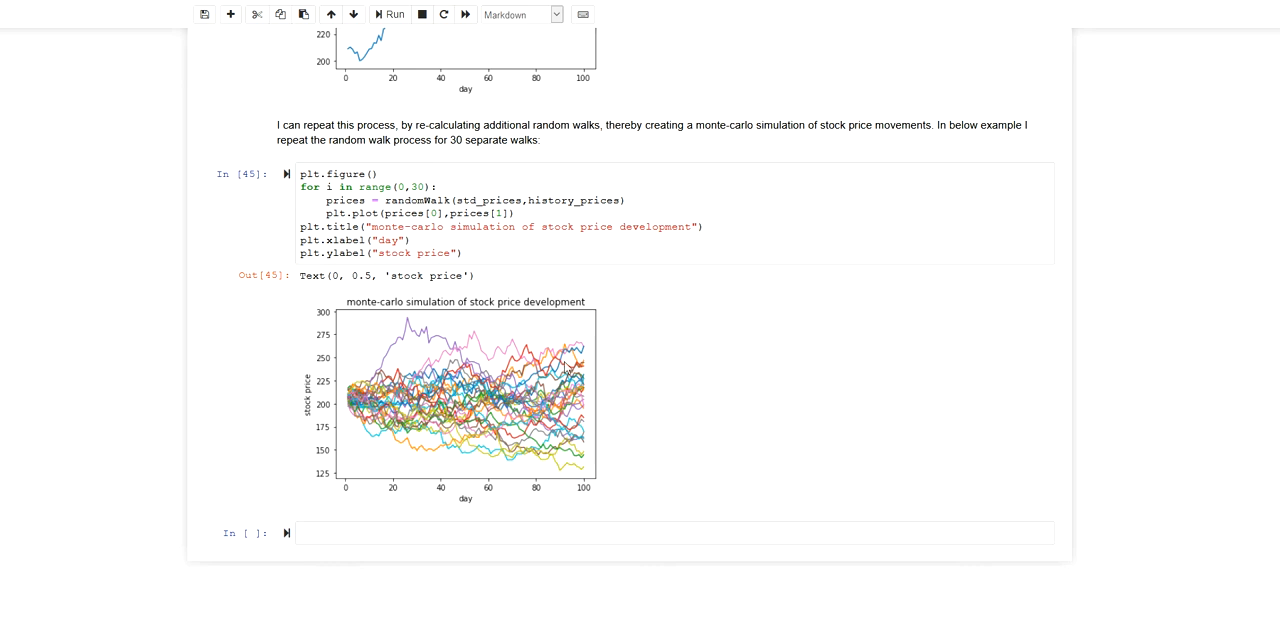
pyautogui.moveTo(576, 380)
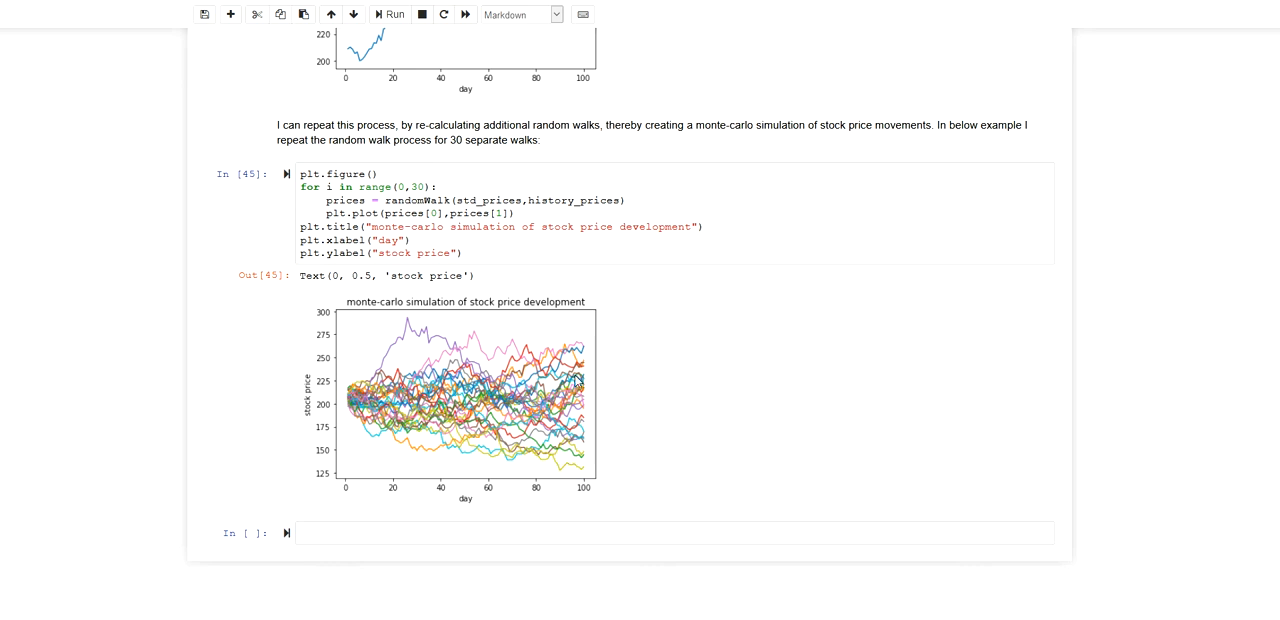
pyautogui.moveTo(584, 392)
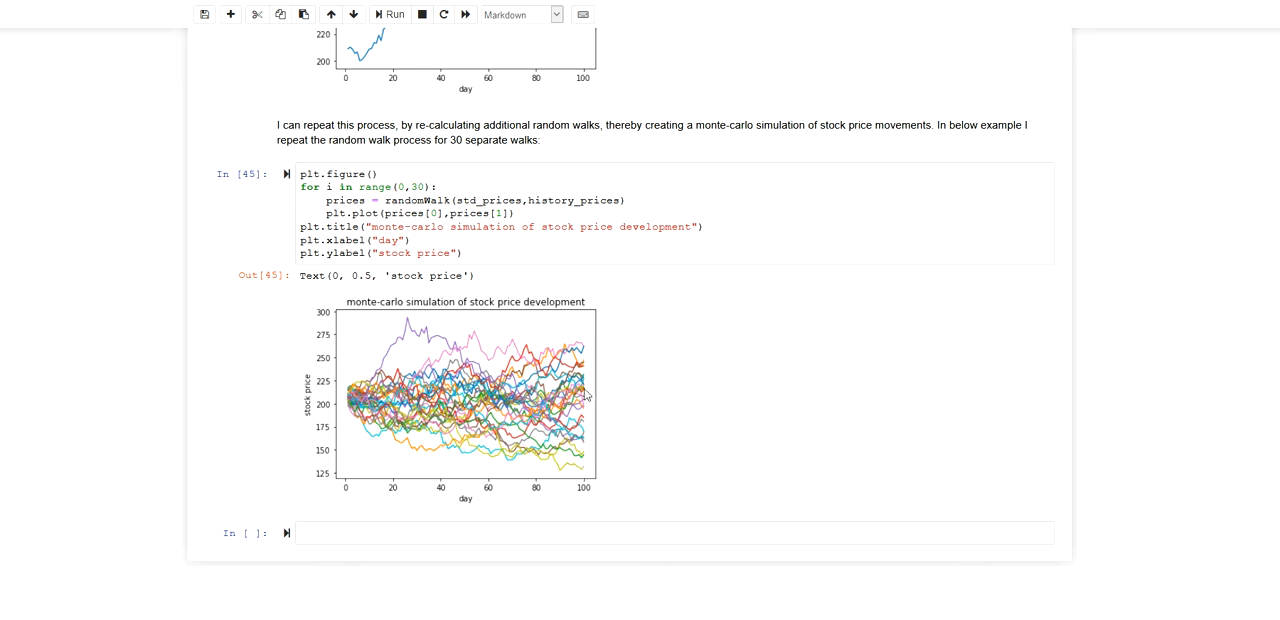
pyautogui.moveTo(590, 432)
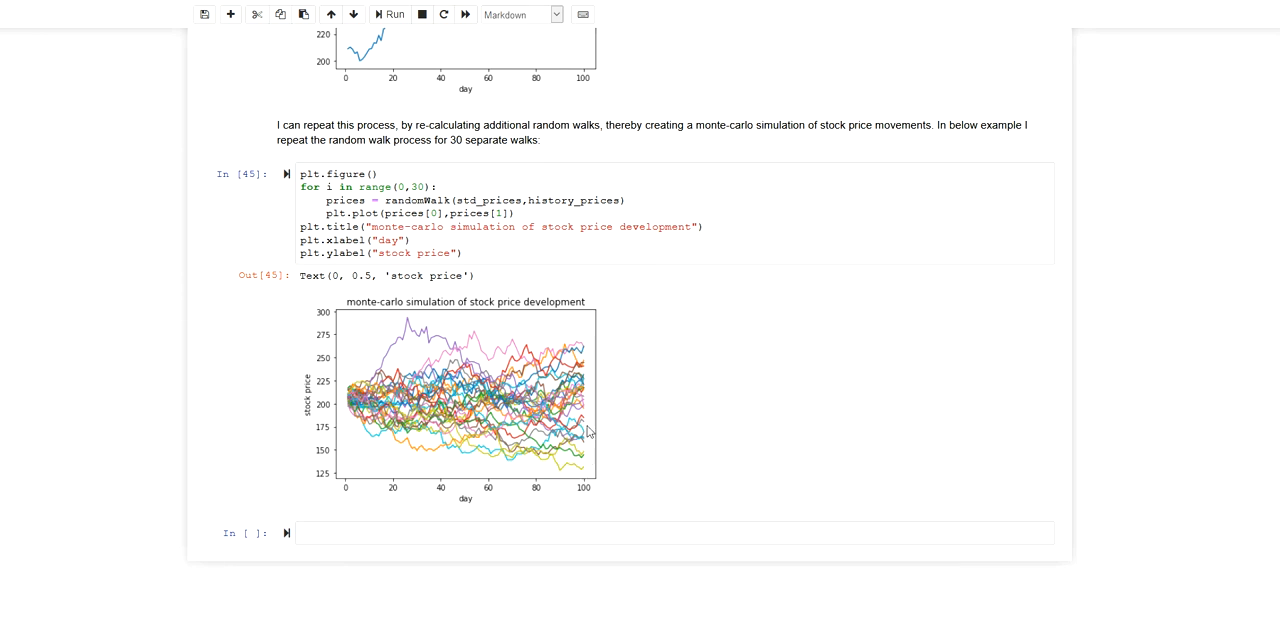
pyautogui.moveTo(580, 484)
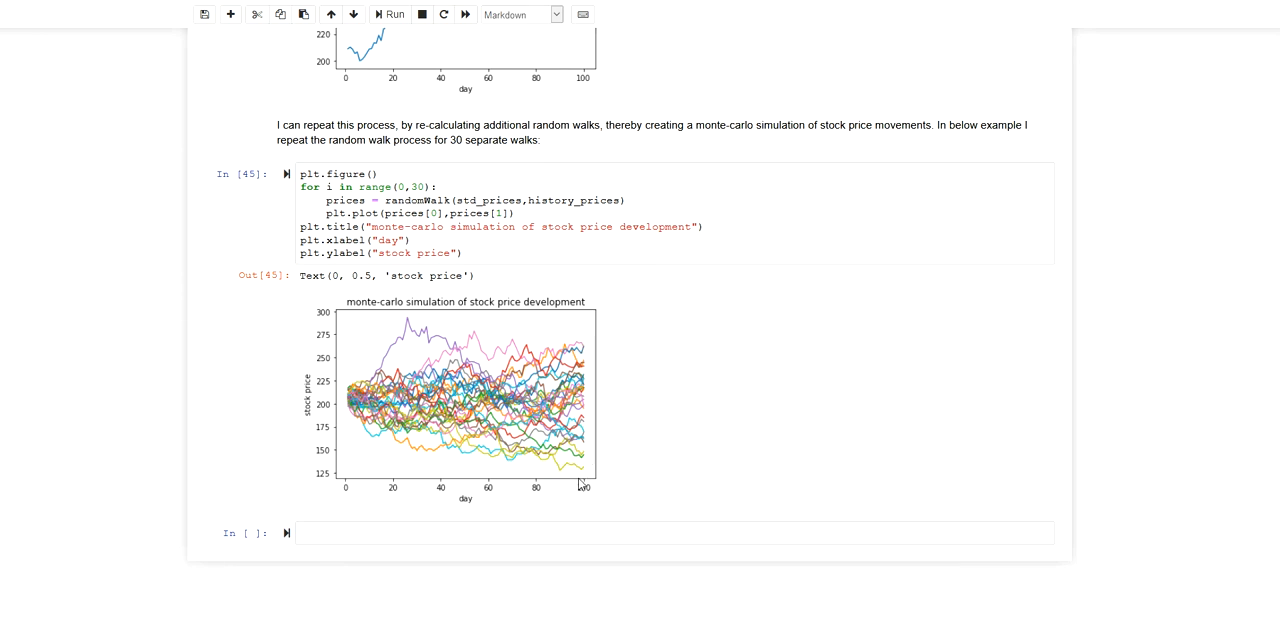
pyautogui.moveTo(580, 488)
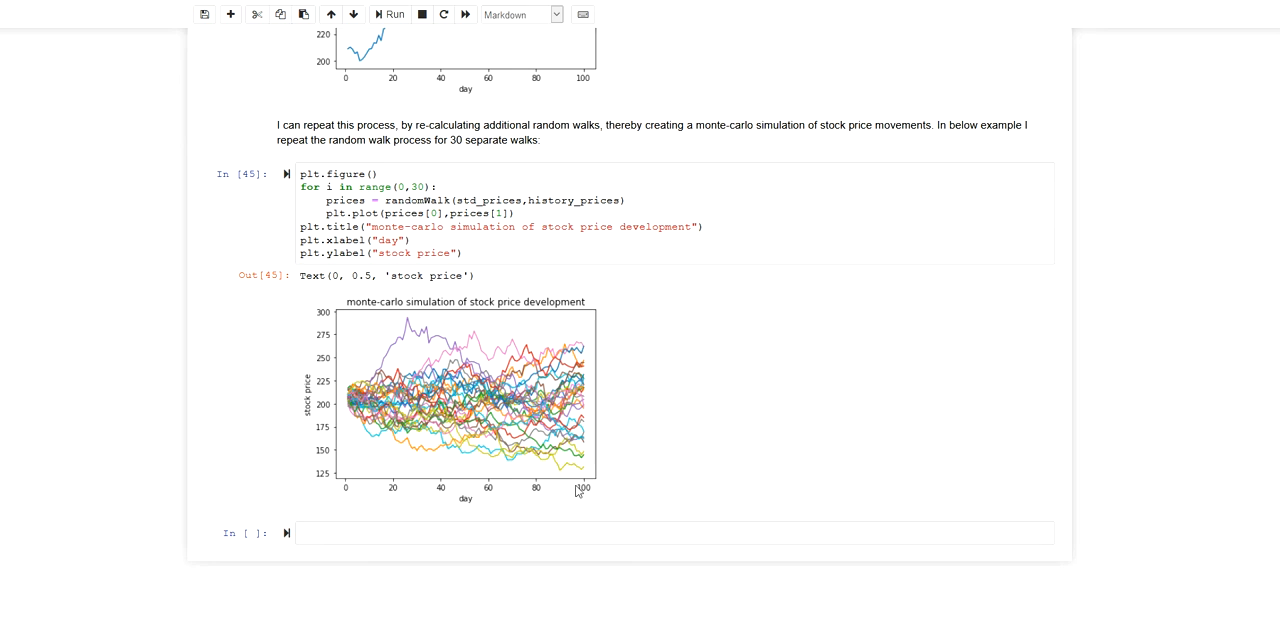
pyautogui.moveTo(582, 452)
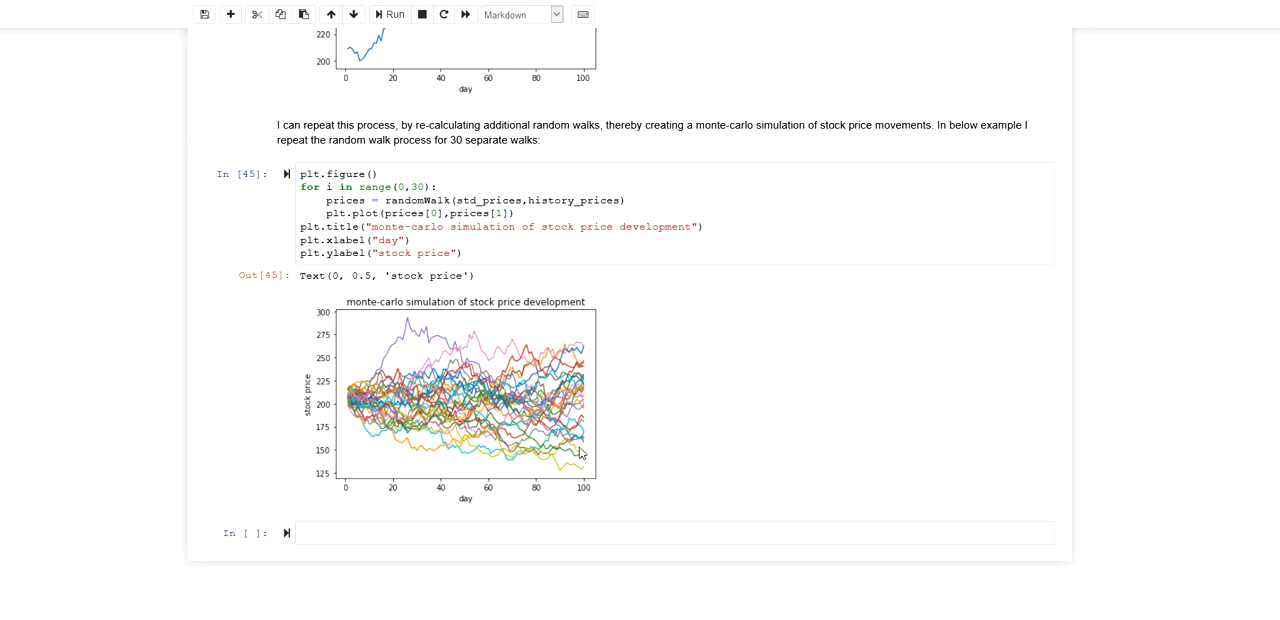
pyautogui.moveTo(498, 404)
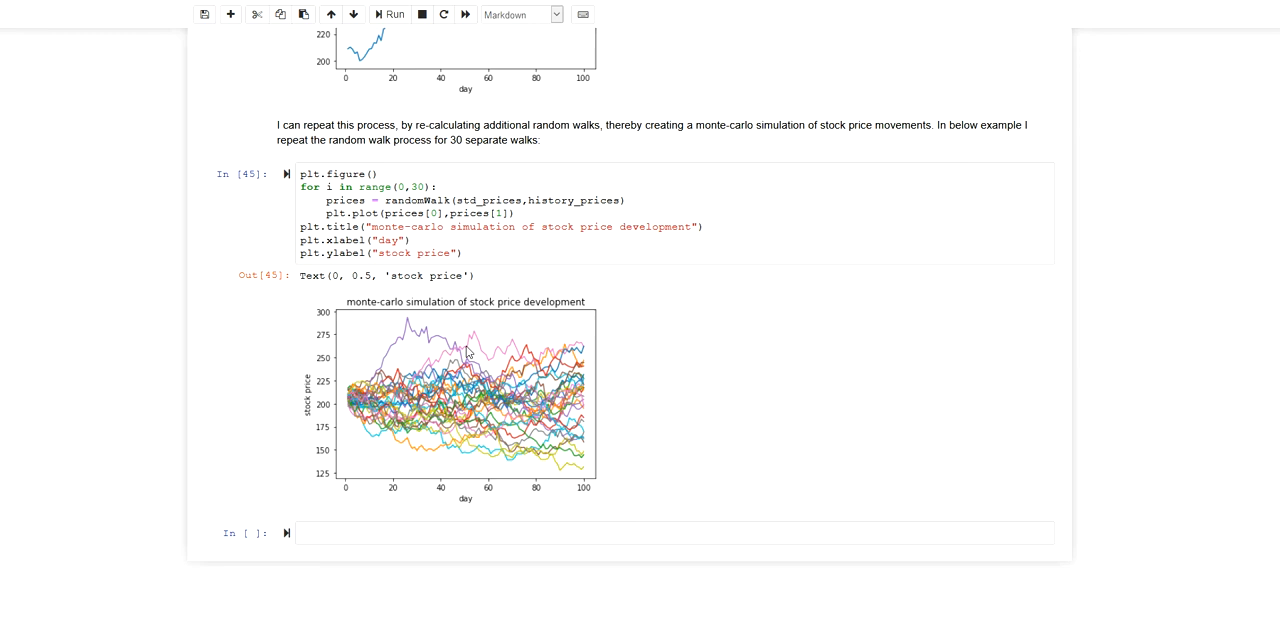
pyautogui.moveTo(536, 370)
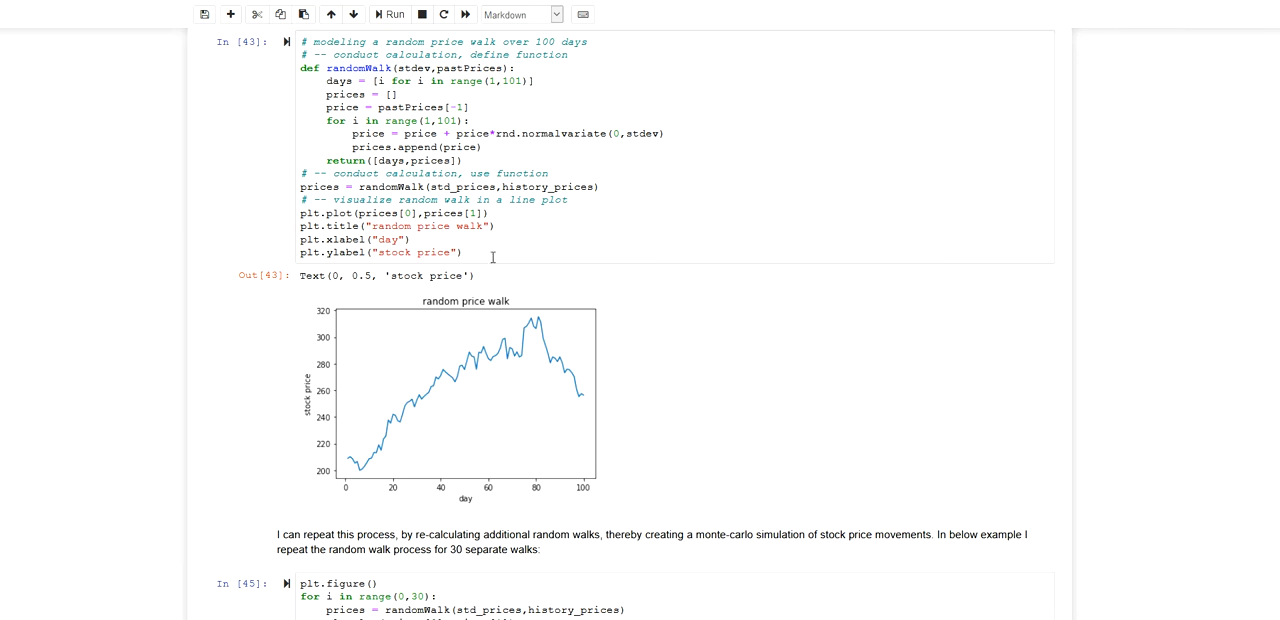
pyautogui.moveTo(512, 380)
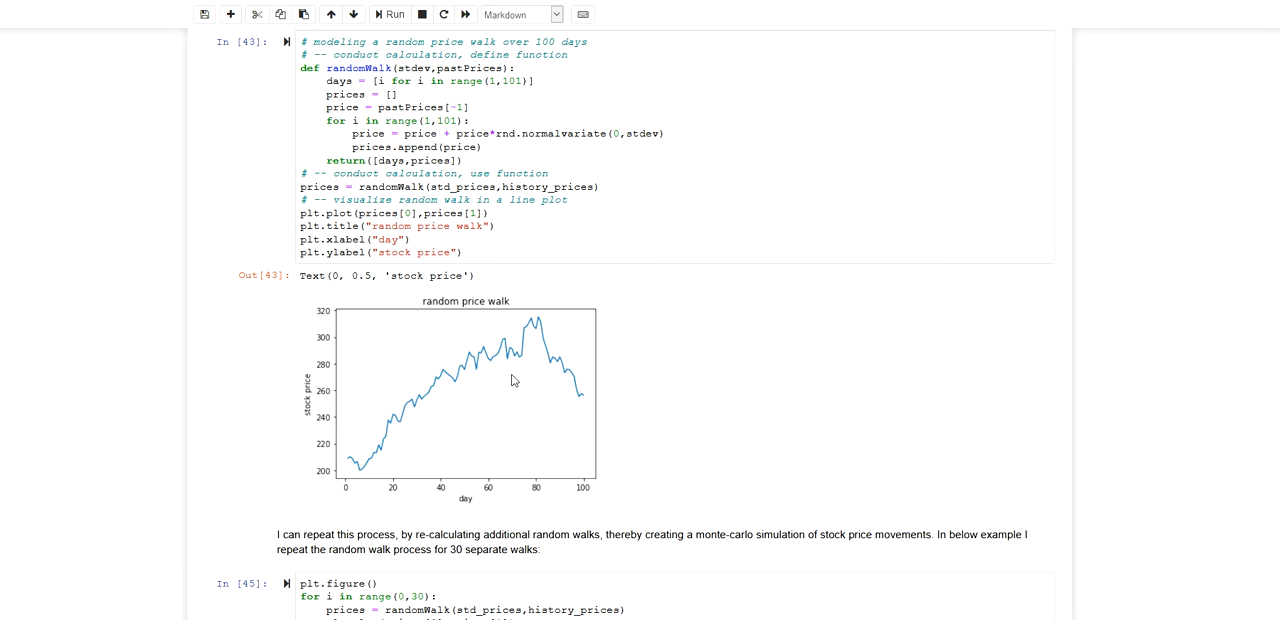
pyautogui.moveTo(492, 298)
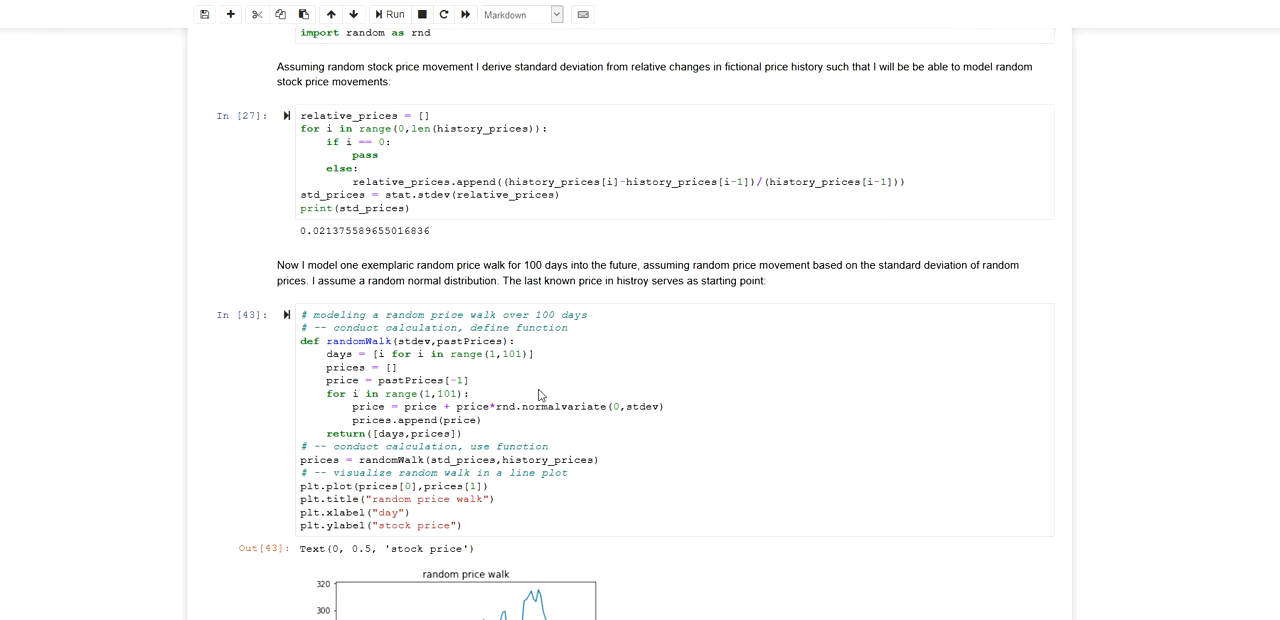
pyautogui.scroll(3)
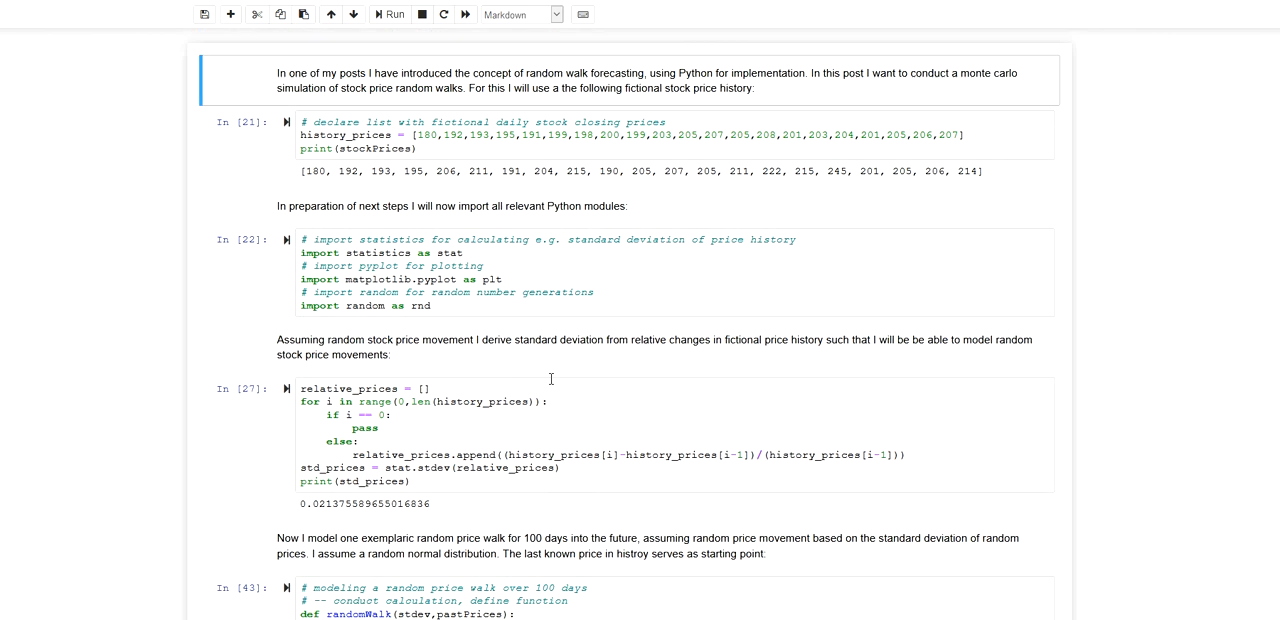
pyautogui.moveTo(548, 380)
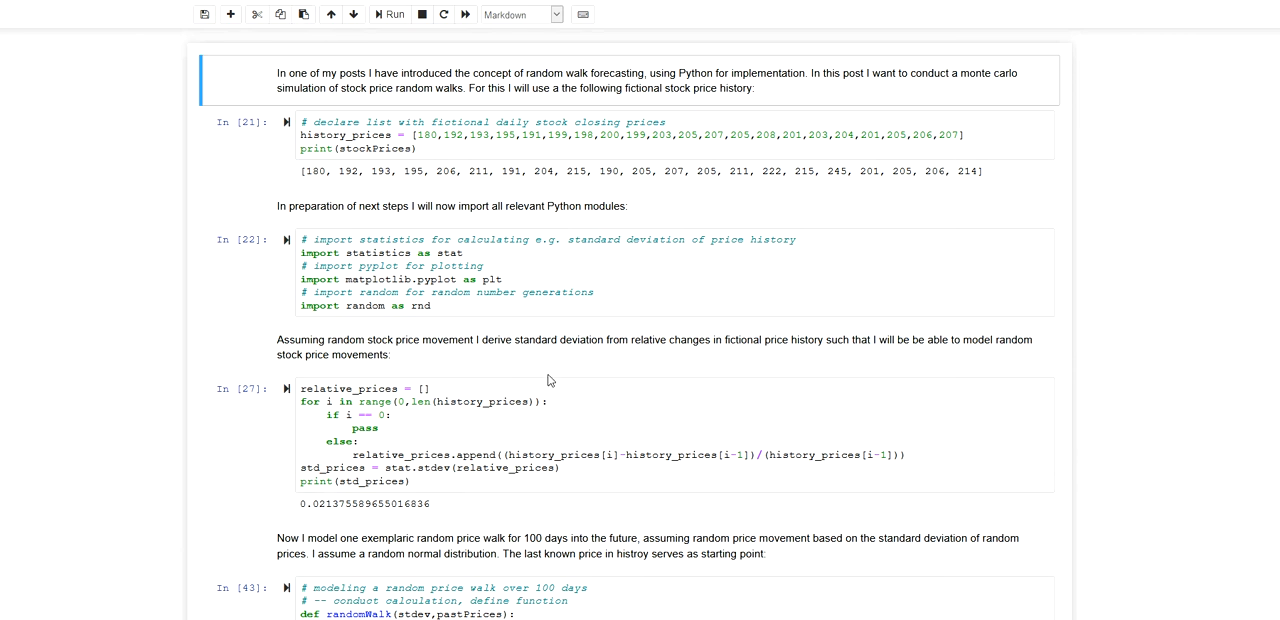
pyautogui.moveTo(560, 368)
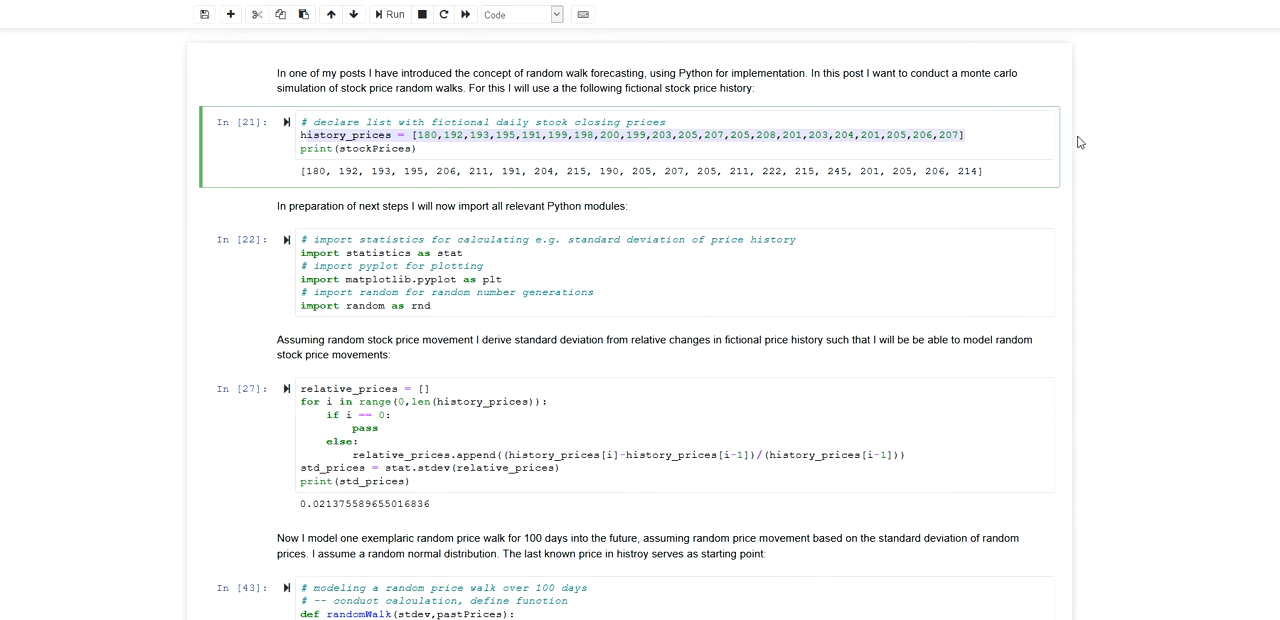
pyautogui.click(568, 136)
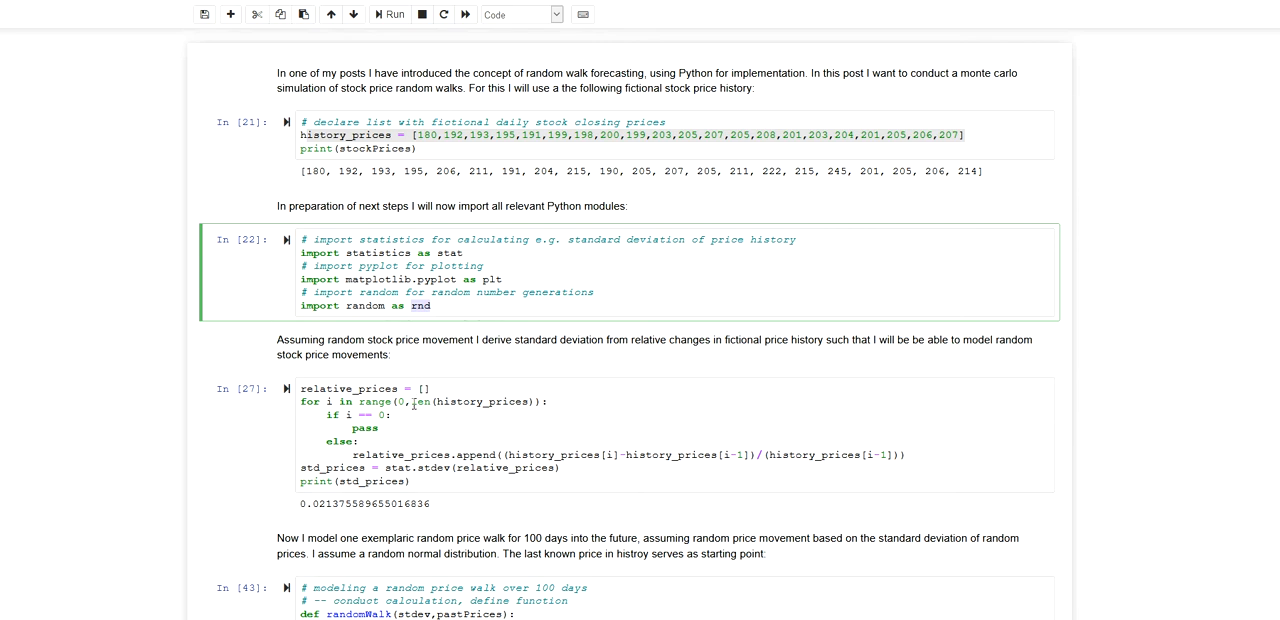
pyautogui.scroll(-3)
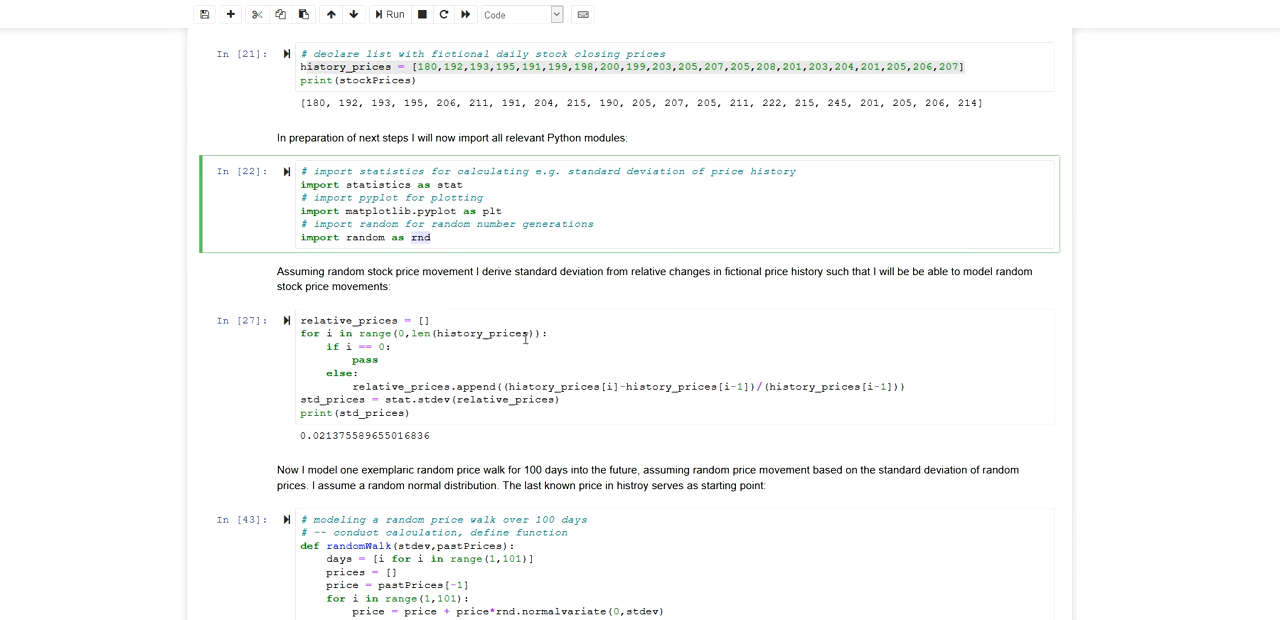
pyautogui.moveTo(488, 348)
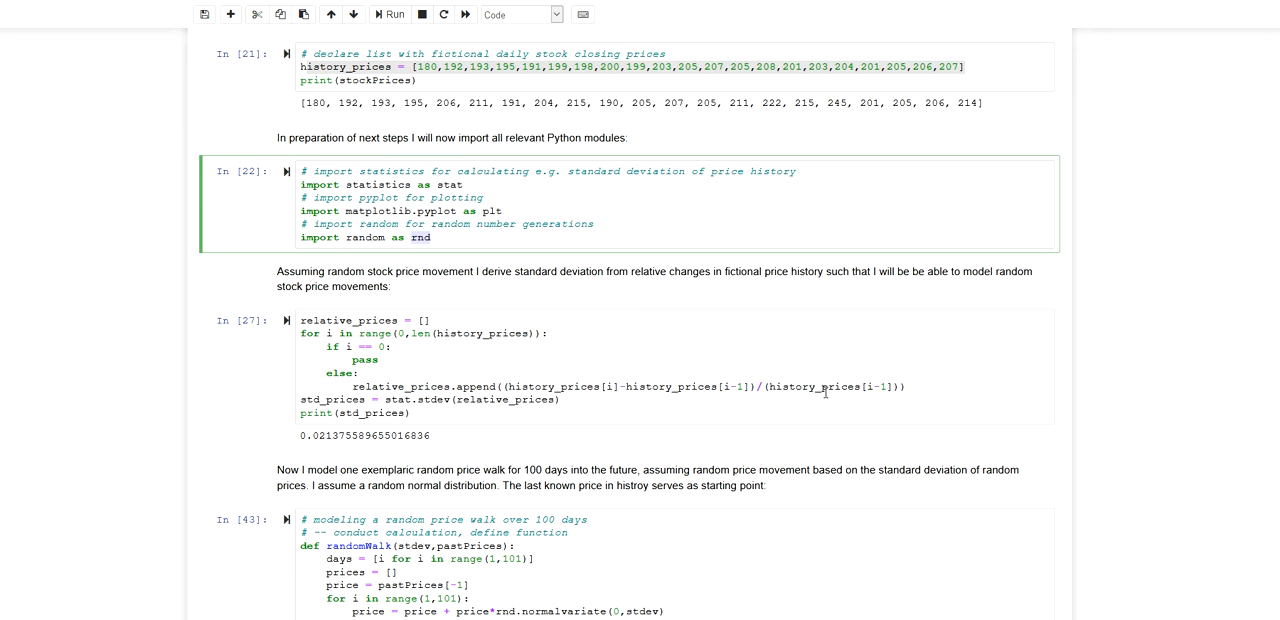
pyautogui.moveTo(612, 396)
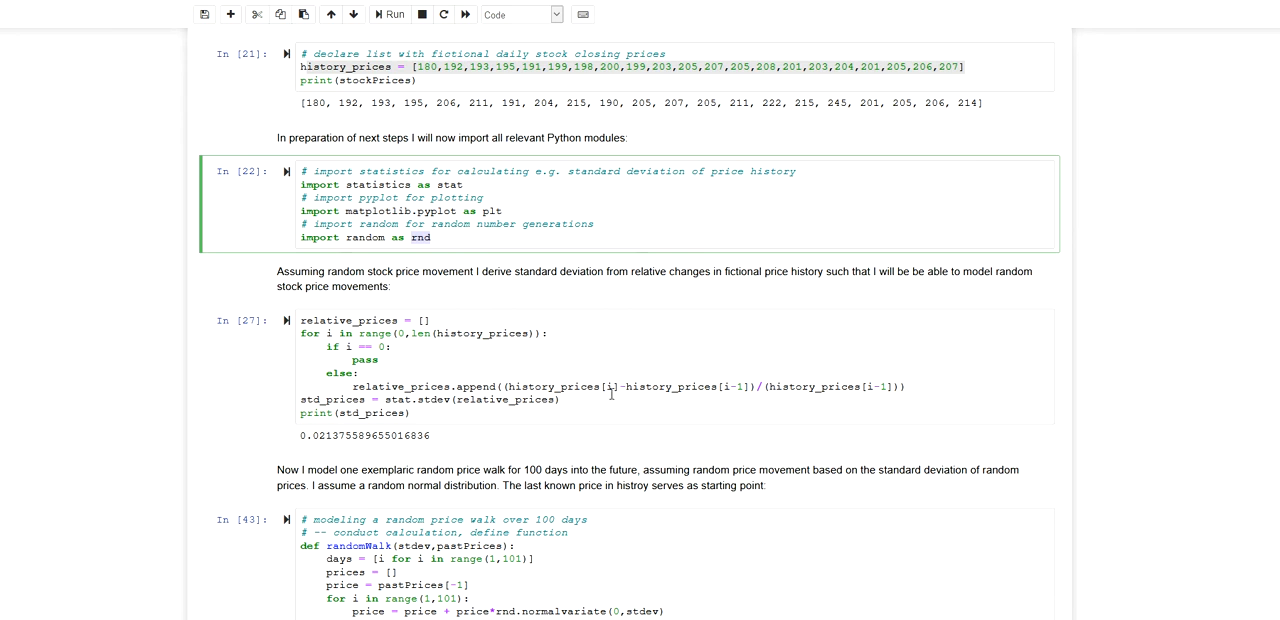
pyautogui.moveTo(498, 364)
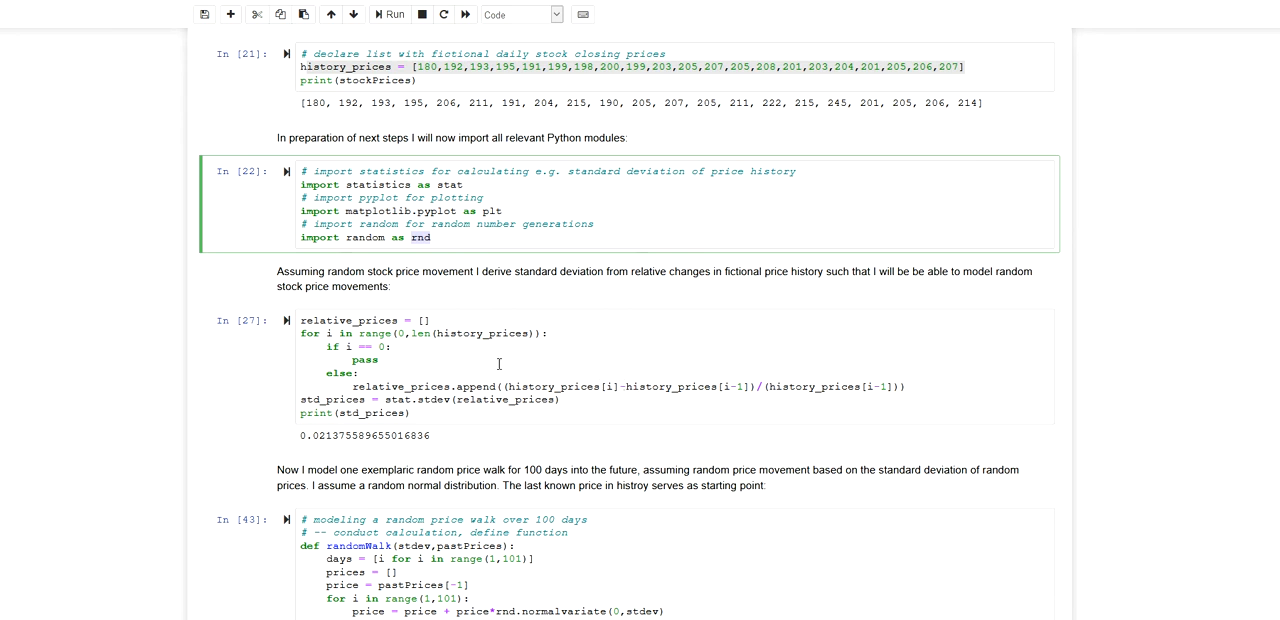
pyautogui.moveTo(532, 388)
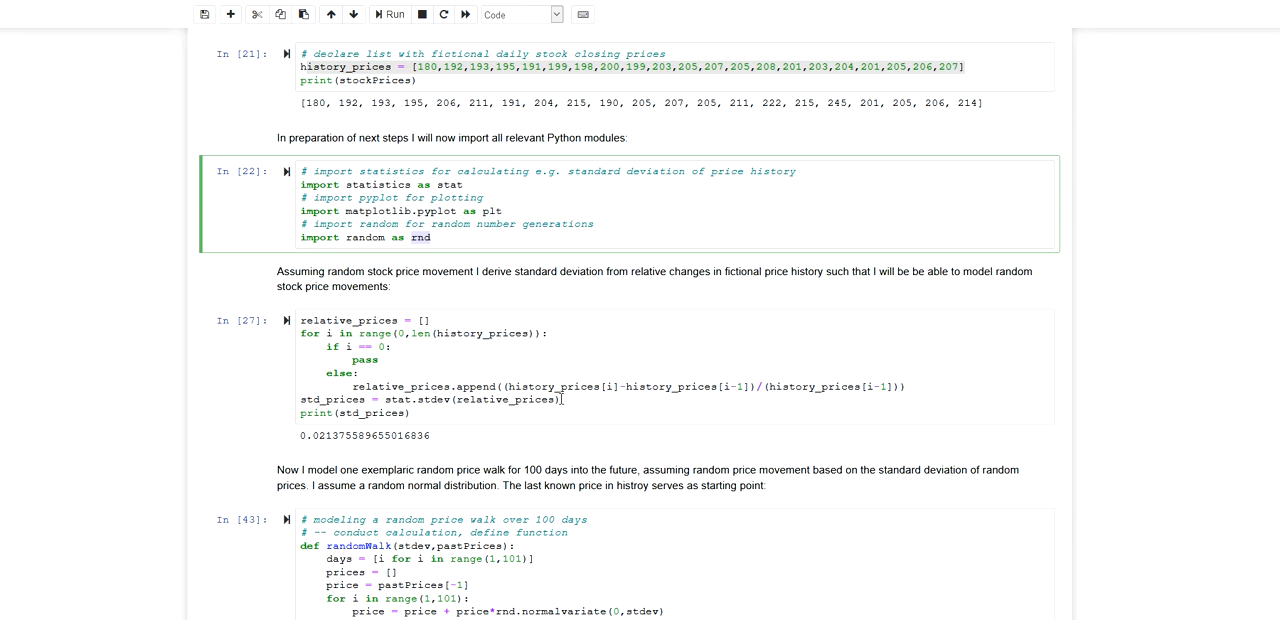
pyautogui.moveTo(332, 404)
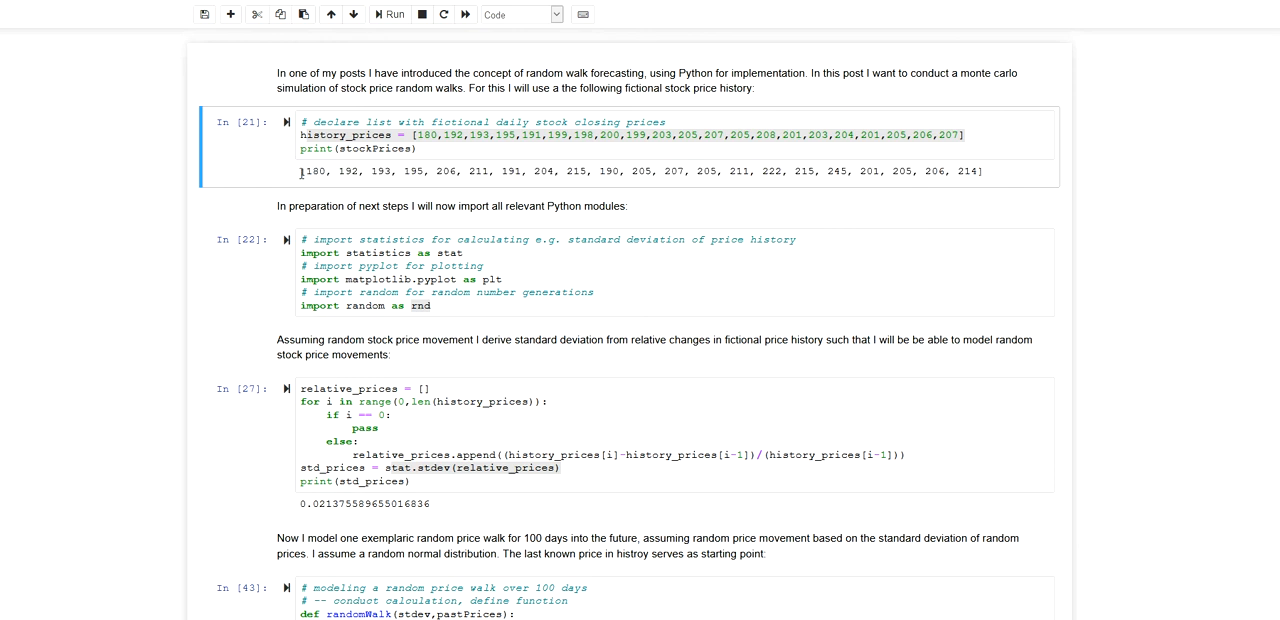
pyautogui.tripleClick(640, 172)
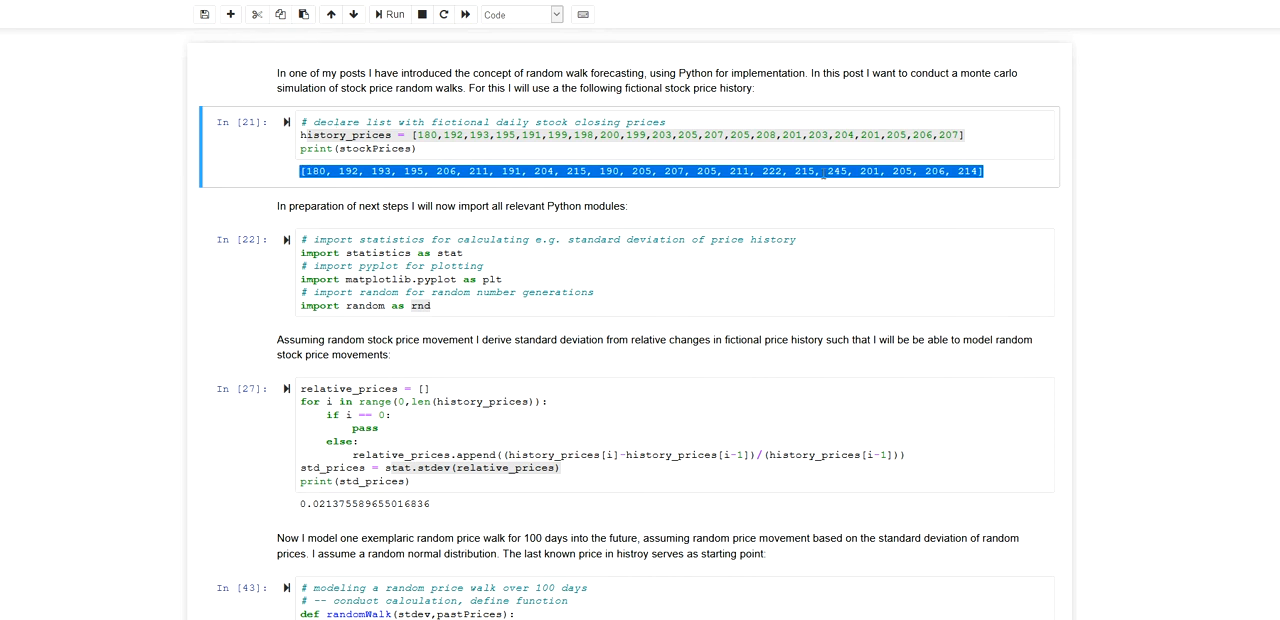
pyautogui.click(820, 172)
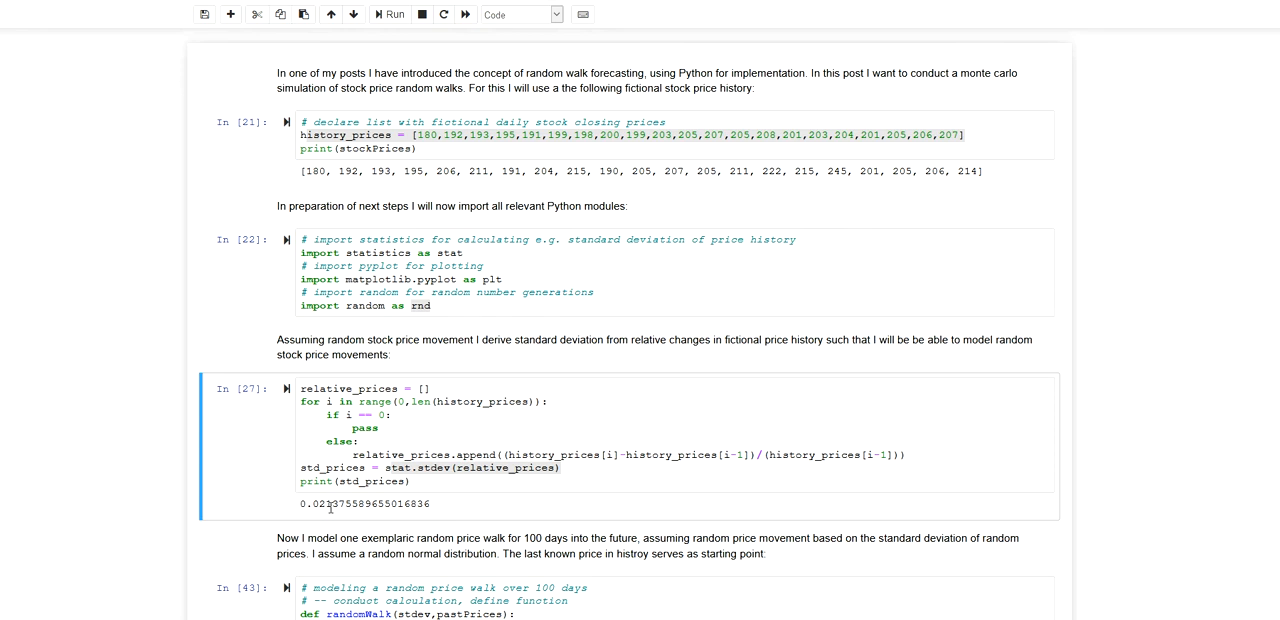
pyautogui.scroll(-3)
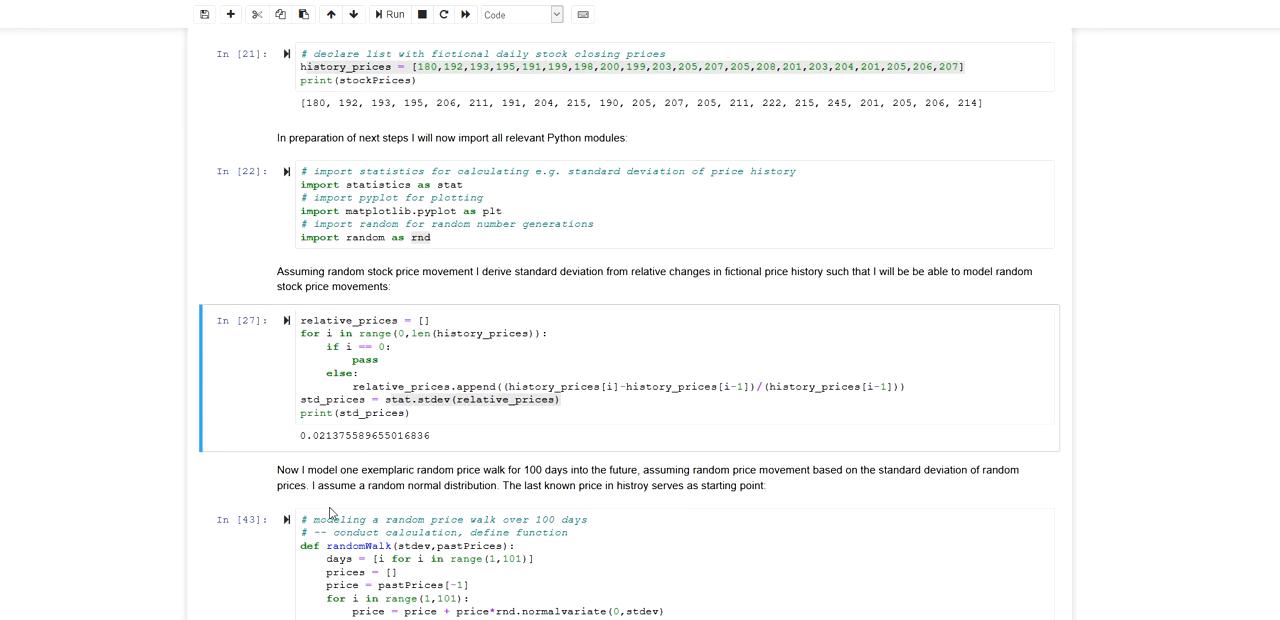
pyautogui.scroll(-3)
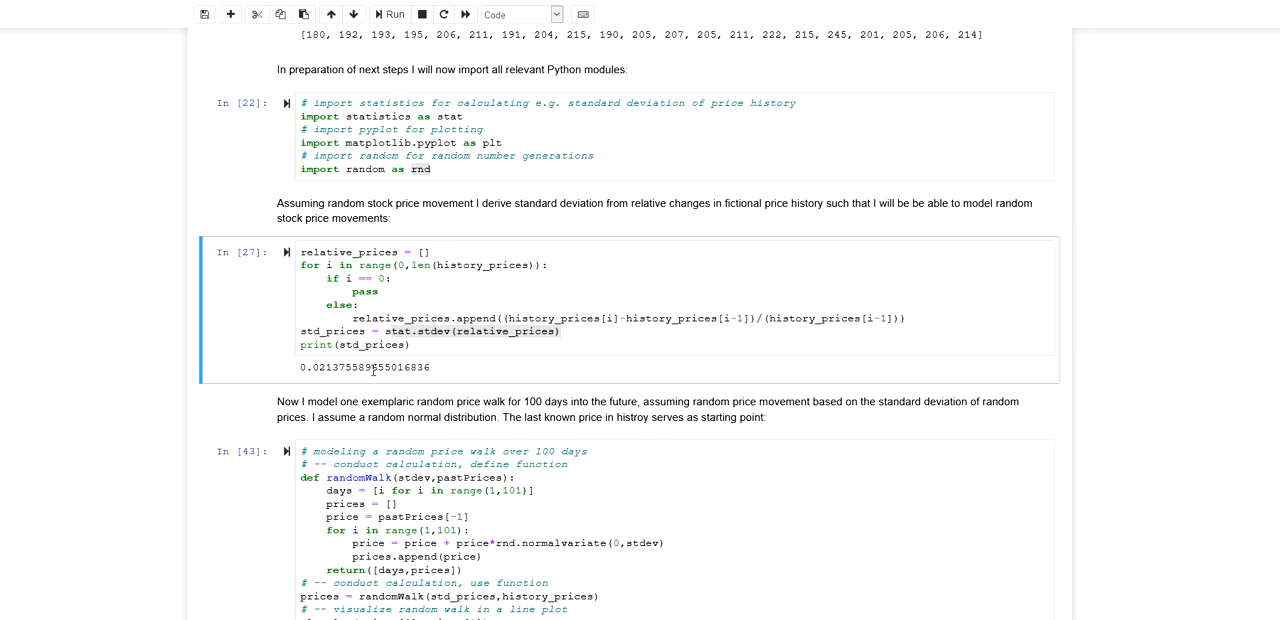
pyautogui.moveTo(372, 372)
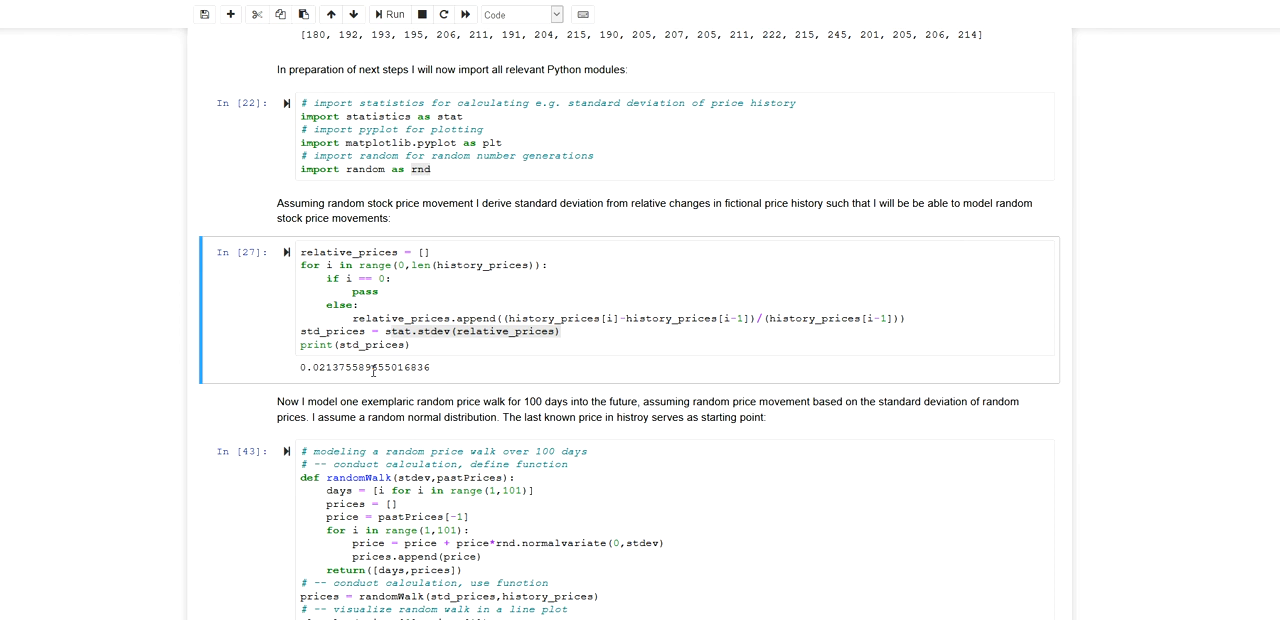
pyautogui.tripleClick(364, 368)
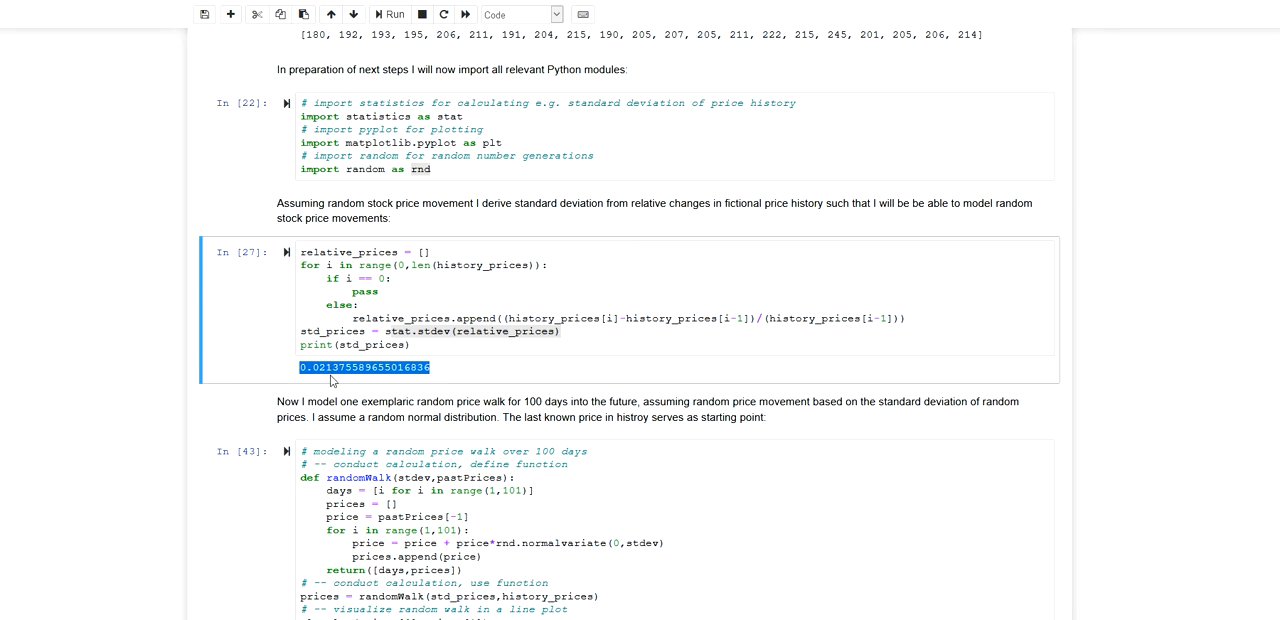
pyautogui.moveTo(350, 382)
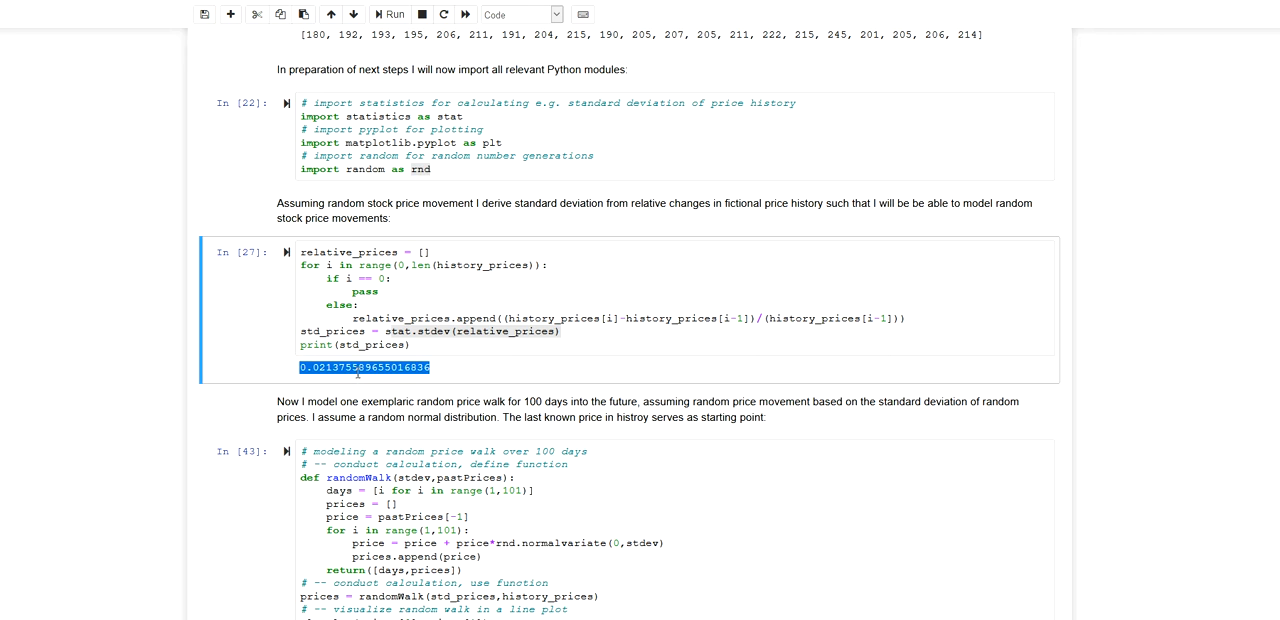
pyautogui.moveTo(356, 372)
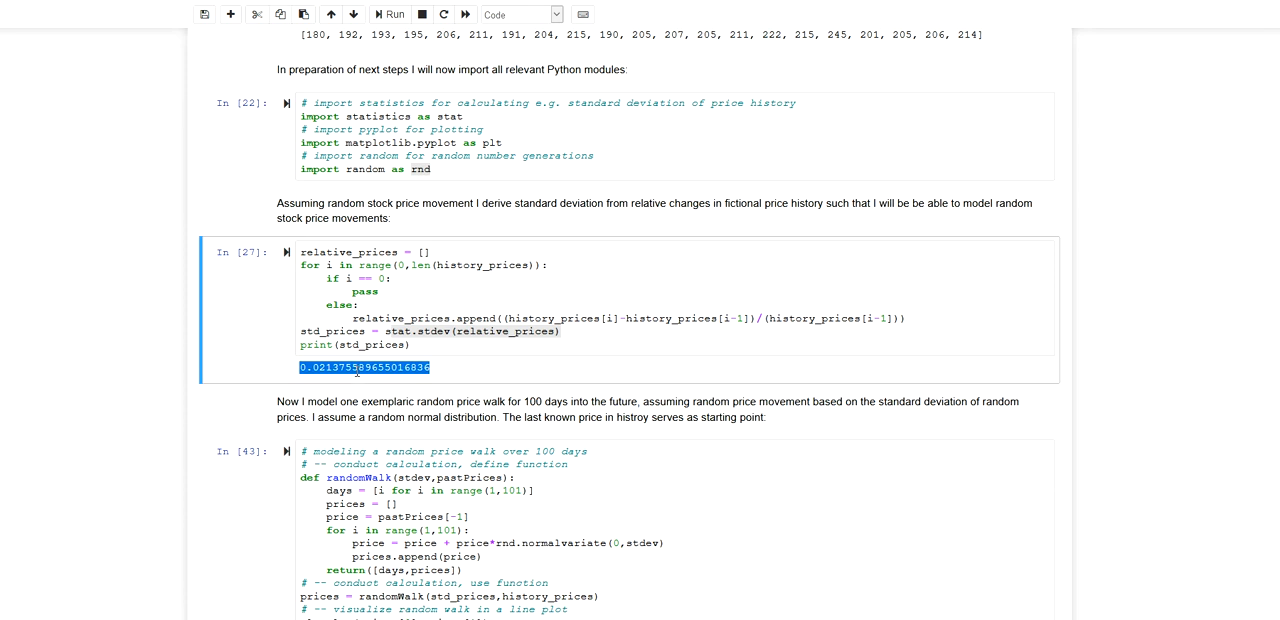
pyautogui.scroll(-3)
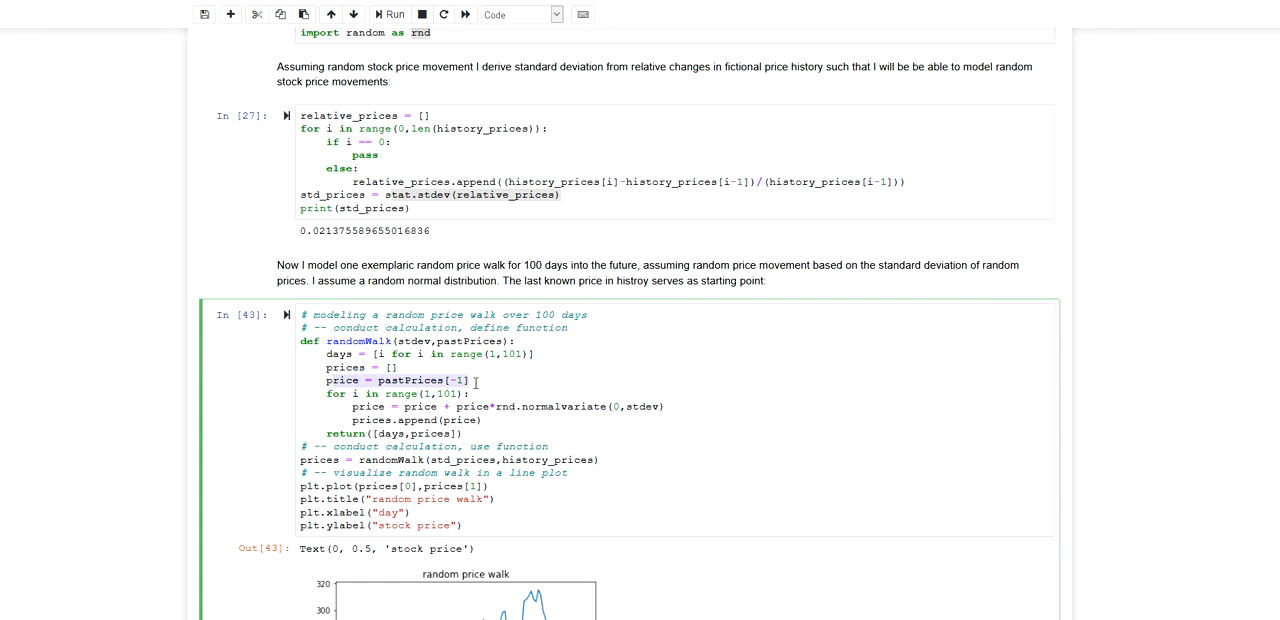
pyautogui.moveTo(402, 392)
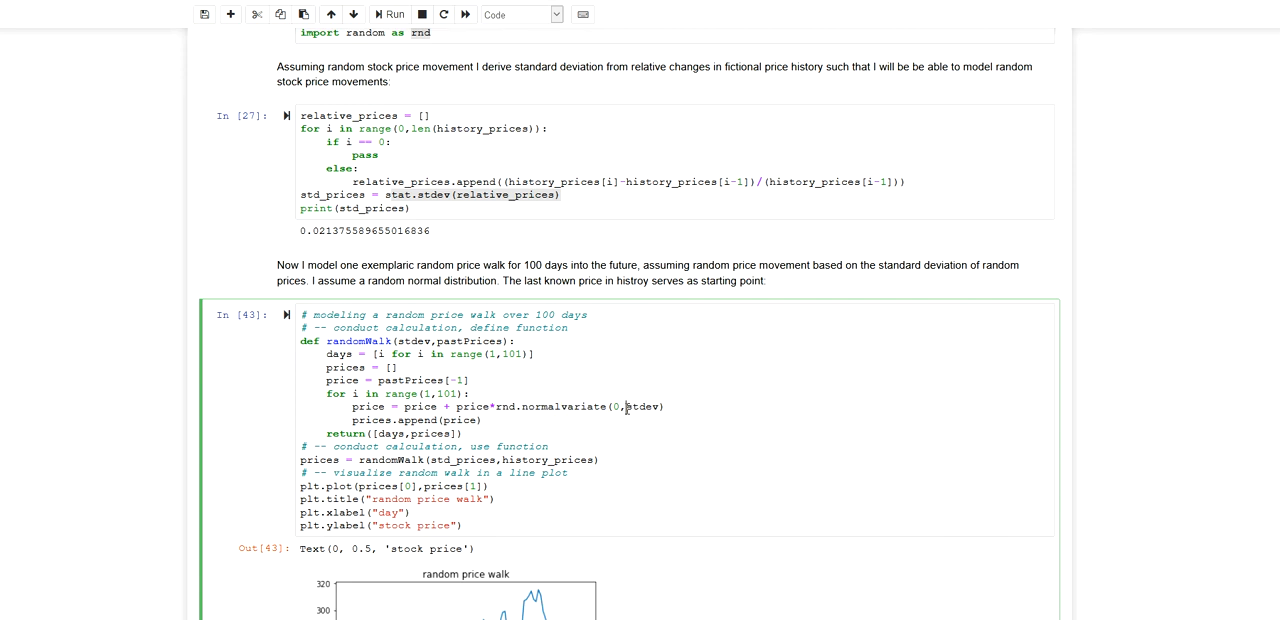
pyautogui.doubleClick(640, 408)
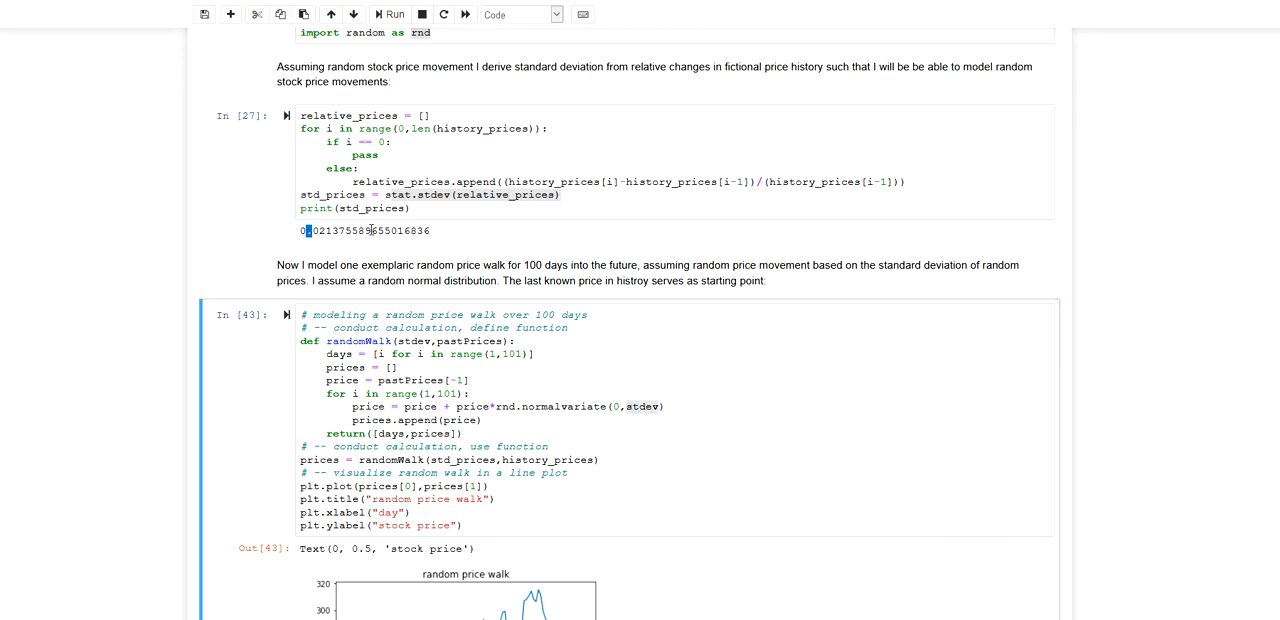
pyautogui.tripleClick(364, 232)
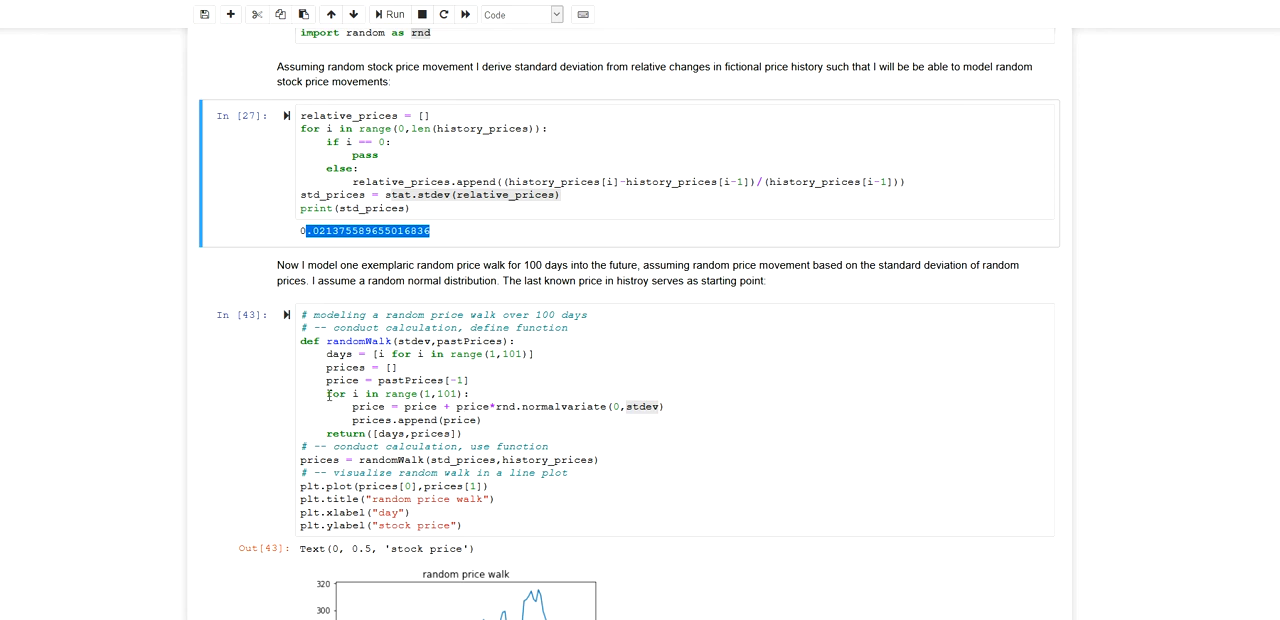
pyautogui.click(404, 406)
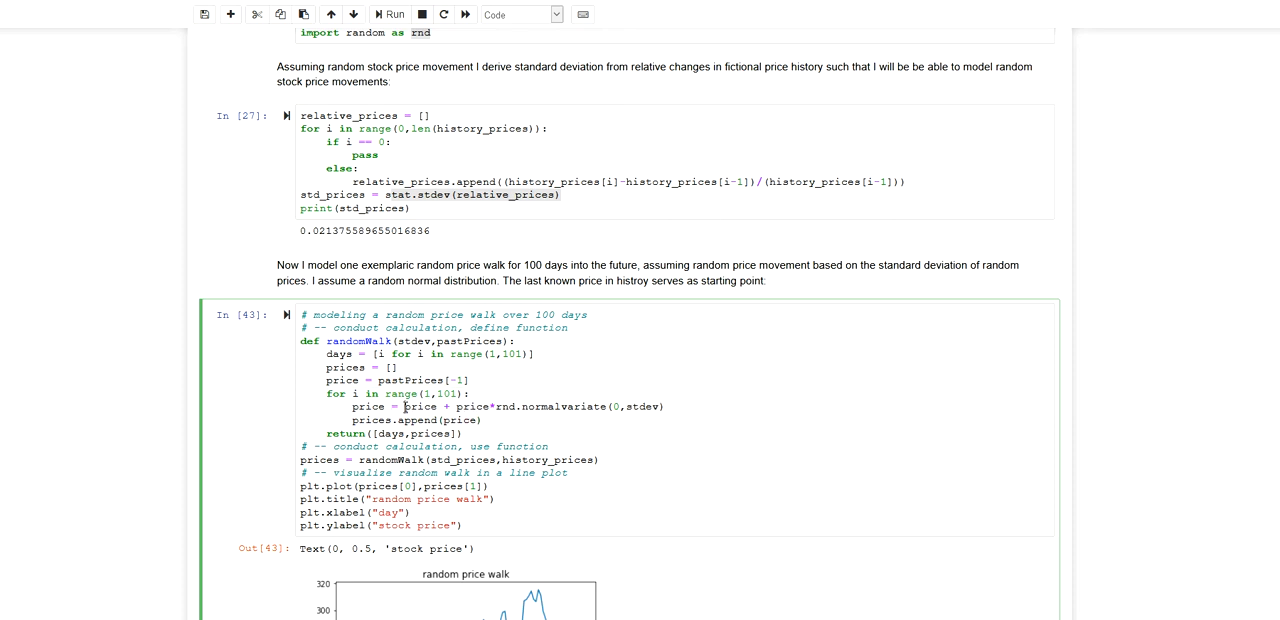
pyautogui.doubleClick(420, 406)
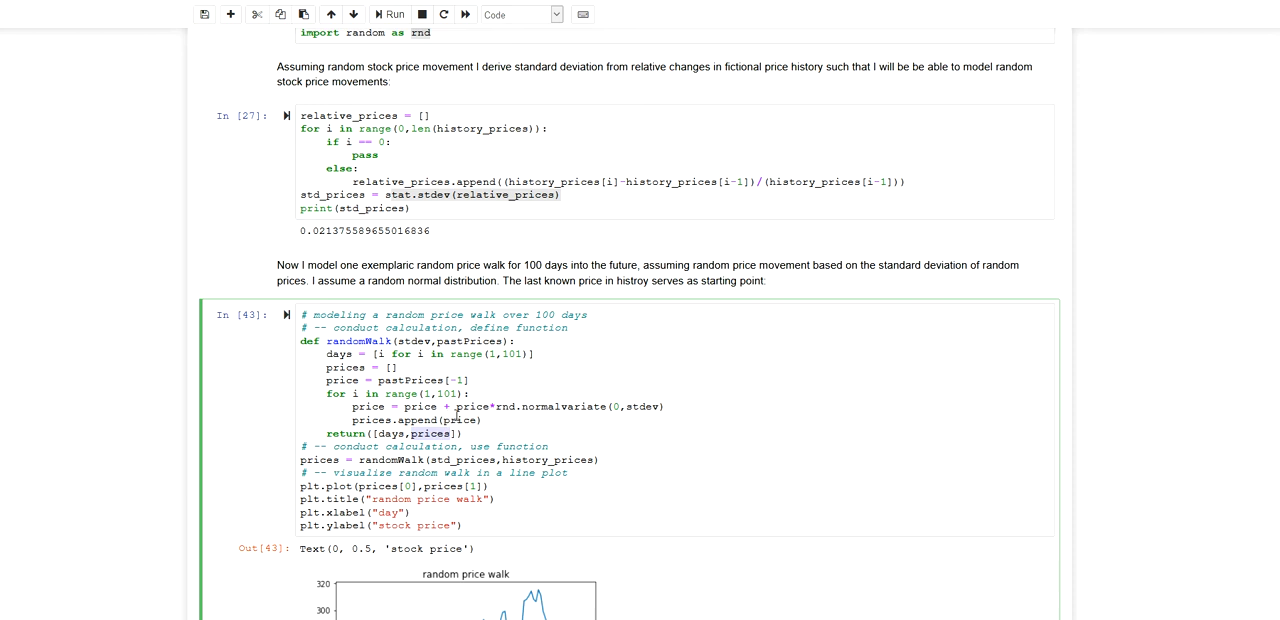
pyautogui.moveTo(324, 392); pyautogui.dragTo(480, 420)
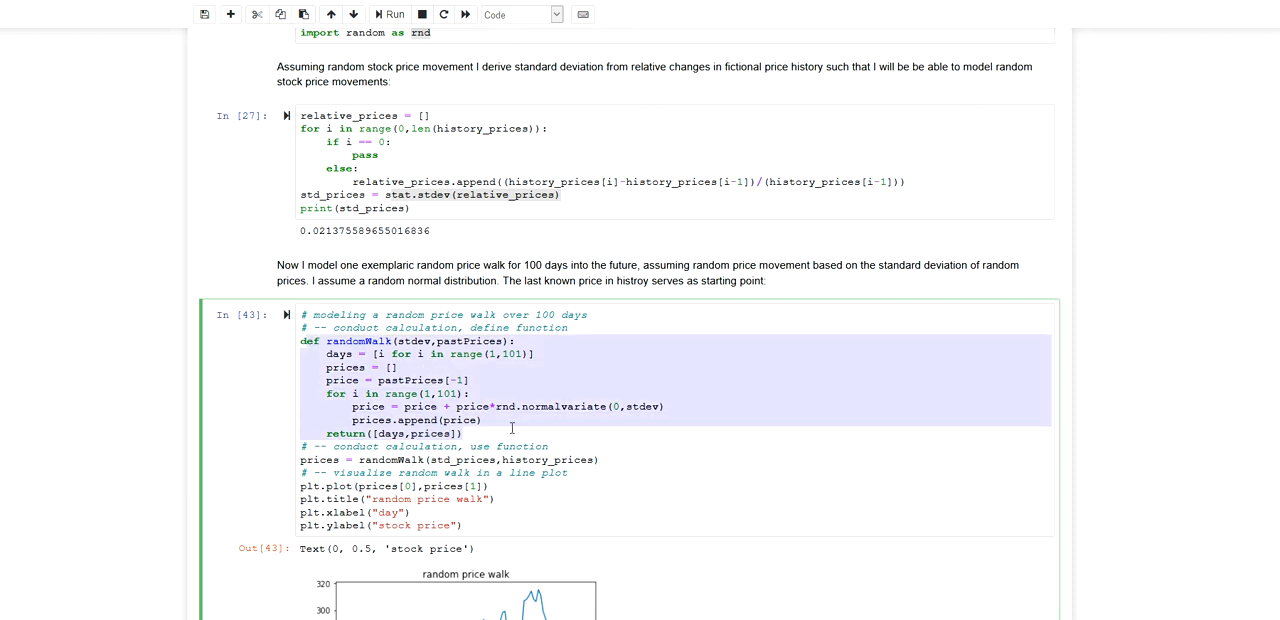
pyautogui.scroll(-3)
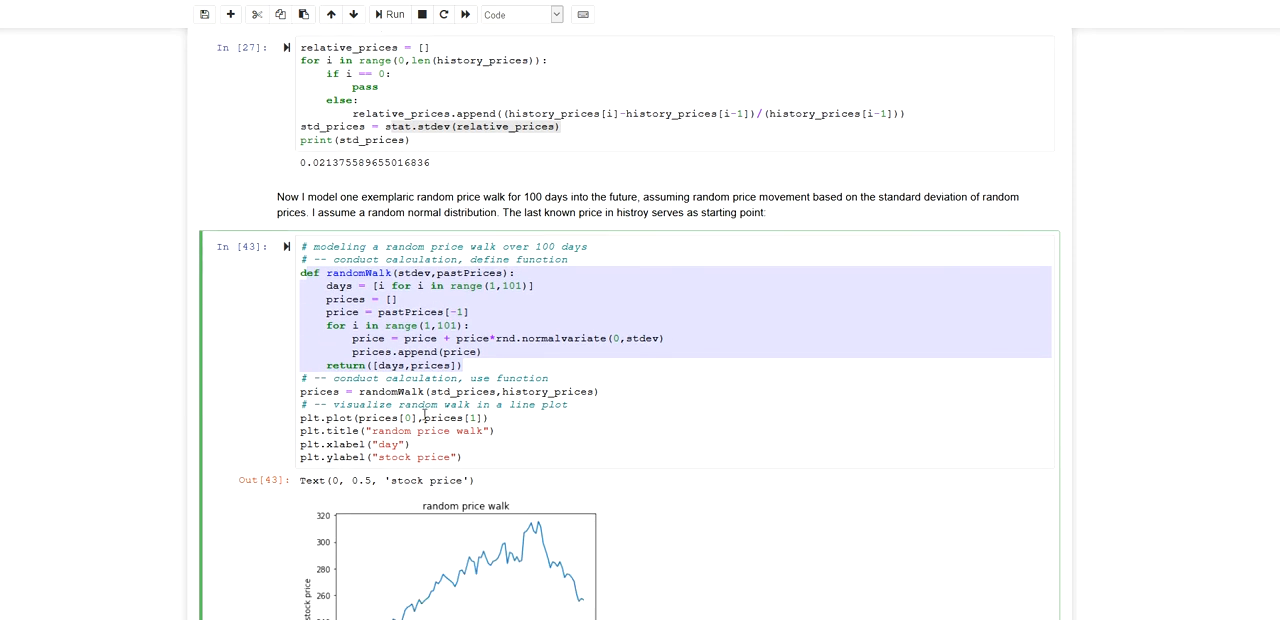
pyautogui.moveTo(424, 414)
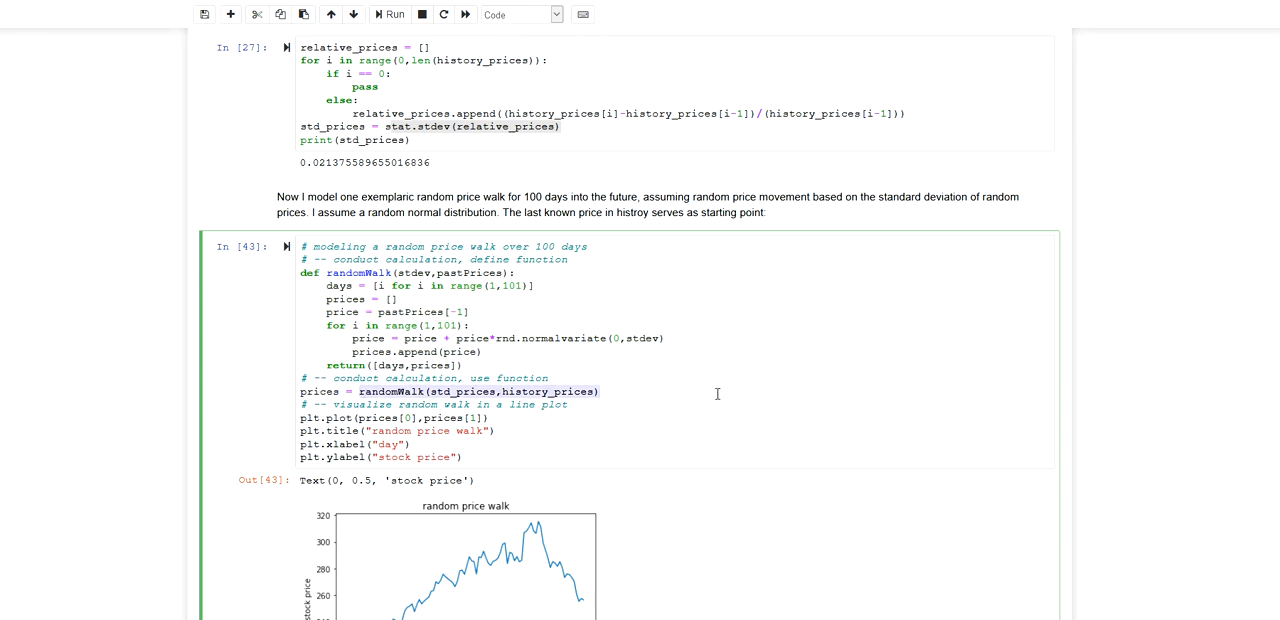
pyautogui.moveTo(328, 392)
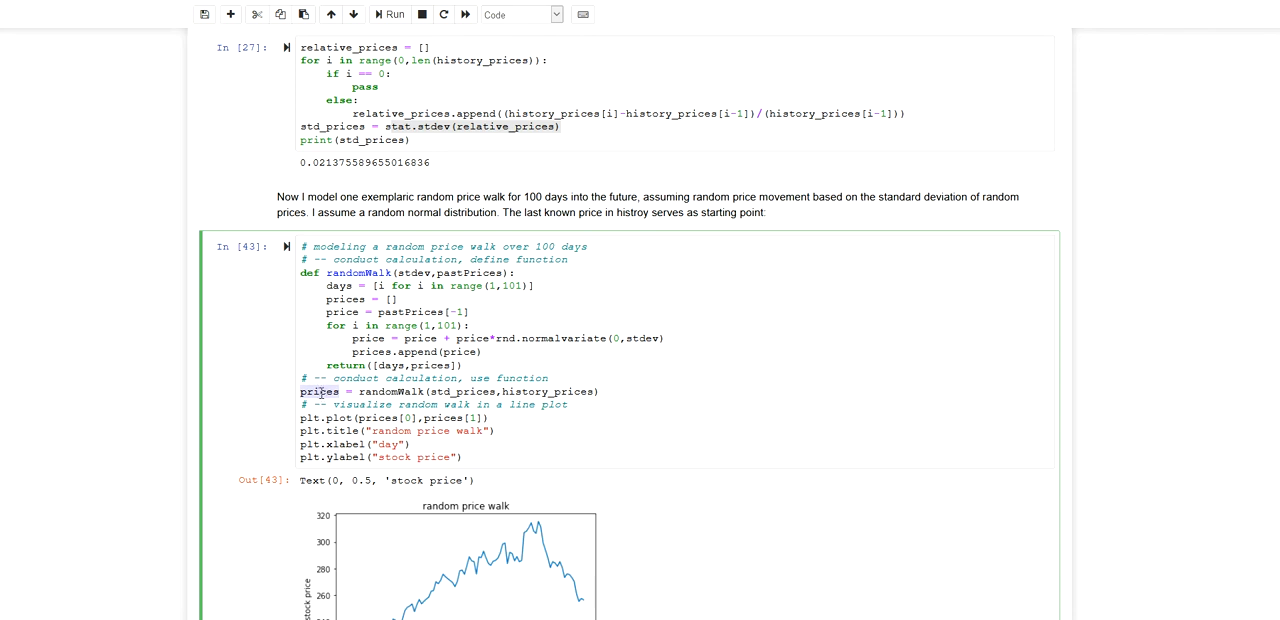
pyautogui.moveTo(298, 416); pyautogui.dragTo(488, 456)
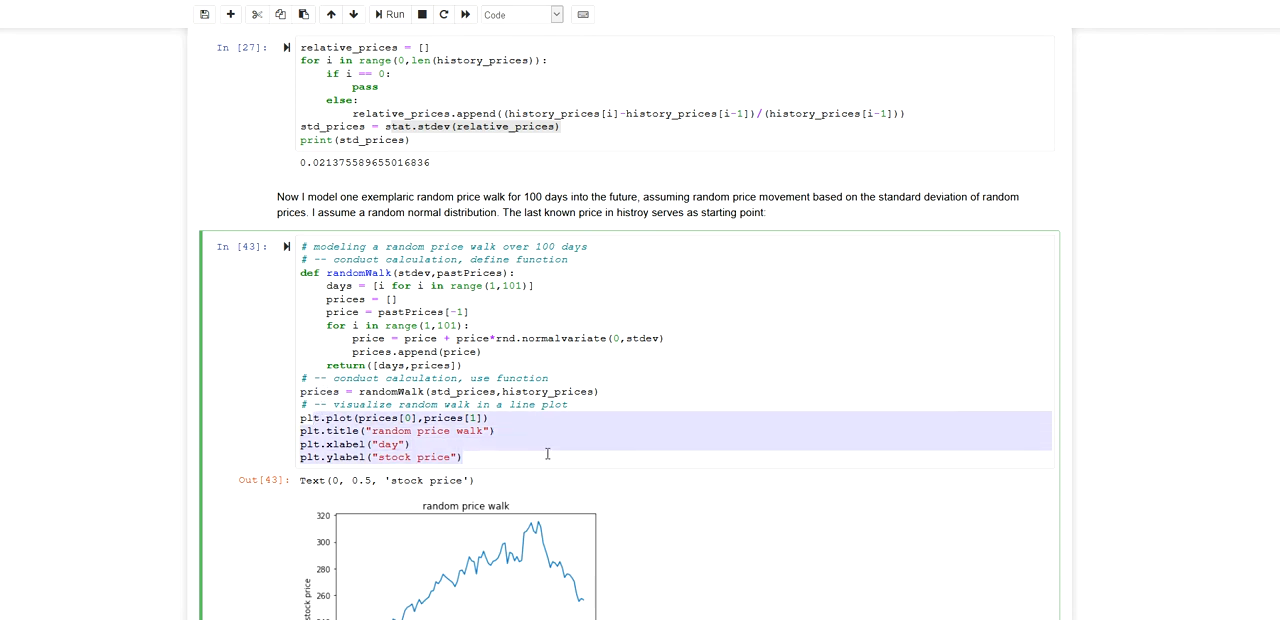
pyautogui.scroll(-3)
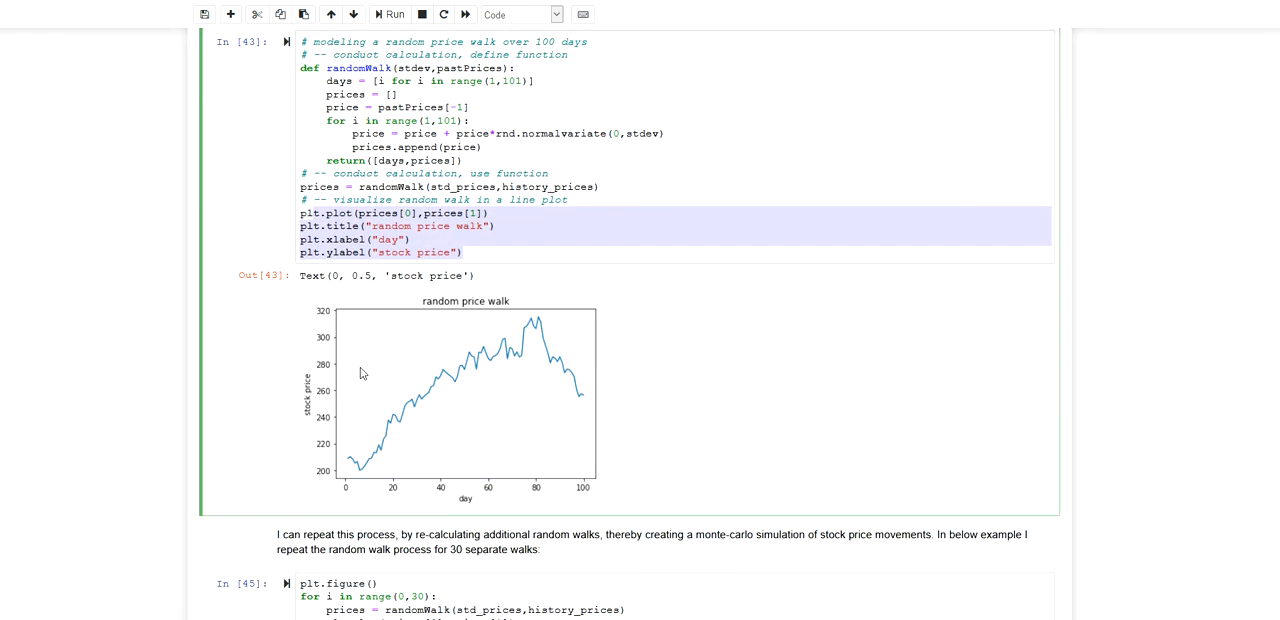
pyautogui.moveTo(464, 336)
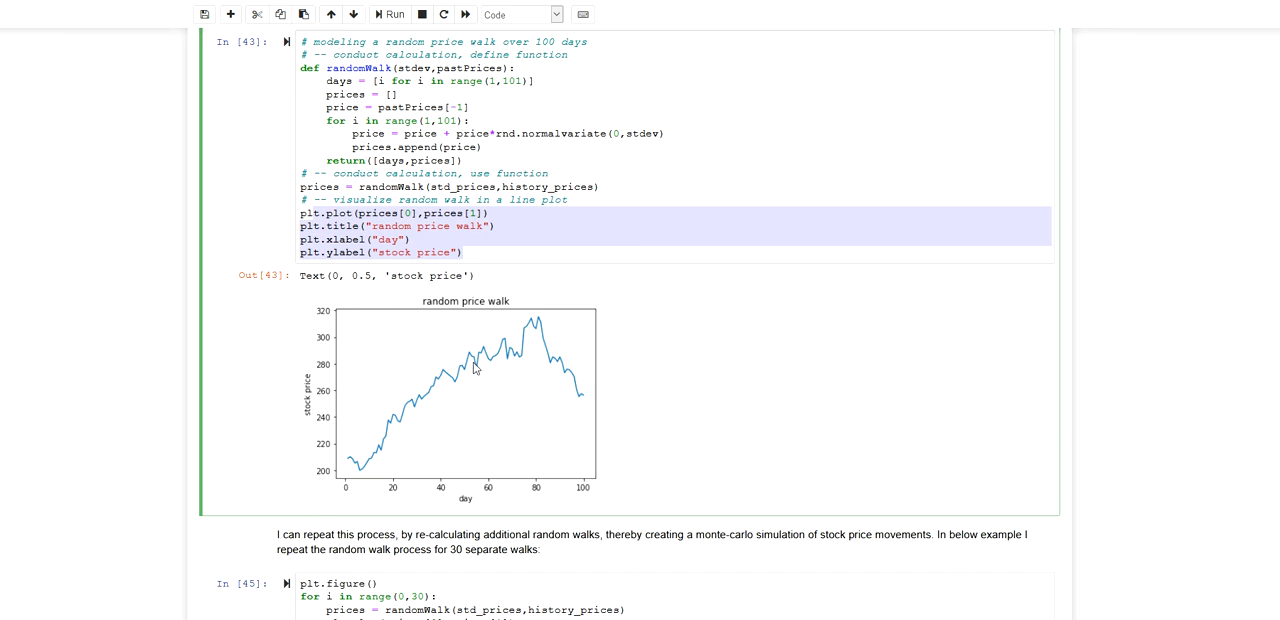
pyautogui.moveTo(590, 422)
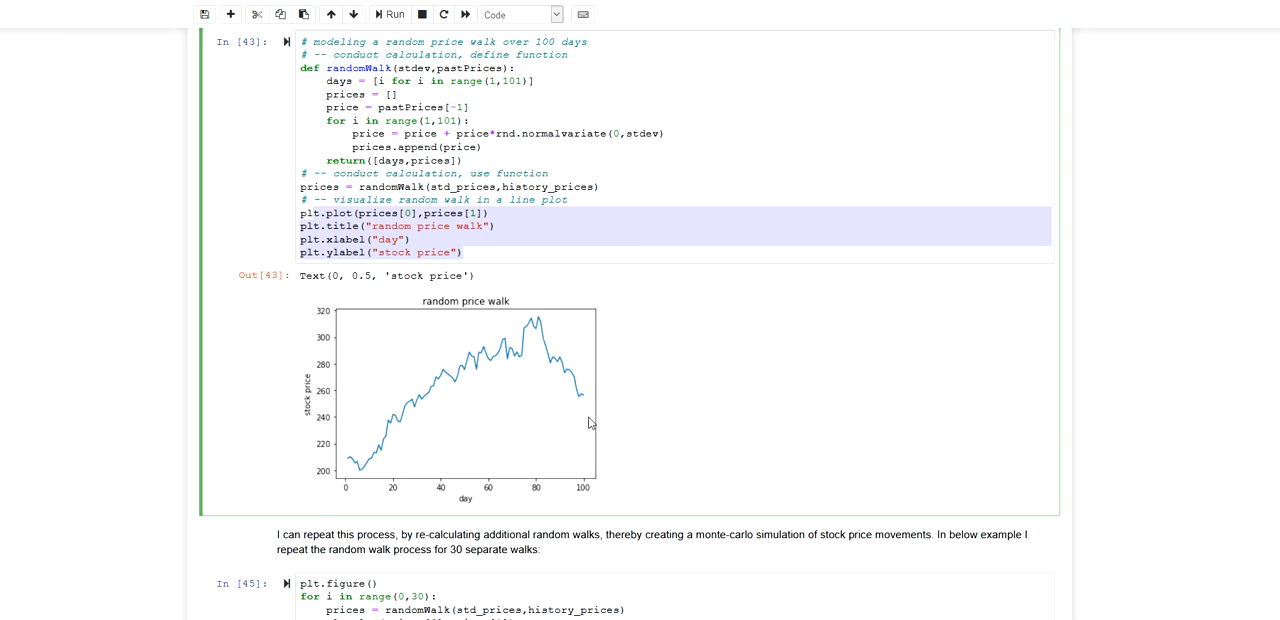
pyautogui.moveTo(604, 408)
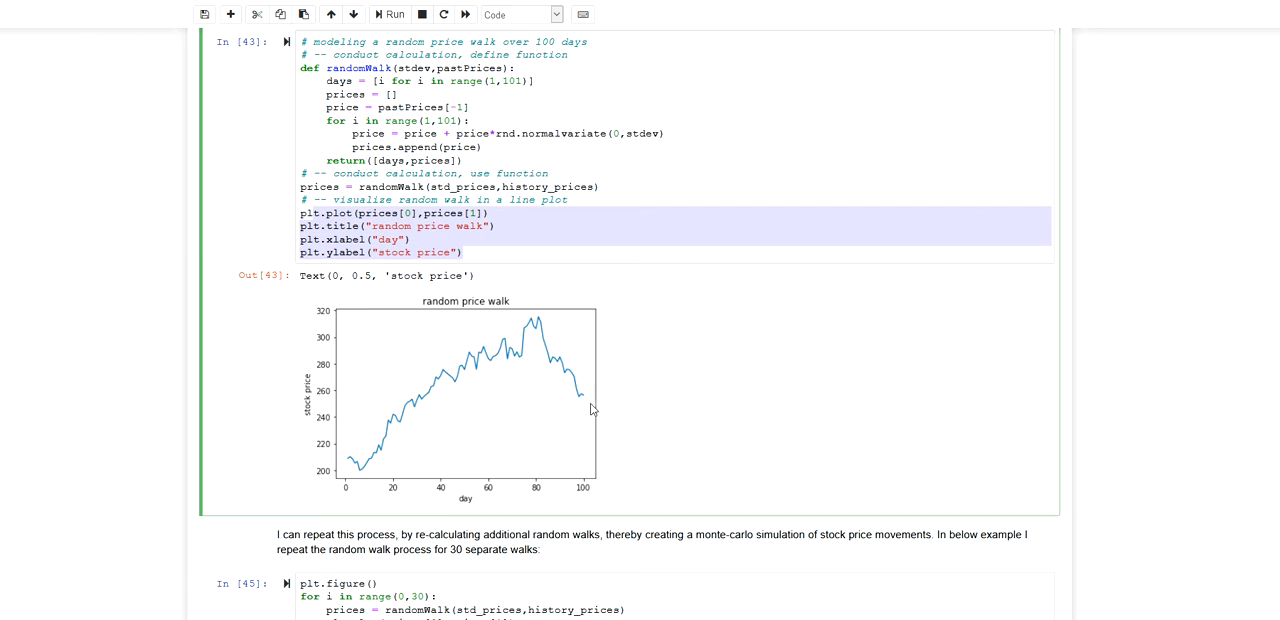
pyautogui.moveTo(652, 428)
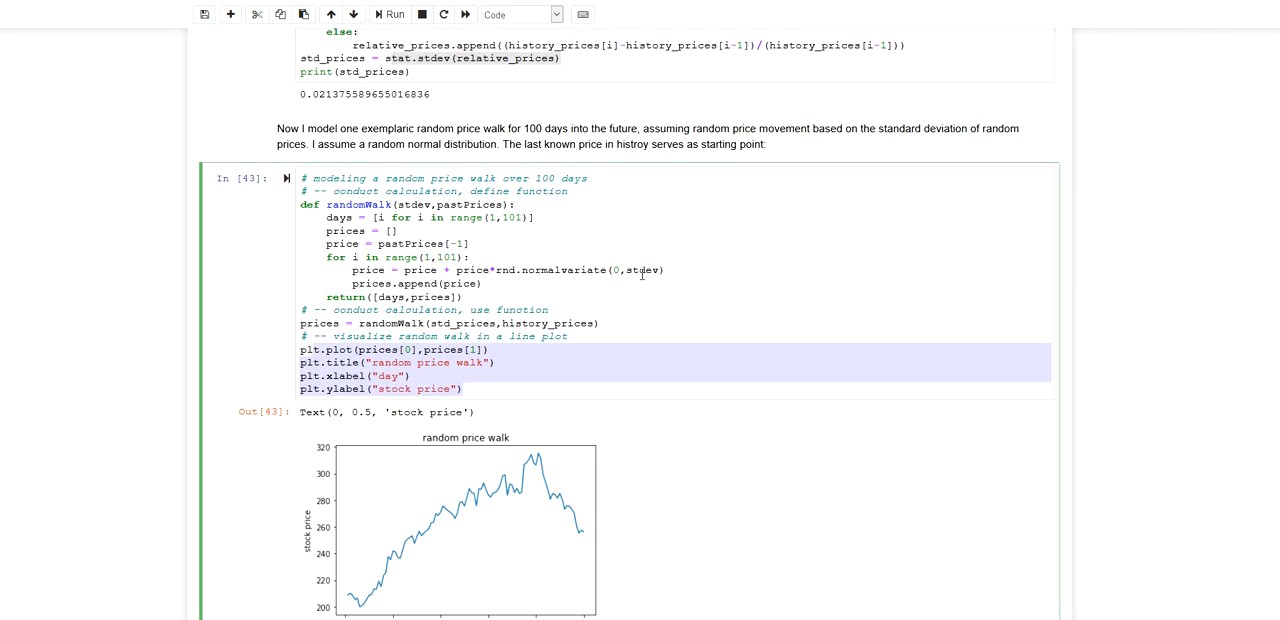
pyautogui.scroll(-3)
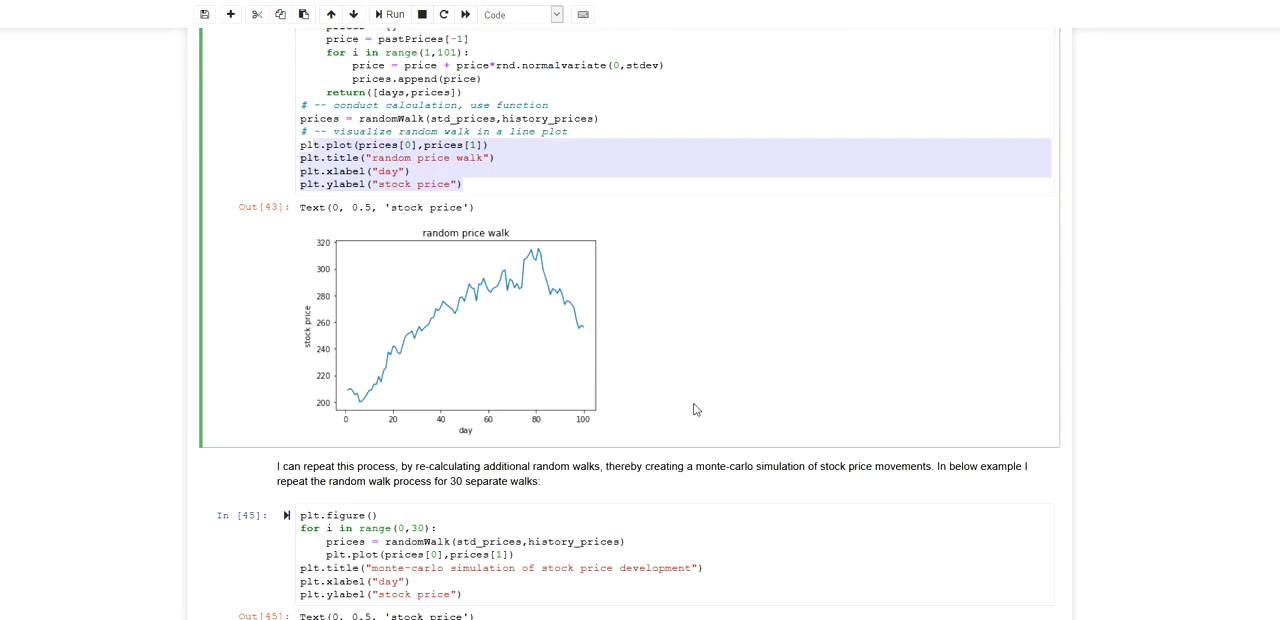
pyautogui.moveTo(412, 348)
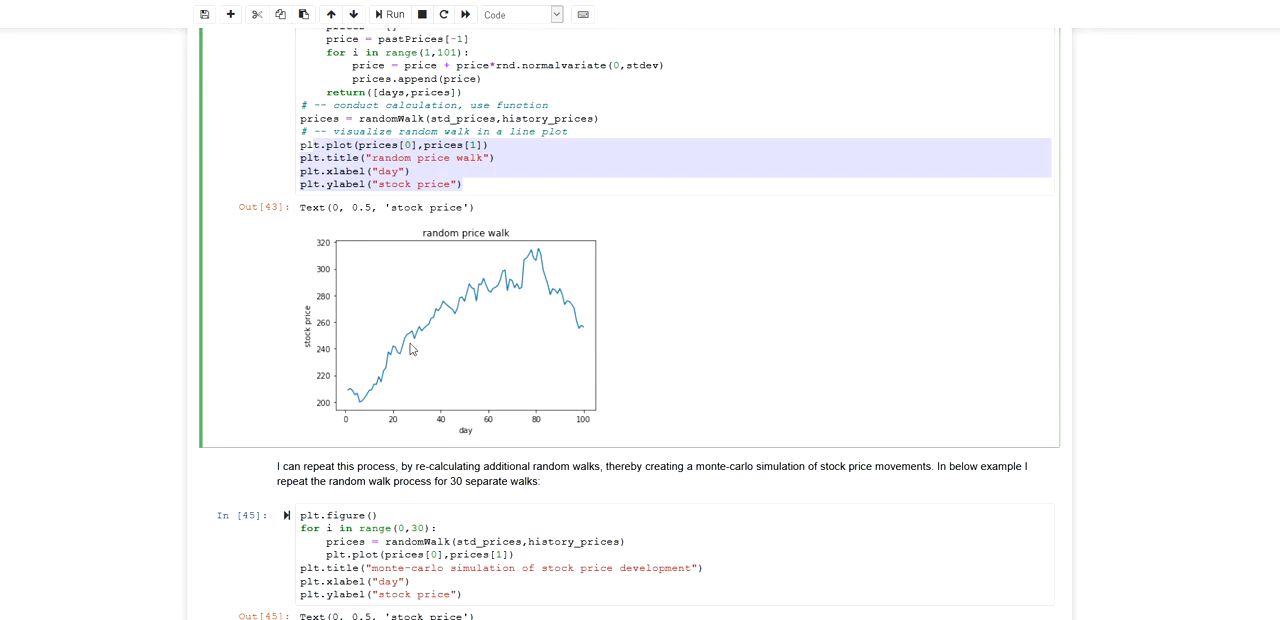
pyautogui.moveTo(590, 332)
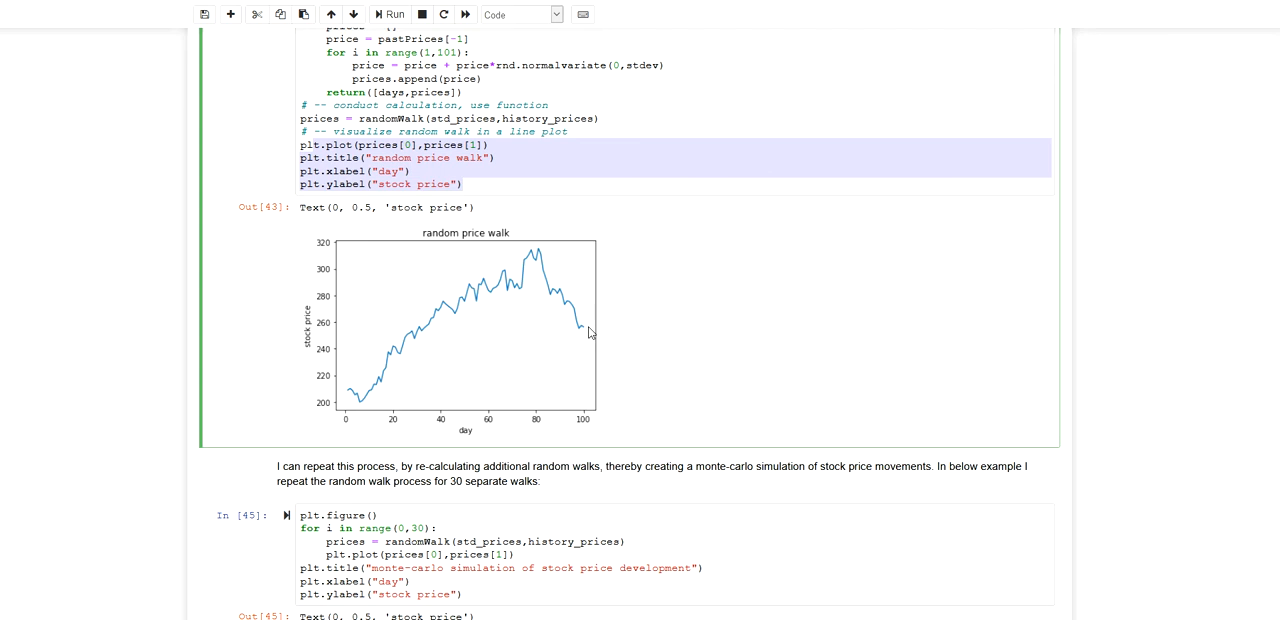
pyautogui.moveTo(566, 396)
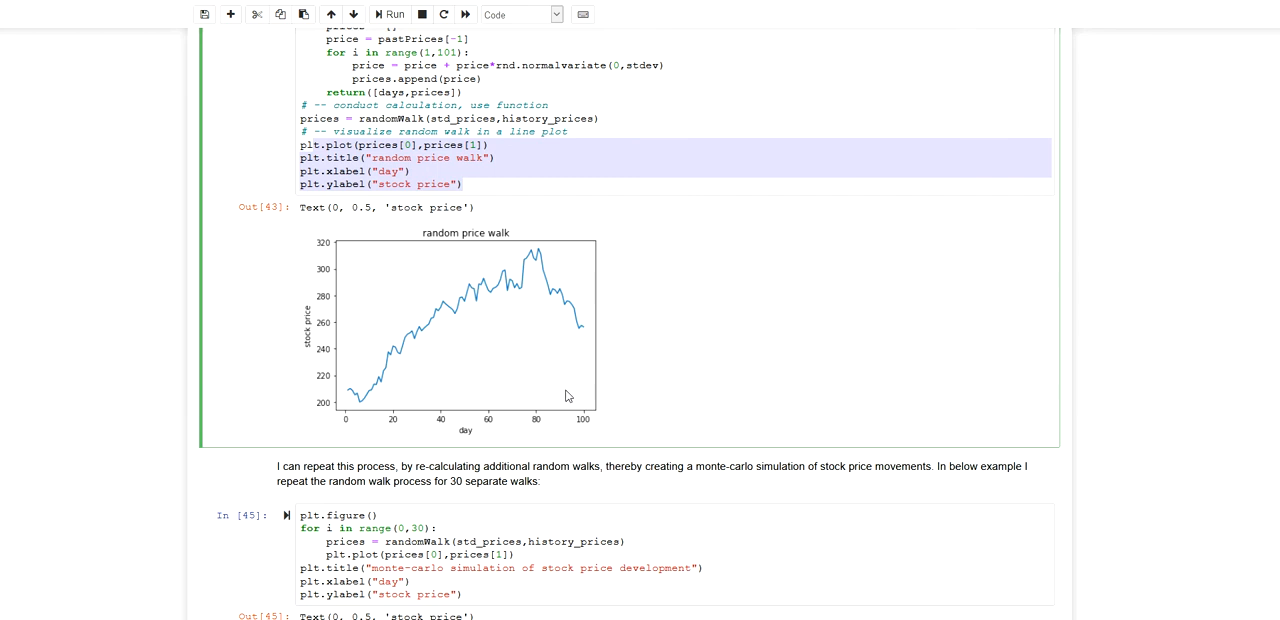
pyautogui.moveTo(568, 392)
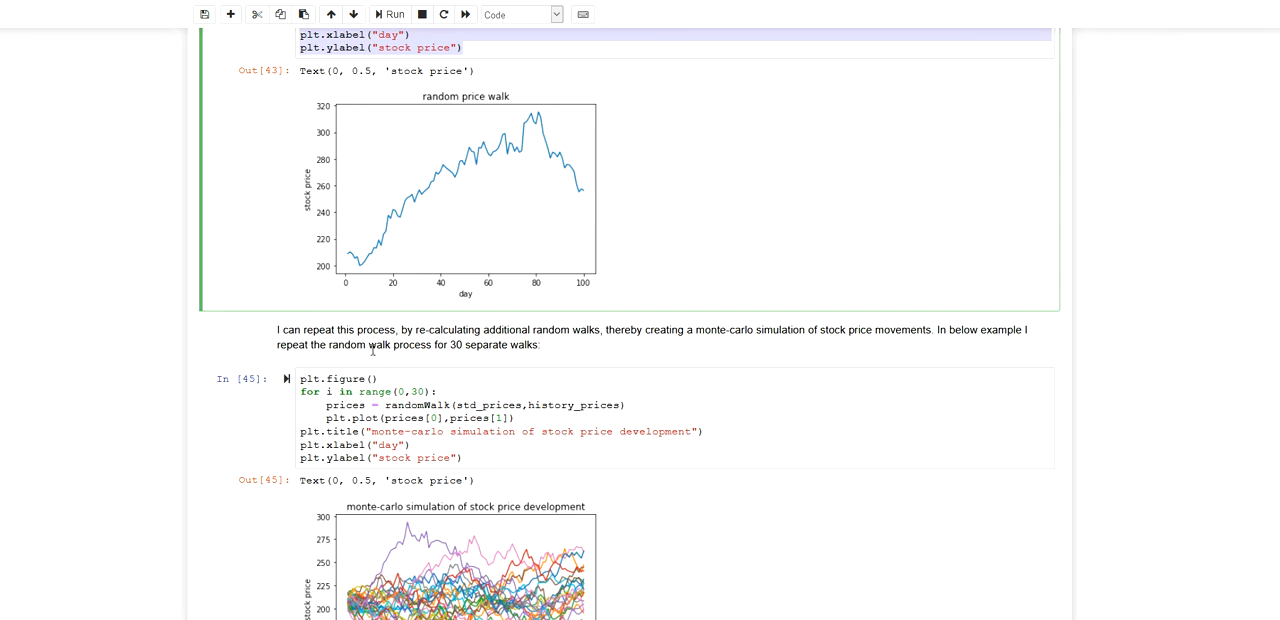
pyautogui.moveTo(376, 328)
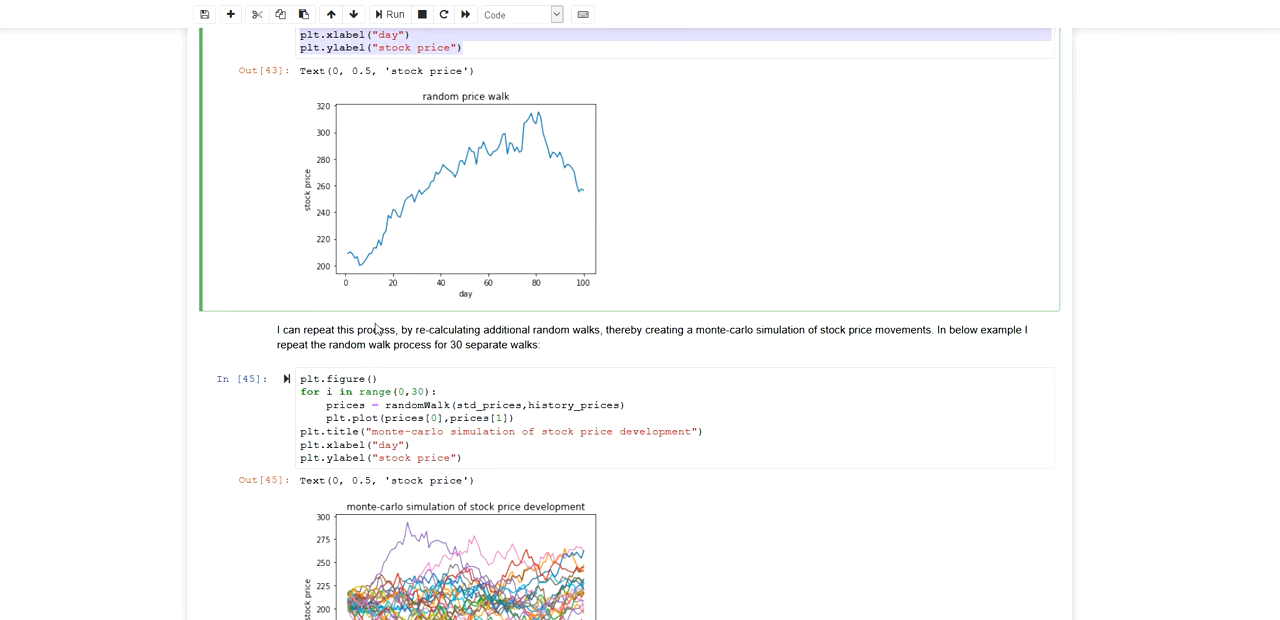
pyautogui.moveTo(344, 408)
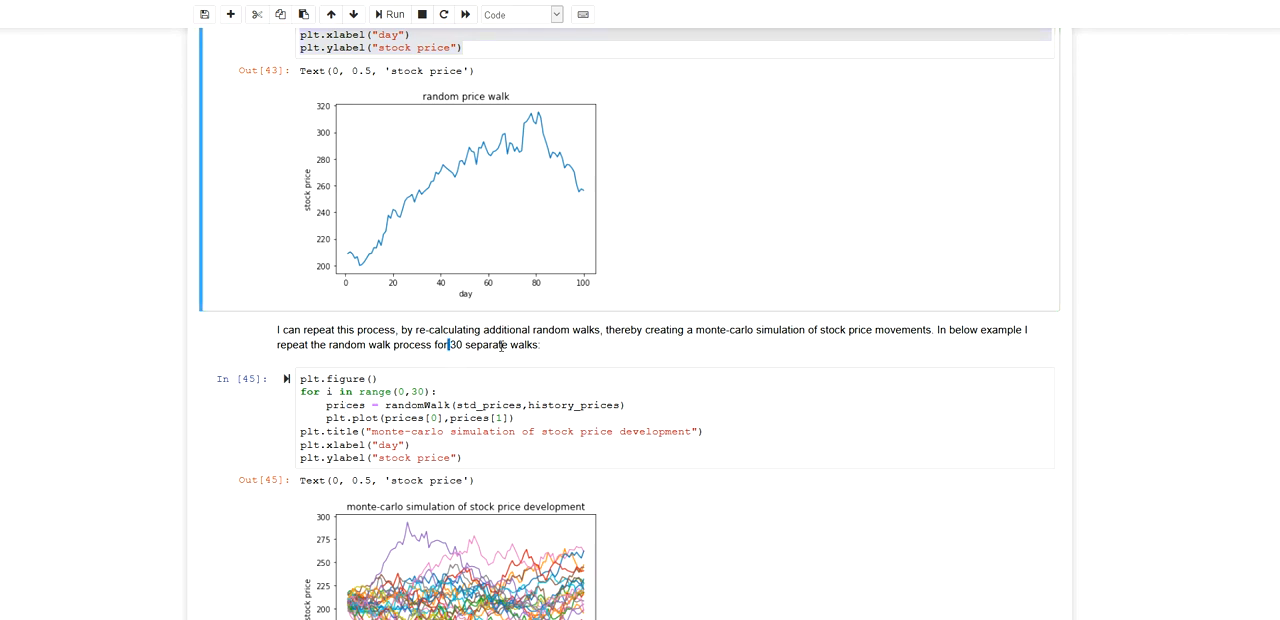
pyautogui.click(436, 392)
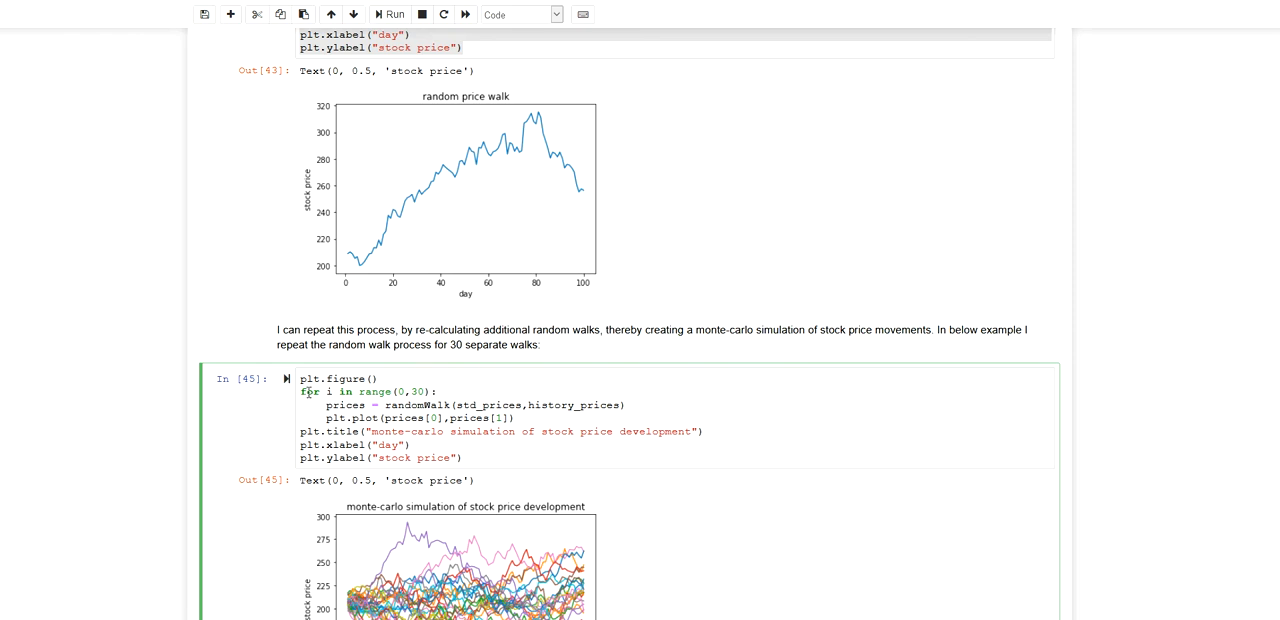
pyautogui.moveTo(312, 390); pyautogui.dragTo(516, 416)
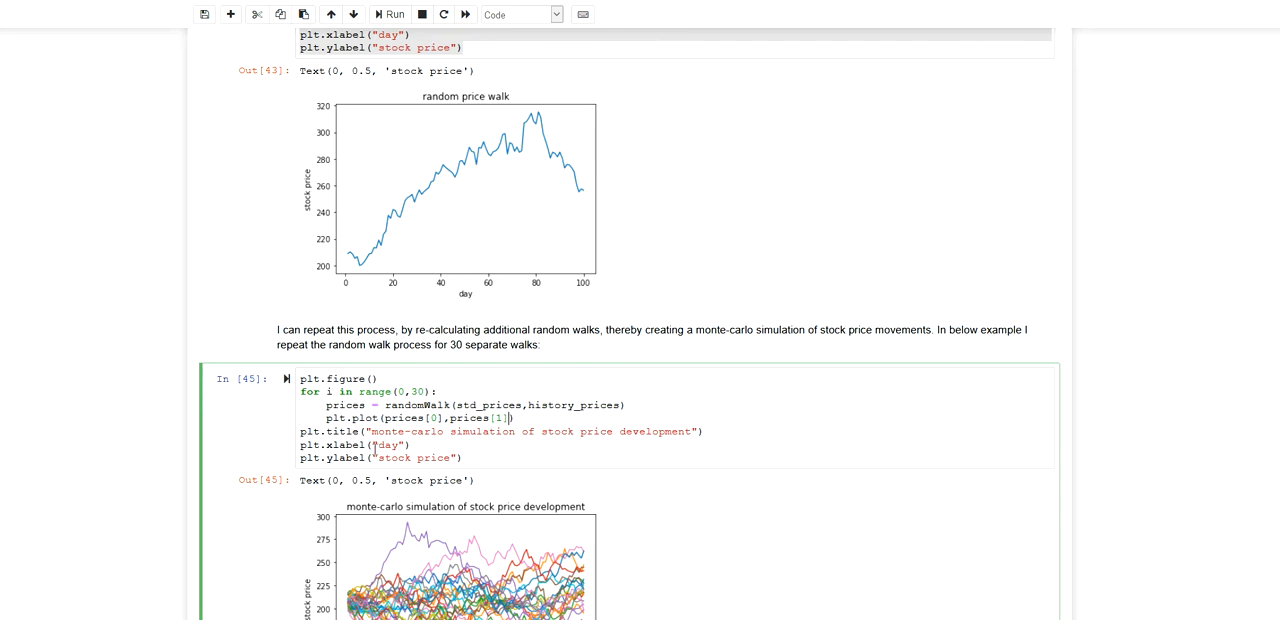
pyautogui.scroll(-3)
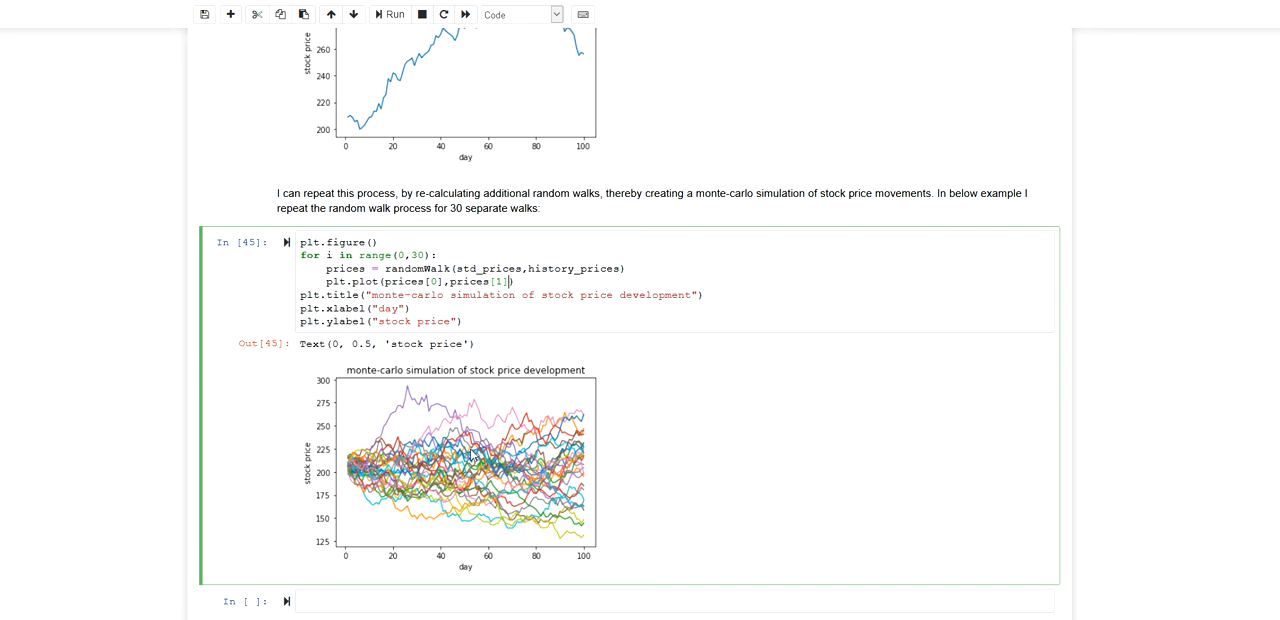
pyautogui.moveTo(424, 492)
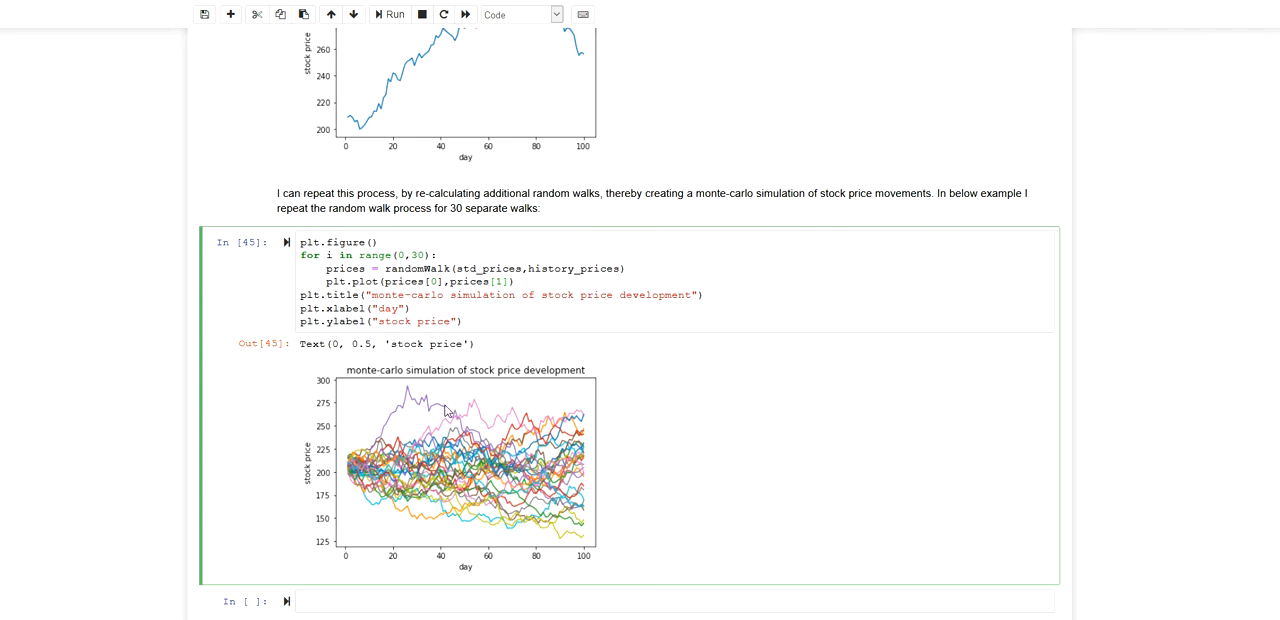
pyautogui.moveTo(538, 530)
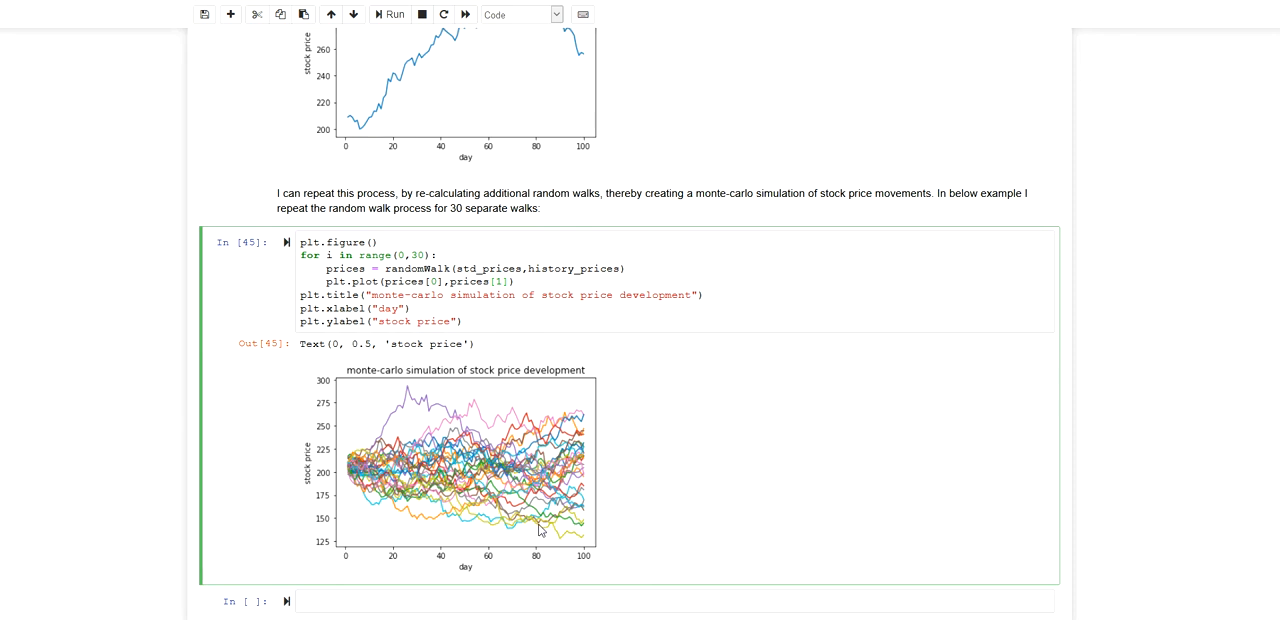
pyautogui.moveTo(528, 420)
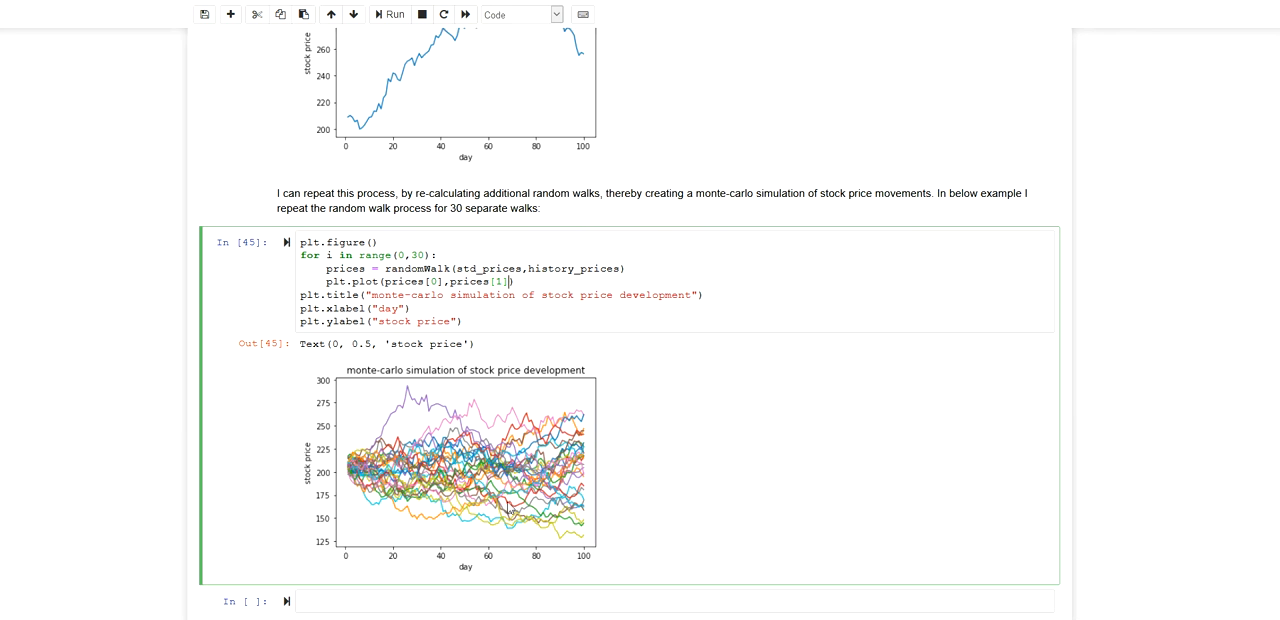
pyautogui.moveTo(512, 418)
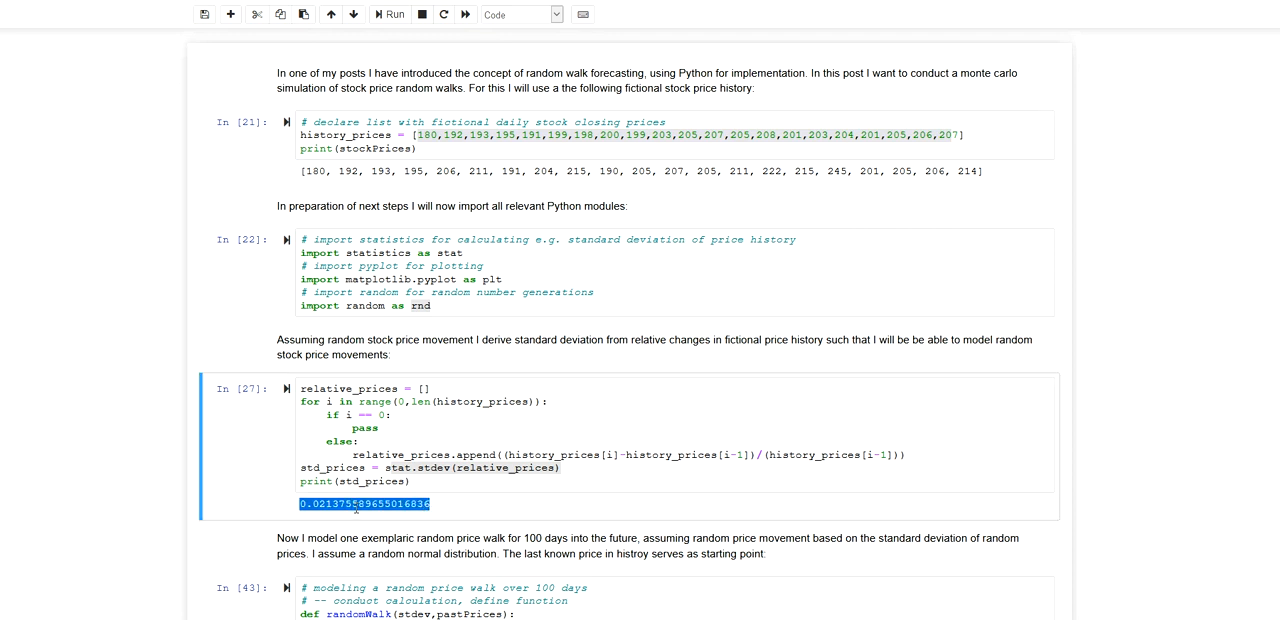
pyautogui.scroll(-3)
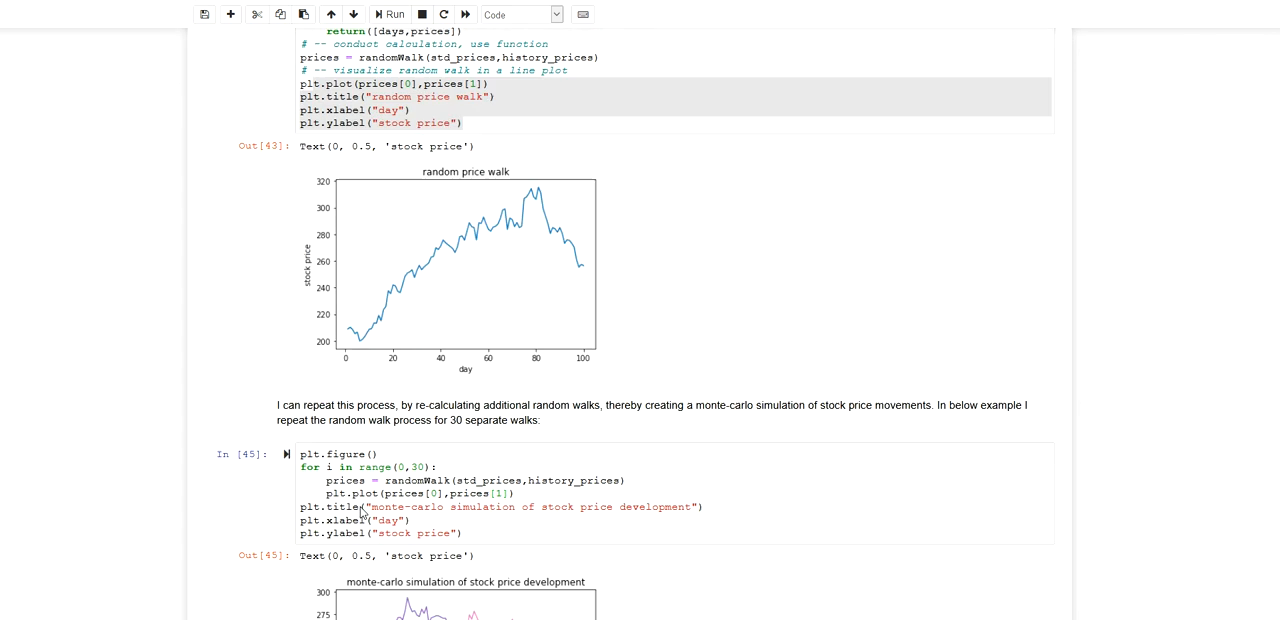
pyautogui.scroll(-3)
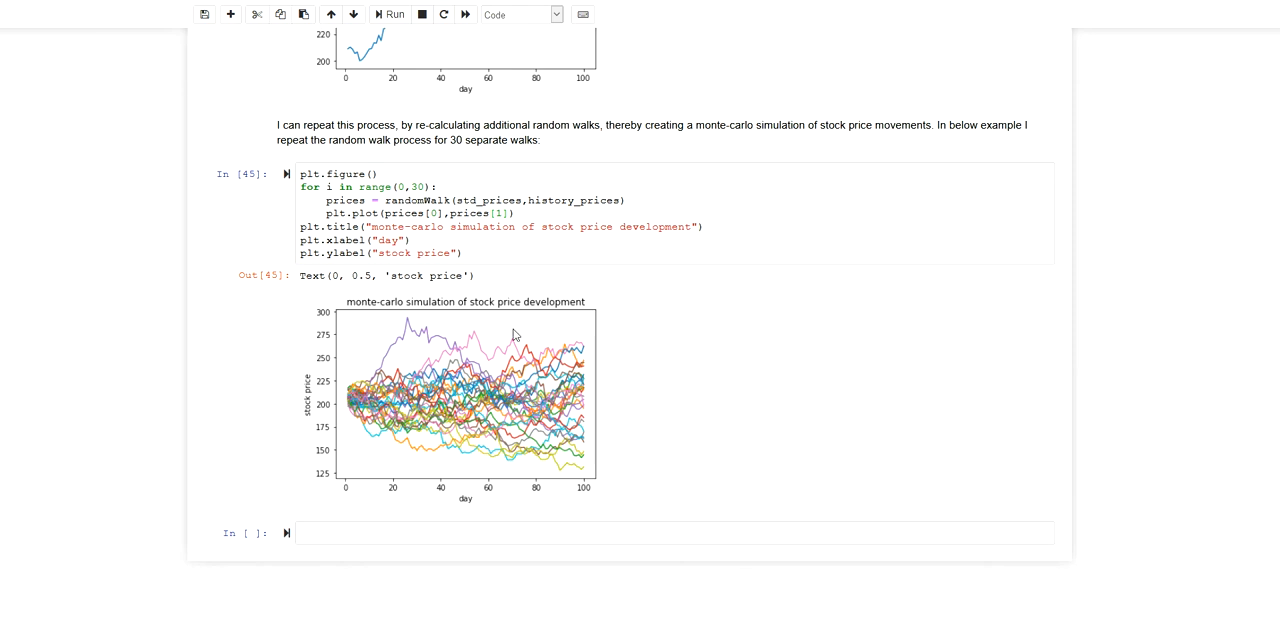
pyautogui.moveTo(548, 364)
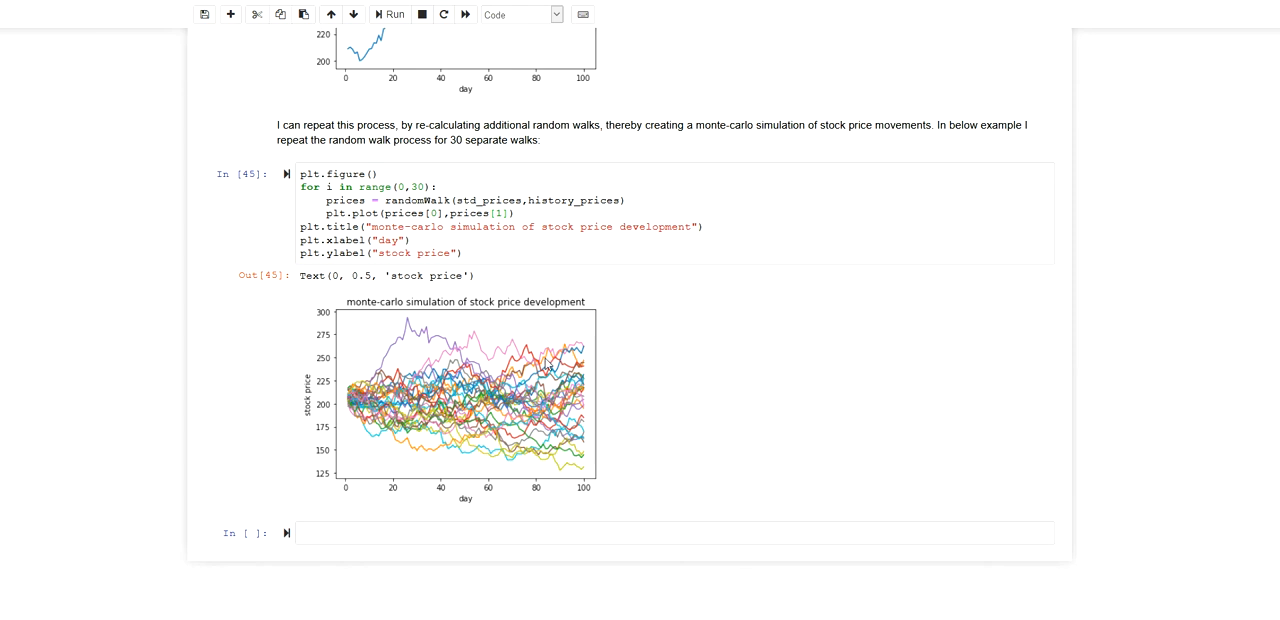
pyautogui.moveTo(588, 362)
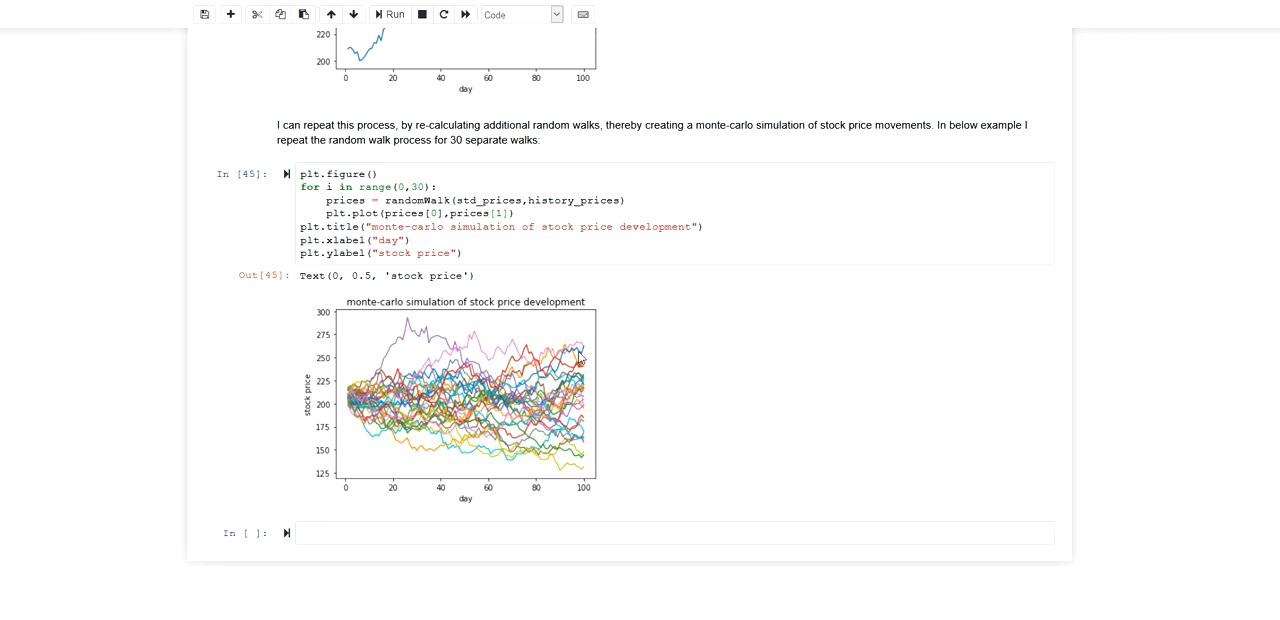
pyautogui.moveTo(580, 358)
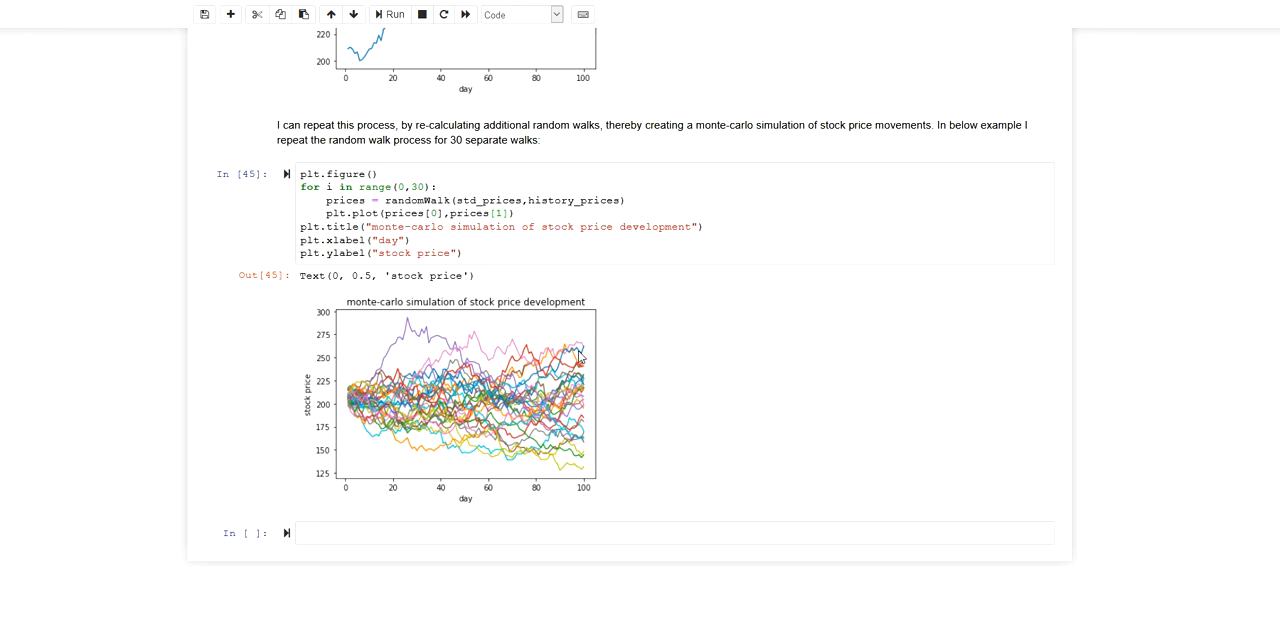
pyautogui.moveTo(564, 412)
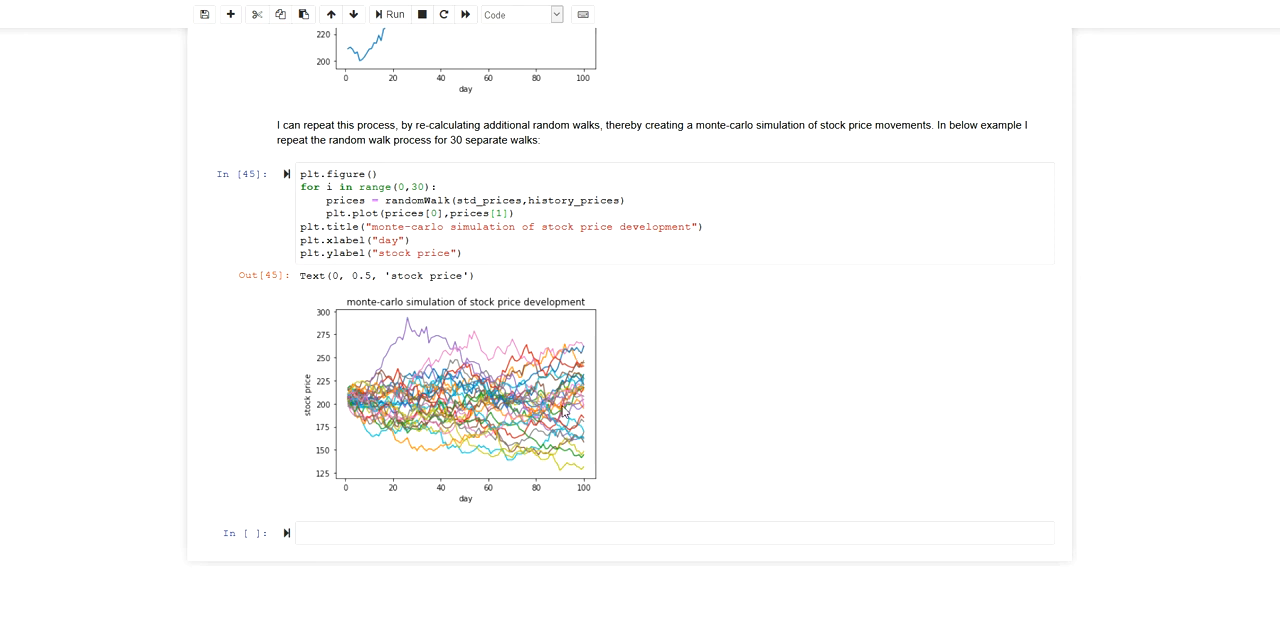
pyautogui.scroll(-3)
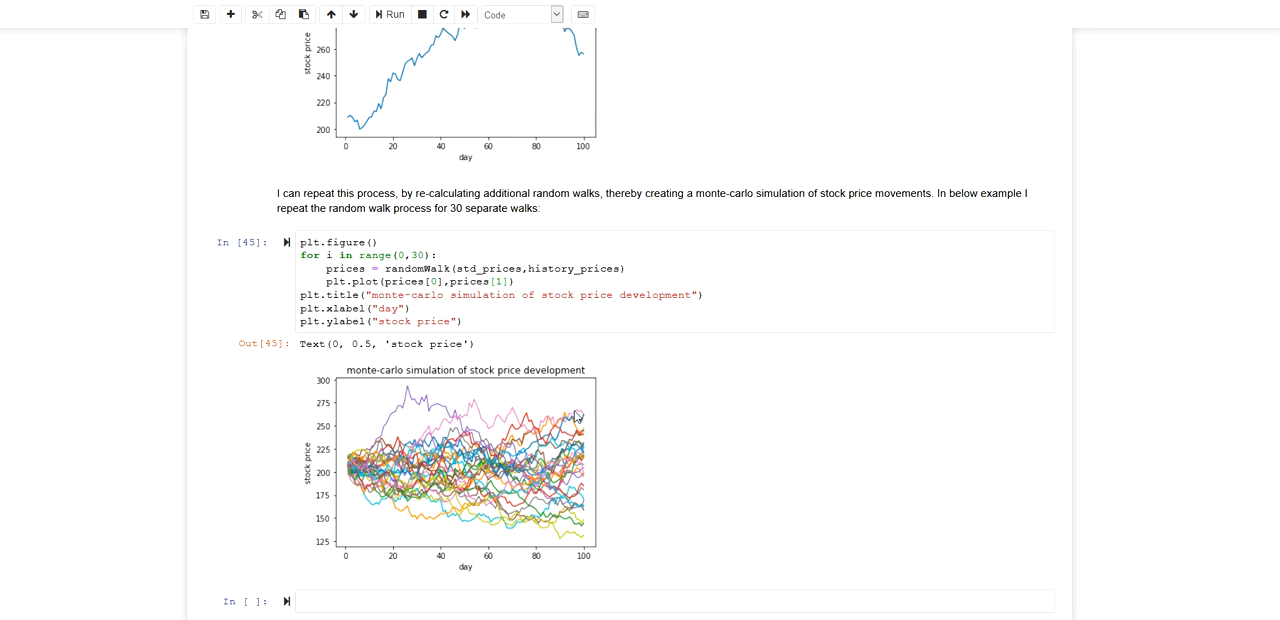
pyautogui.moveTo(548, 416)
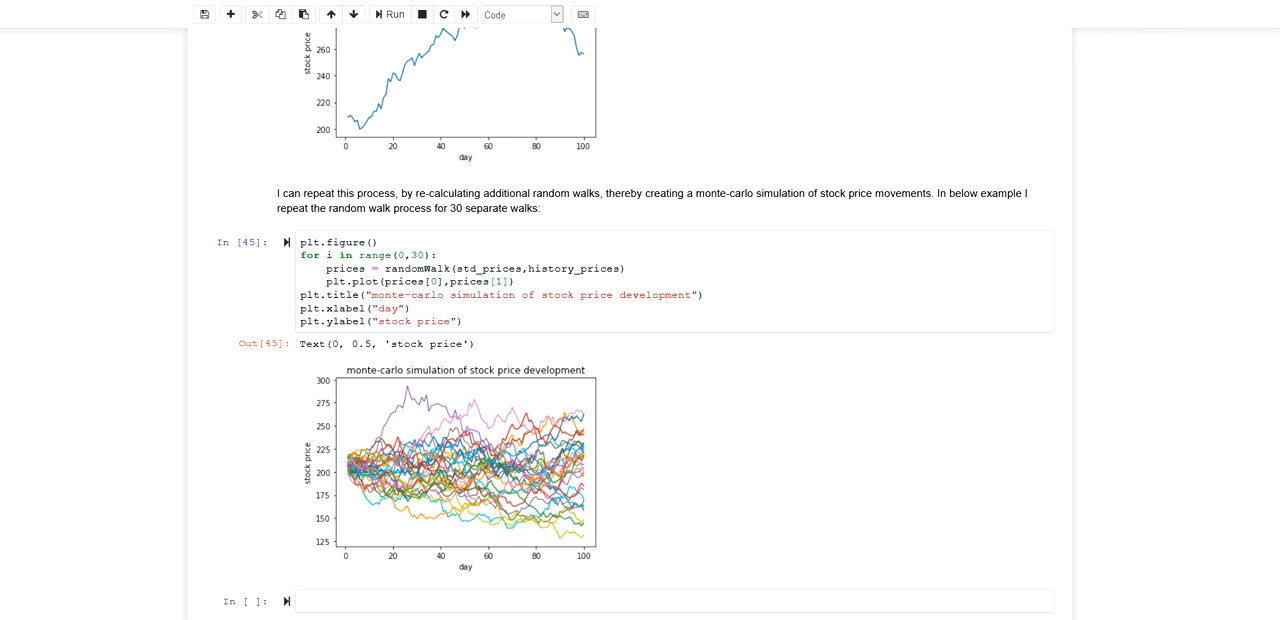
pyautogui.scroll(-3)
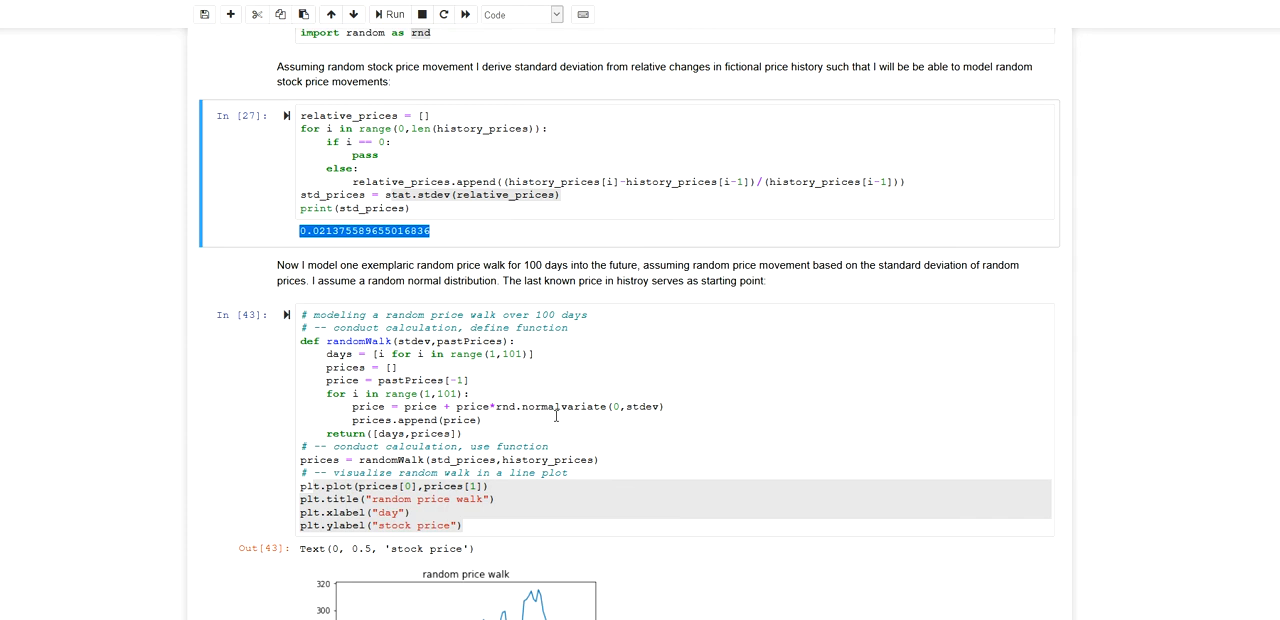
pyautogui.scroll(-3)
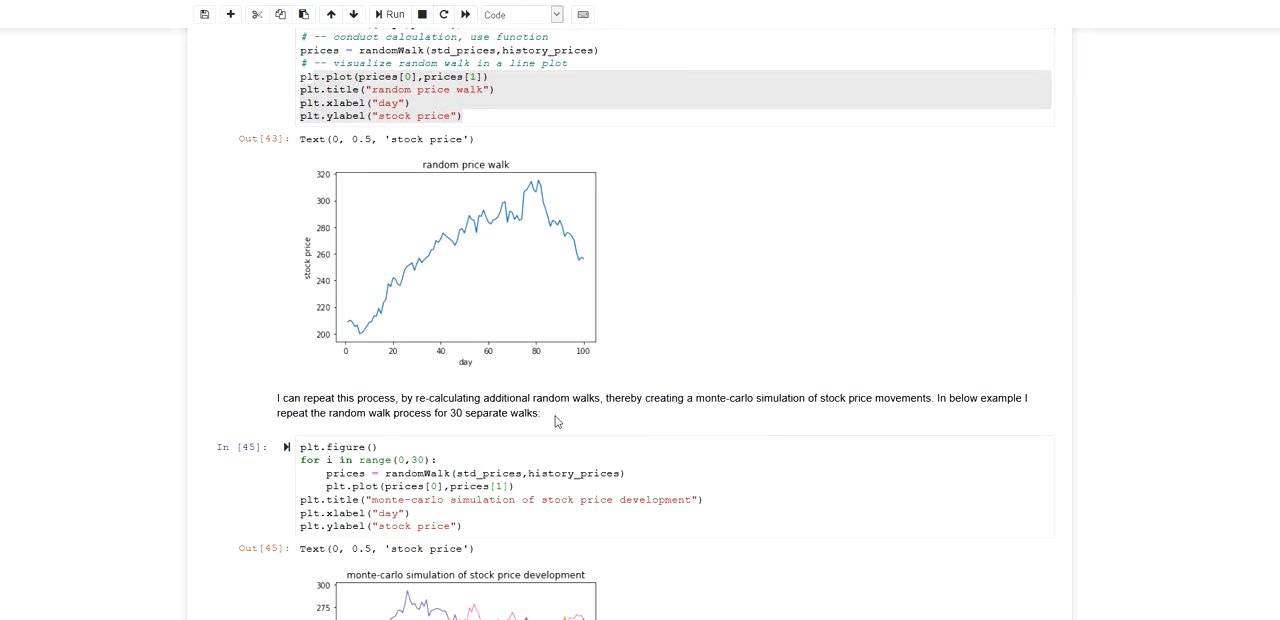
pyautogui.scroll(-3)
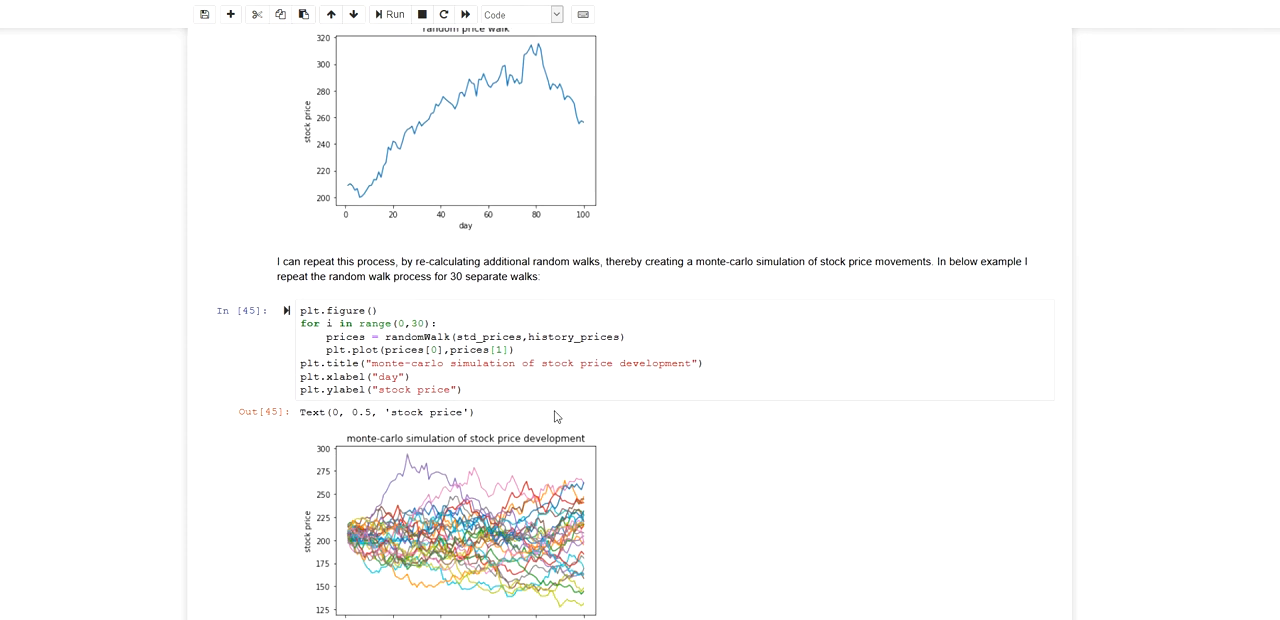